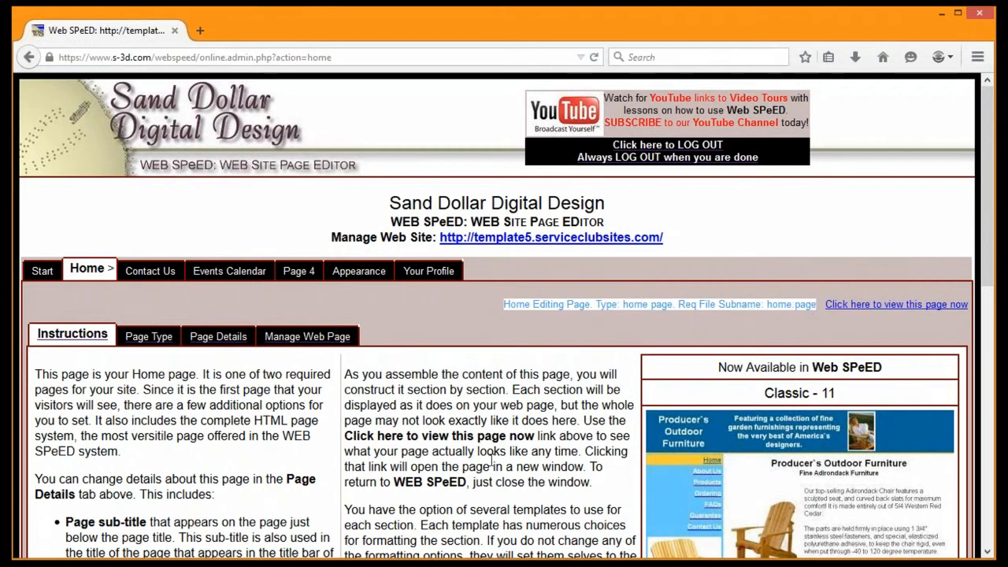
pyautogui.moveTo(450, 424)
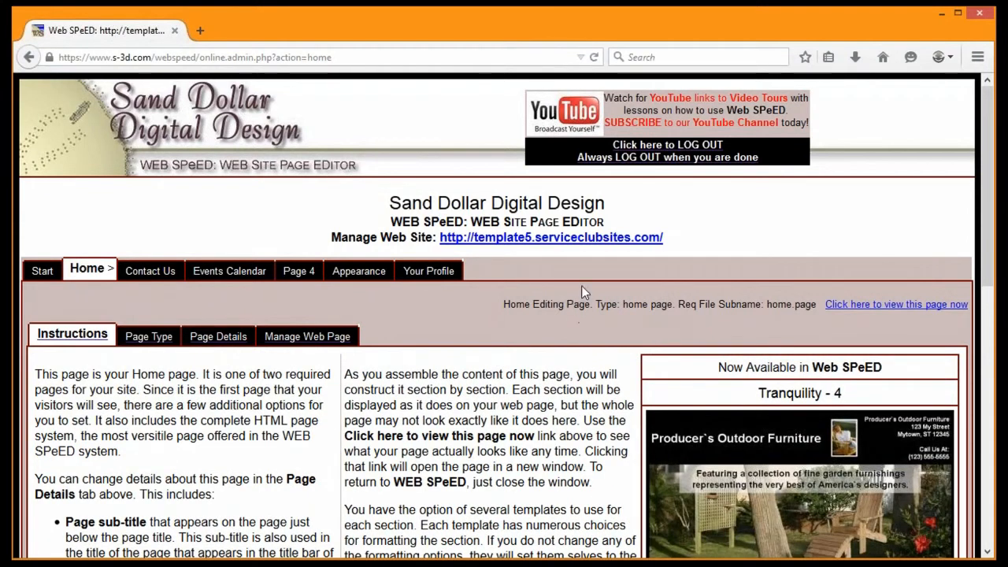
pyautogui.moveTo(611, 307)
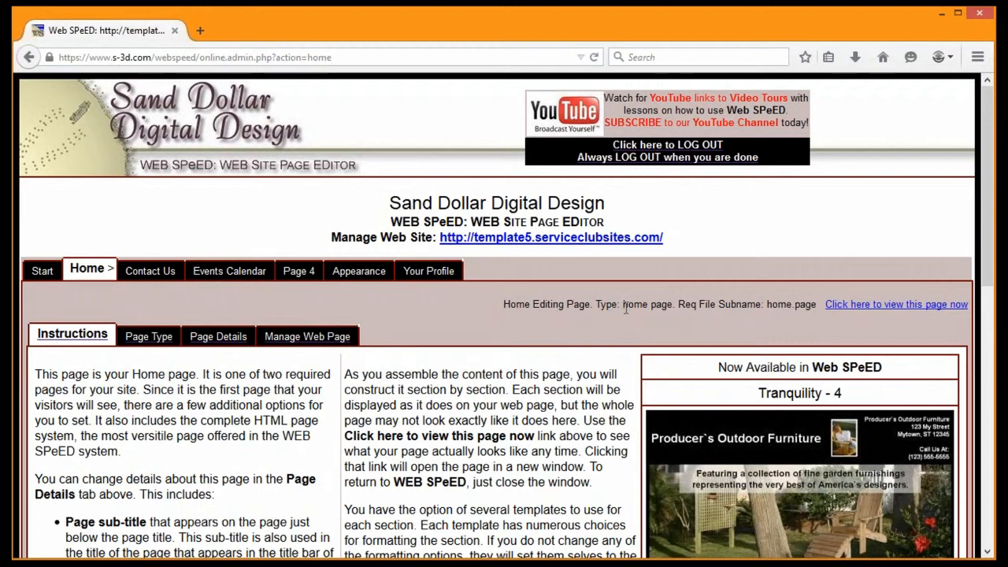
pyautogui.moveTo(170, 89)
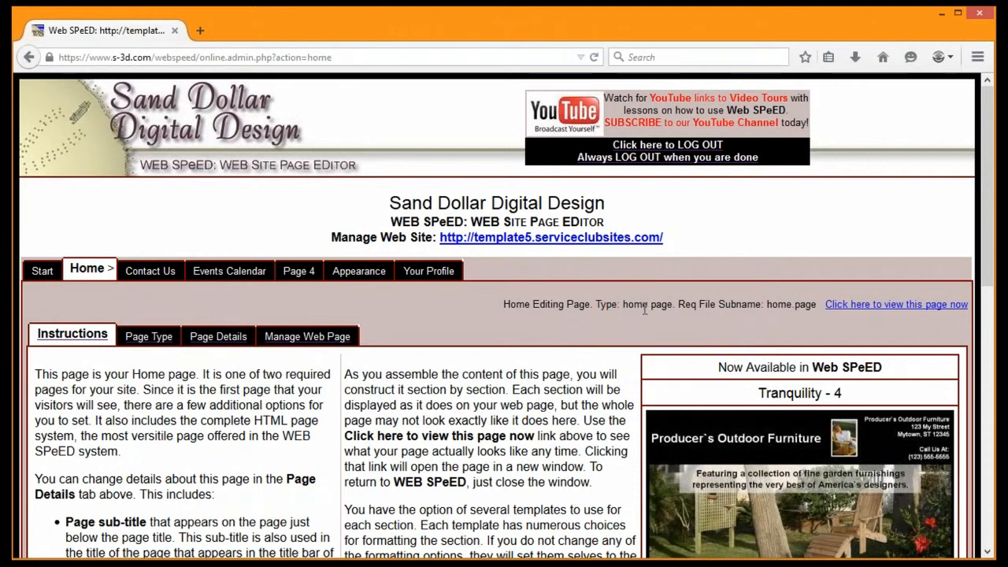
pyautogui.moveTo(647, 306)
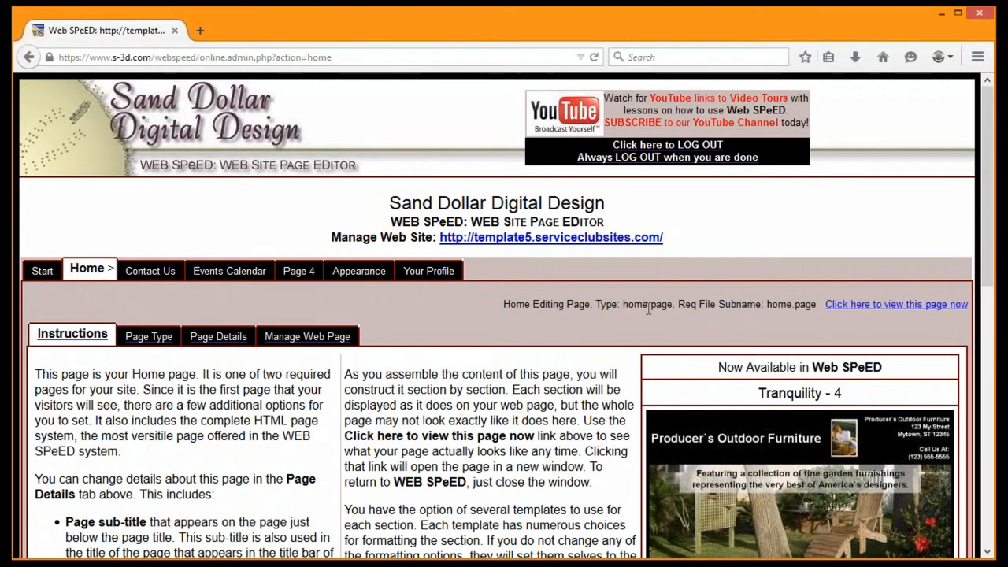
pyautogui.moveTo(239, 349)
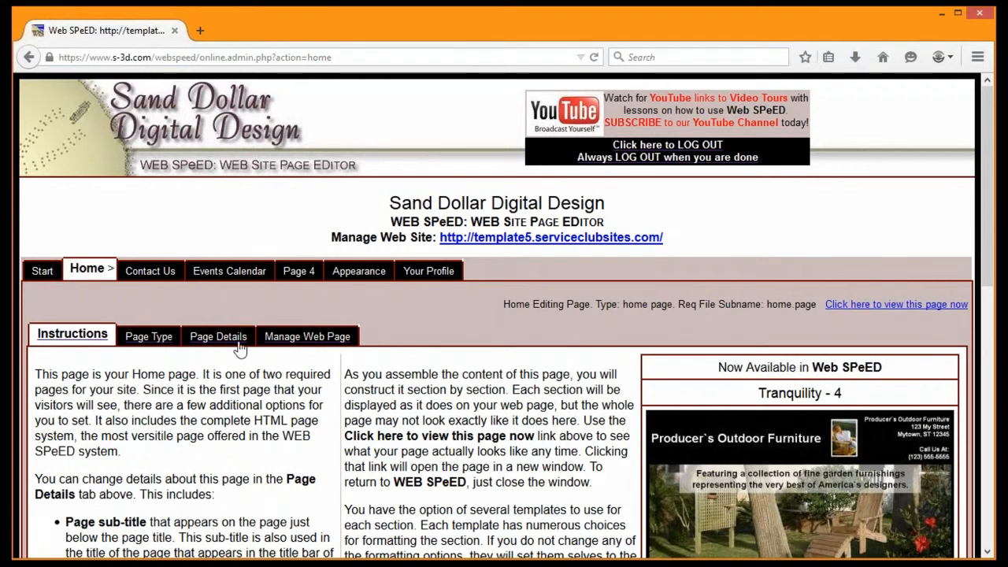
# - From the home page's section manager, view the live club home page in a new tab
pyautogui.click(307, 337)
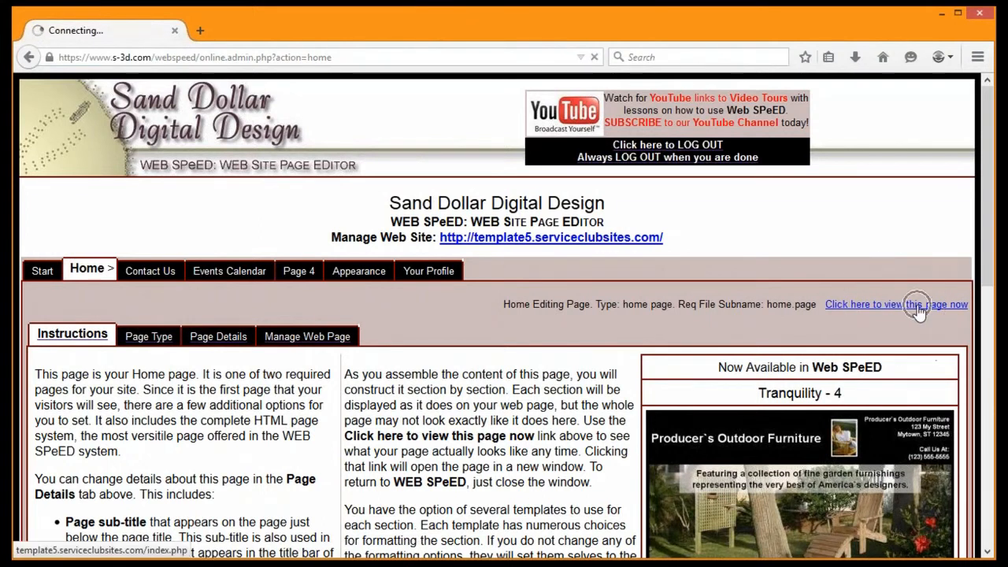
pyautogui.click(307, 337)
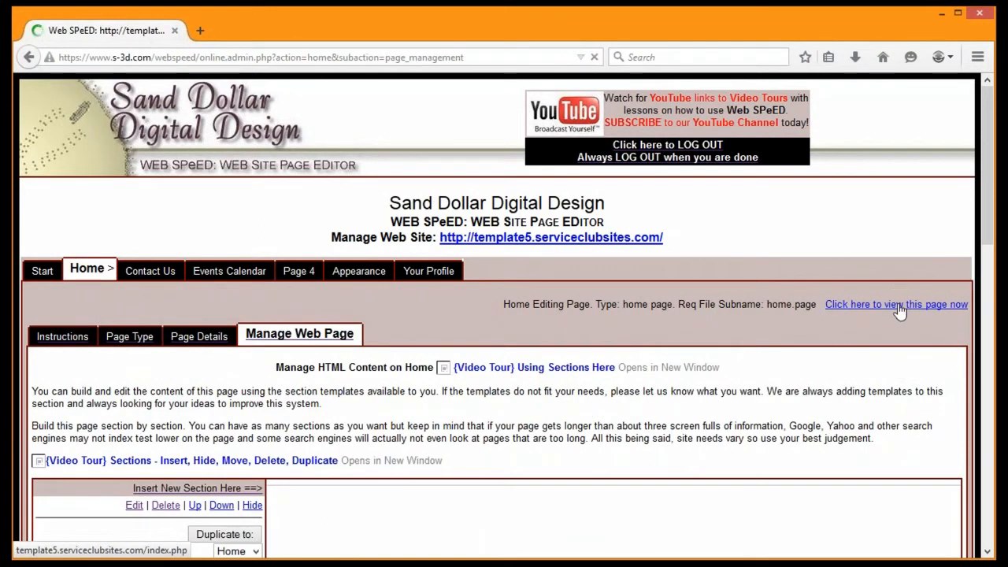
pyautogui.click(894, 304)
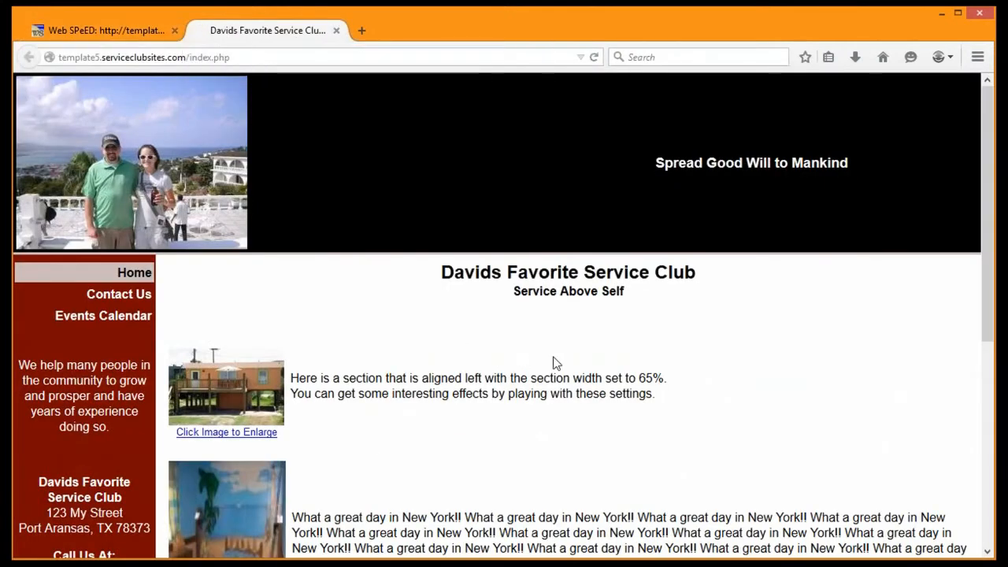
pyautogui.scroll(-3)
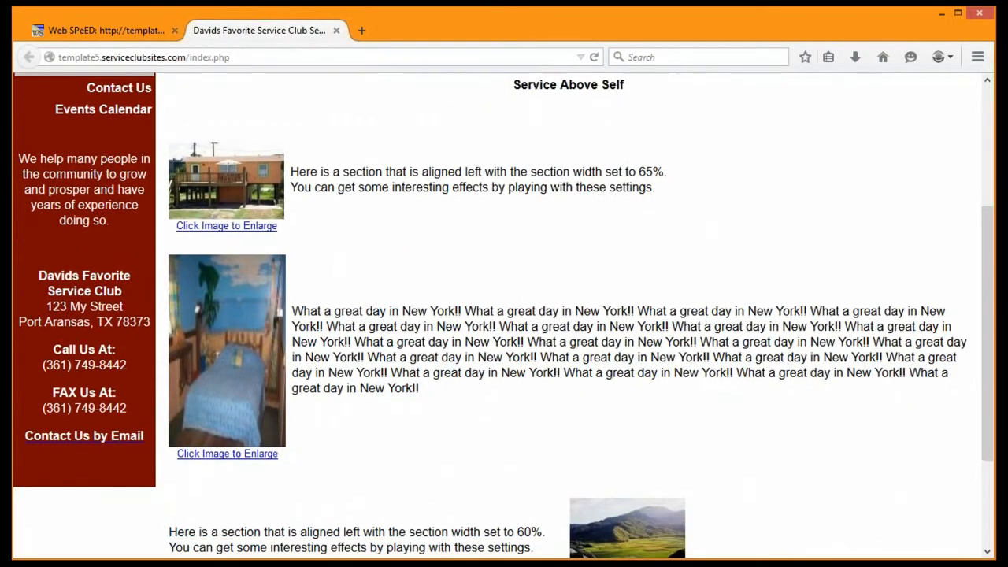
pyautogui.scroll(3)
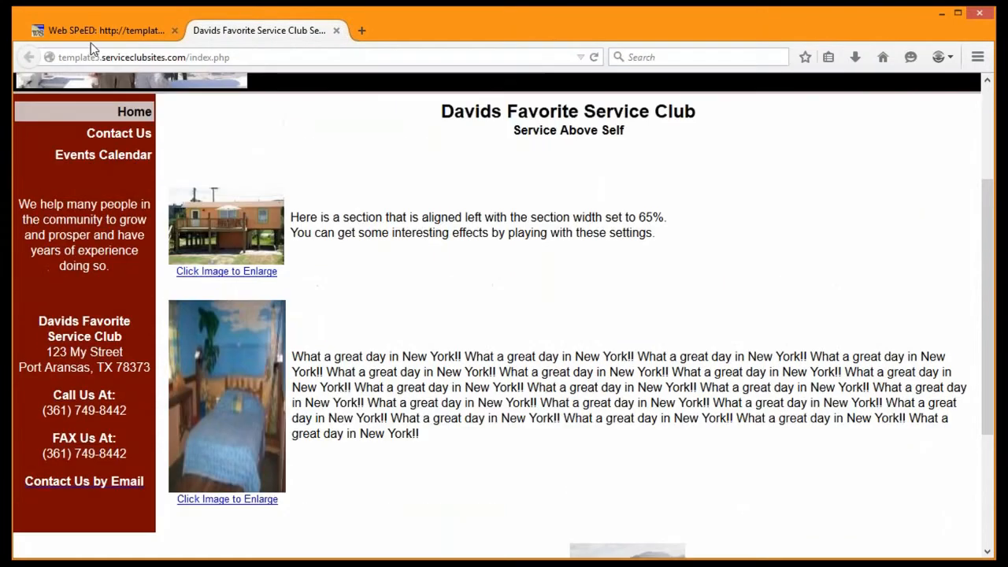
# - Back in the page editor, scroll through the home page's section list and return to the top
pyautogui.click(102, 30)
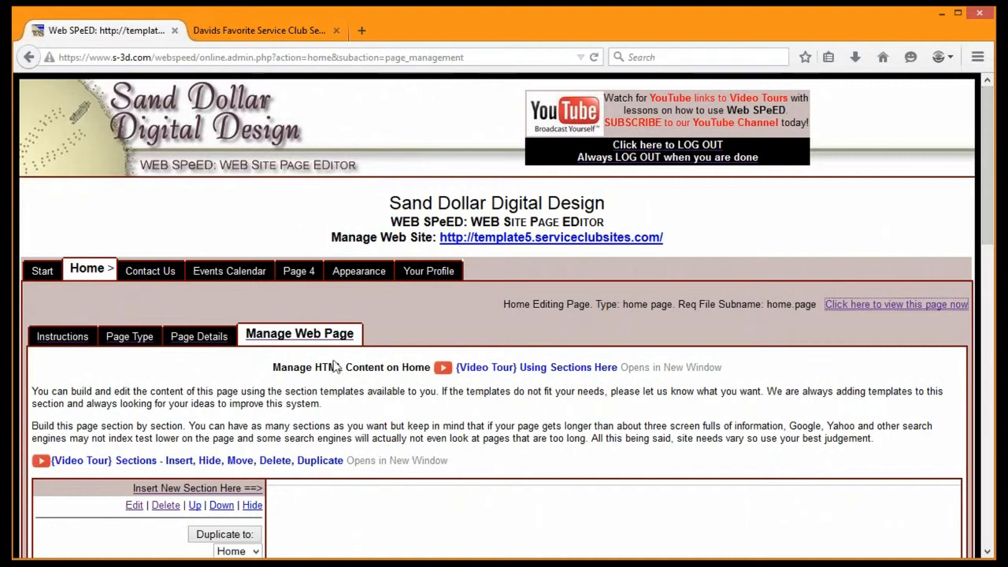
pyautogui.scroll(-3)
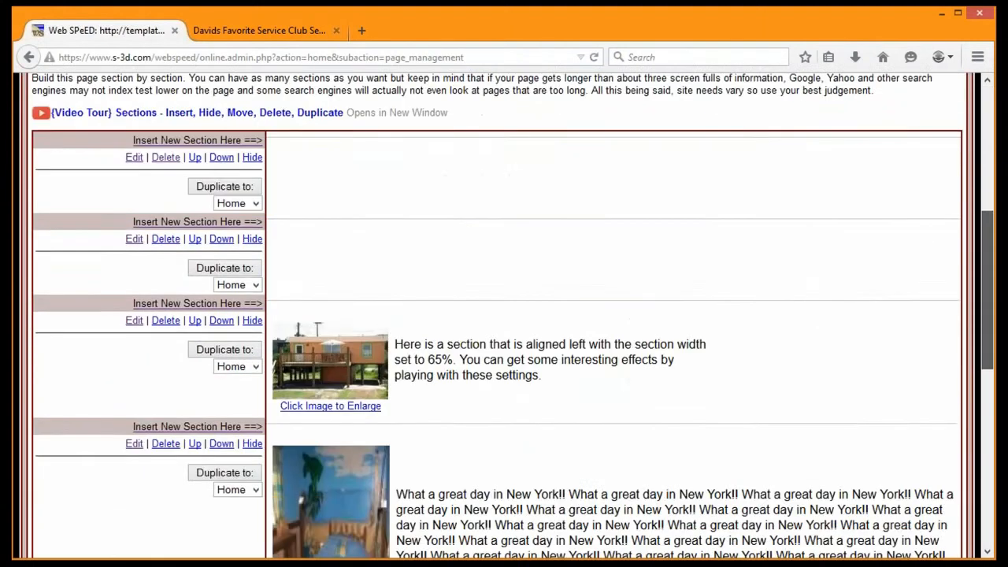
pyautogui.scroll(-3)
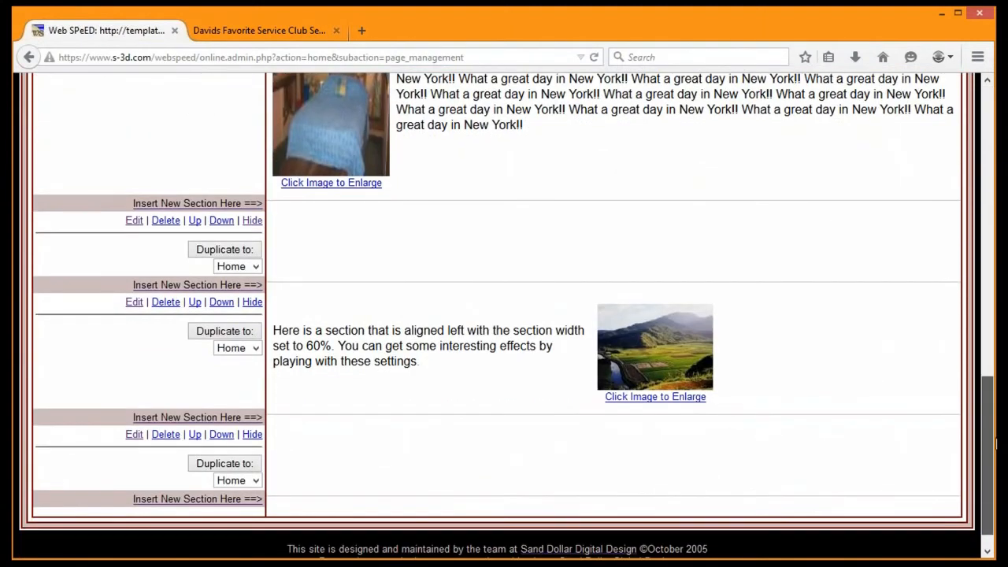
pyautogui.scroll(3)
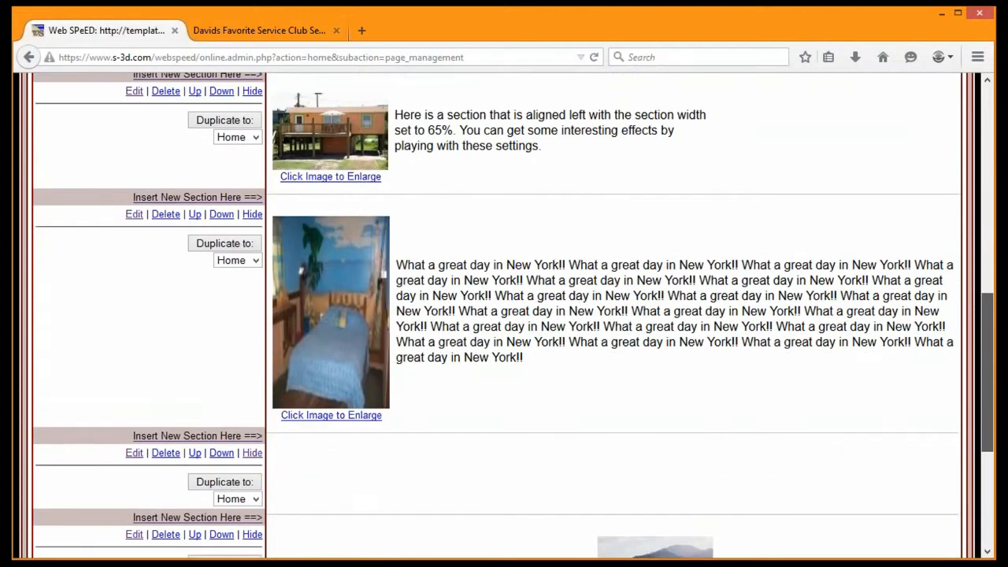
pyautogui.scroll(-3)
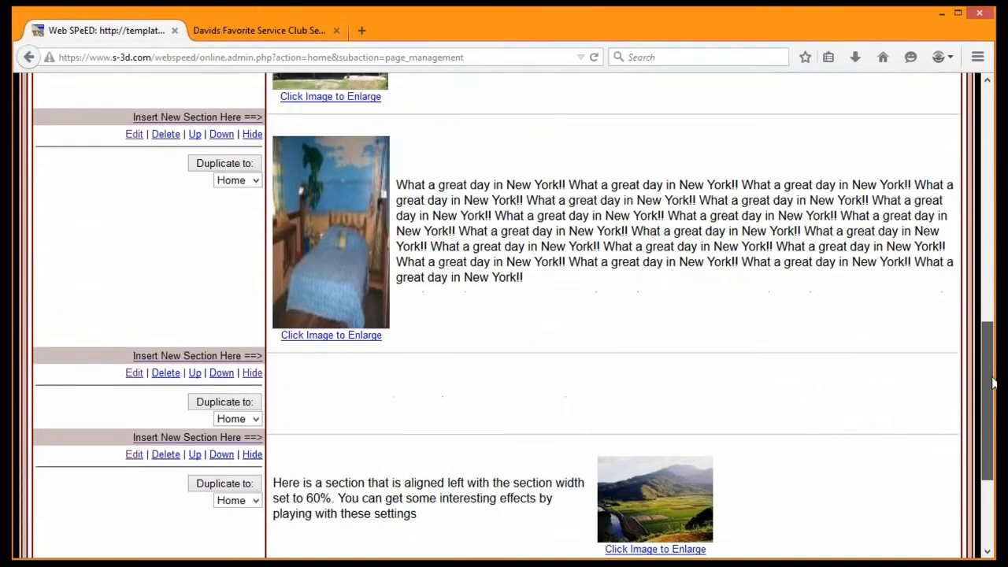
pyautogui.scroll(3)
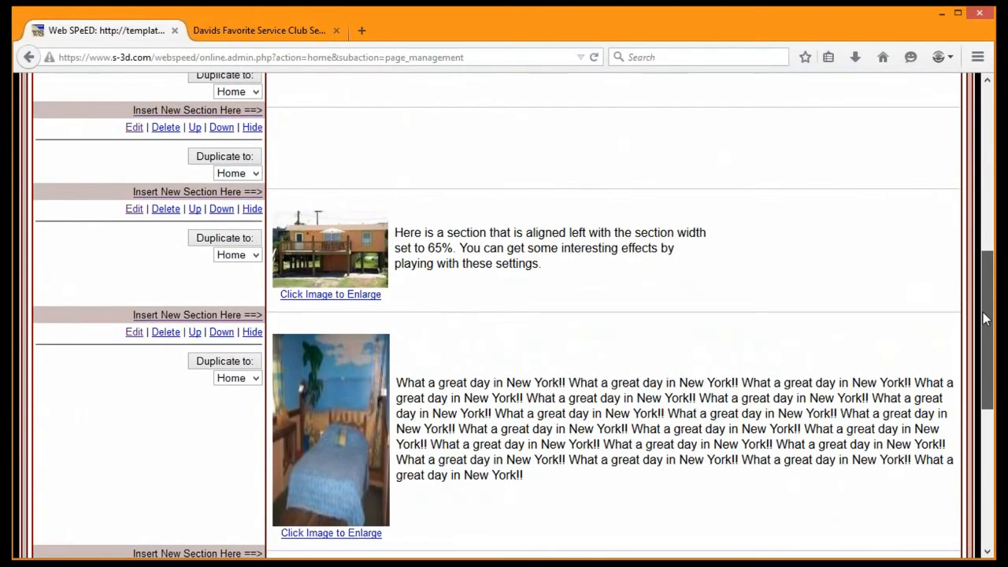
pyautogui.scroll(-3)
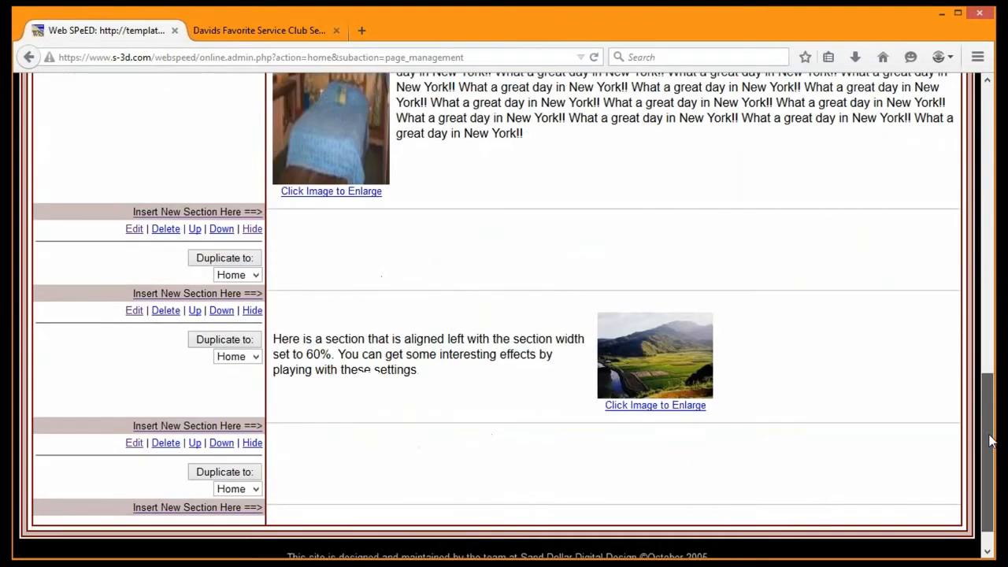
pyautogui.scroll(3)
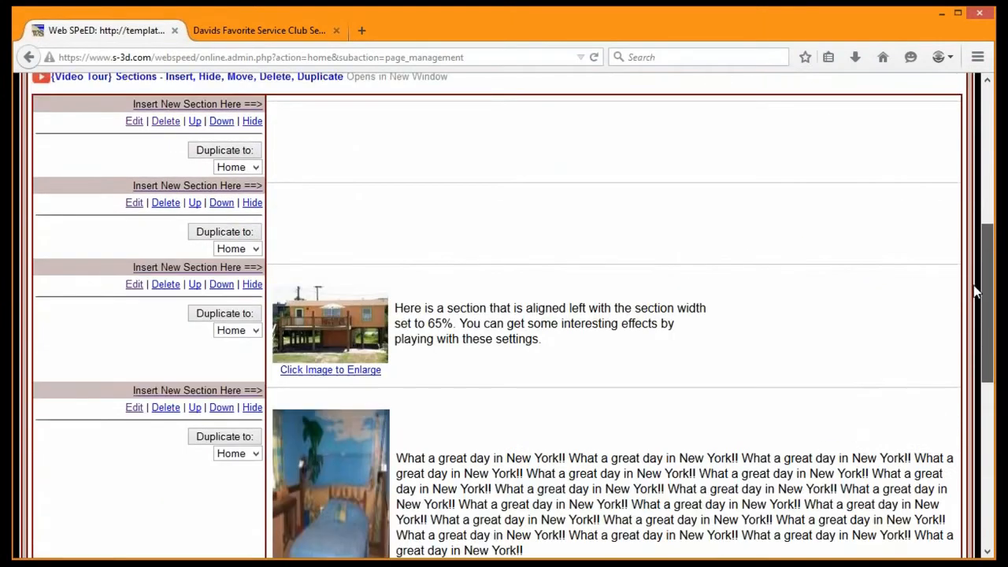
pyautogui.scroll(-3)
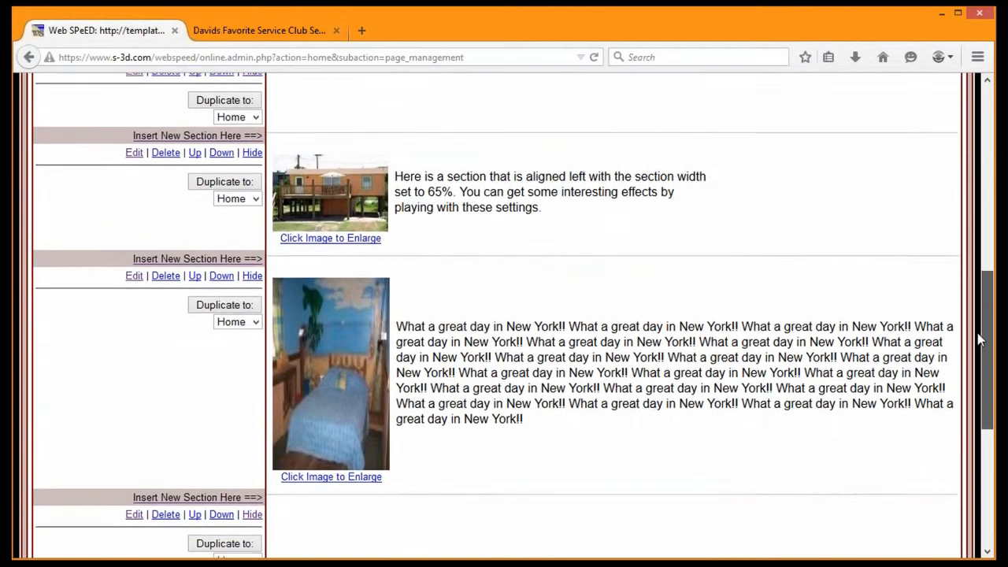
pyautogui.scroll(3)
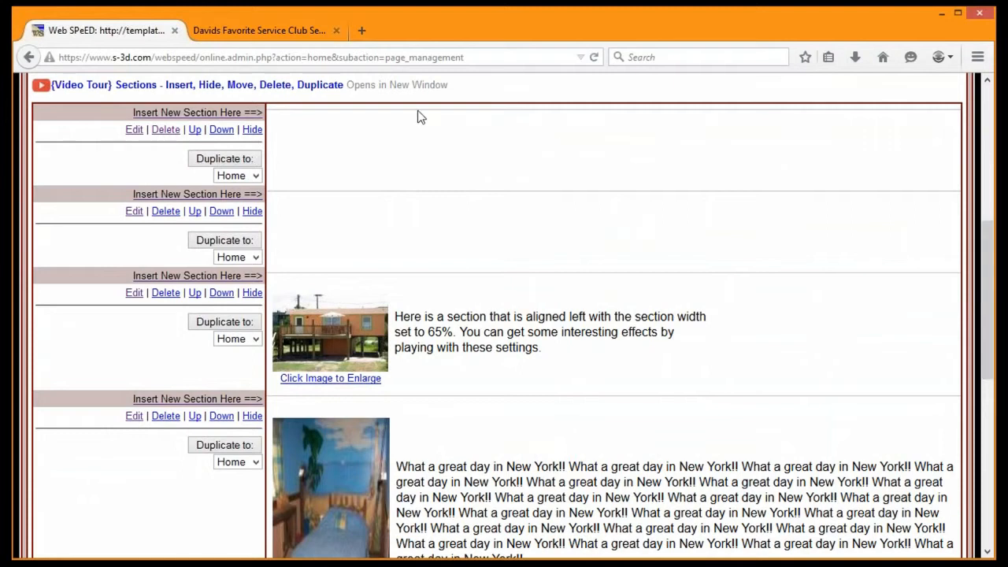
pyautogui.scroll(3)
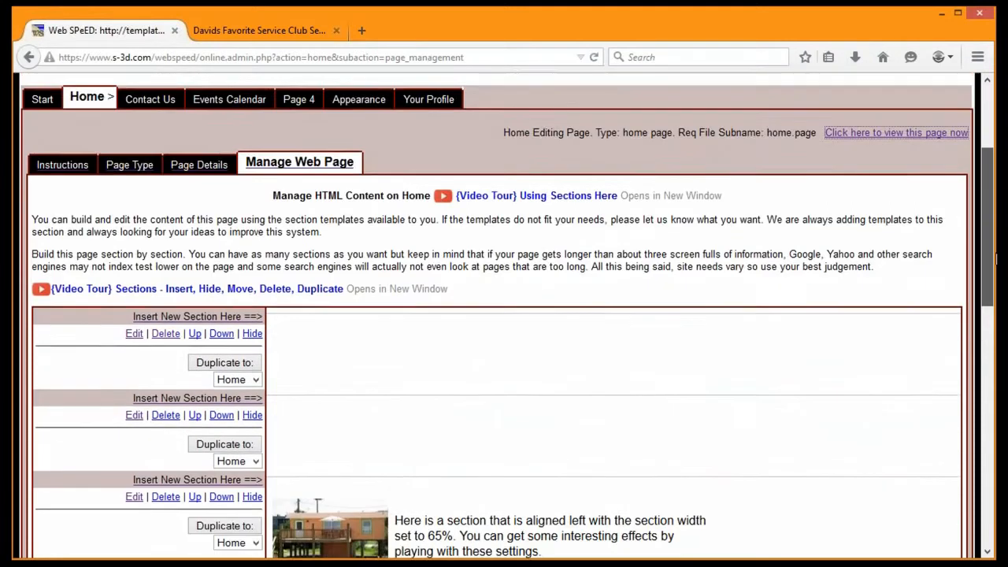
pyautogui.scroll(3)
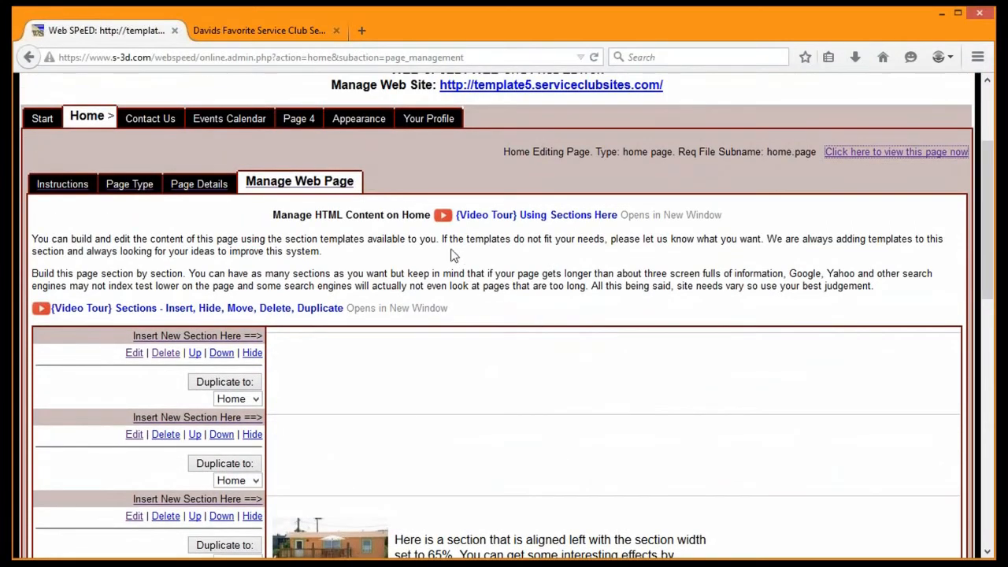
pyautogui.moveTo(474, 223)
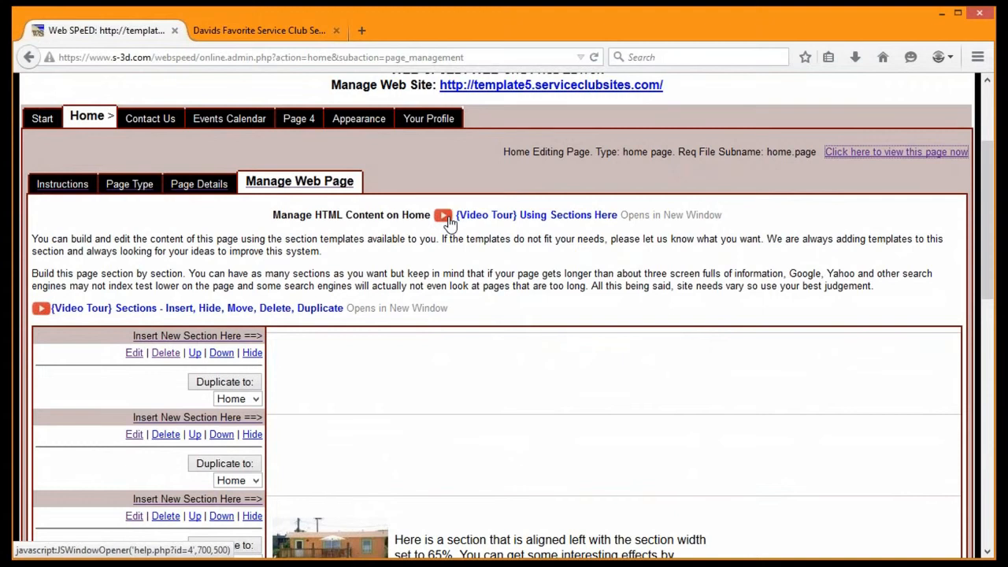
# - Start the 'Using Sections' video tour so it plays on YouTube in a new tab
pyautogui.click(442, 214)
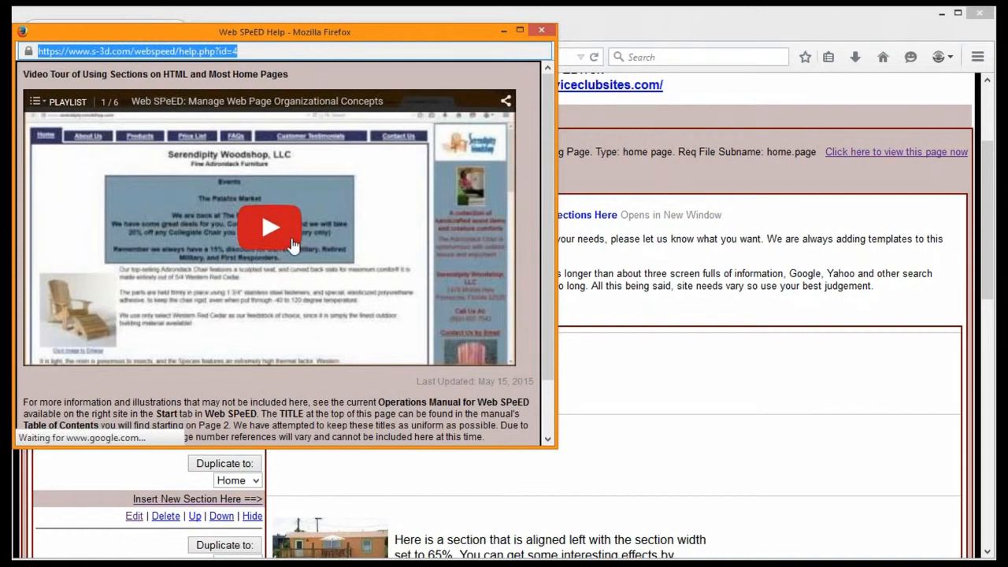
pyautogui.click(269, 227)
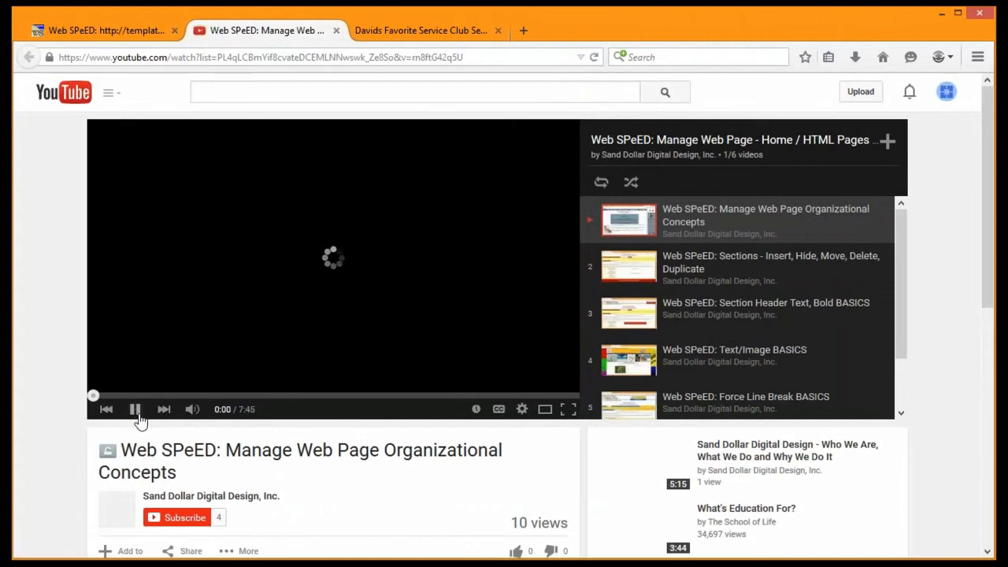
# - Play then pause the Manage Web Page Organizational Concepts video and look down its playlist
pyautogui.click(135, 410)
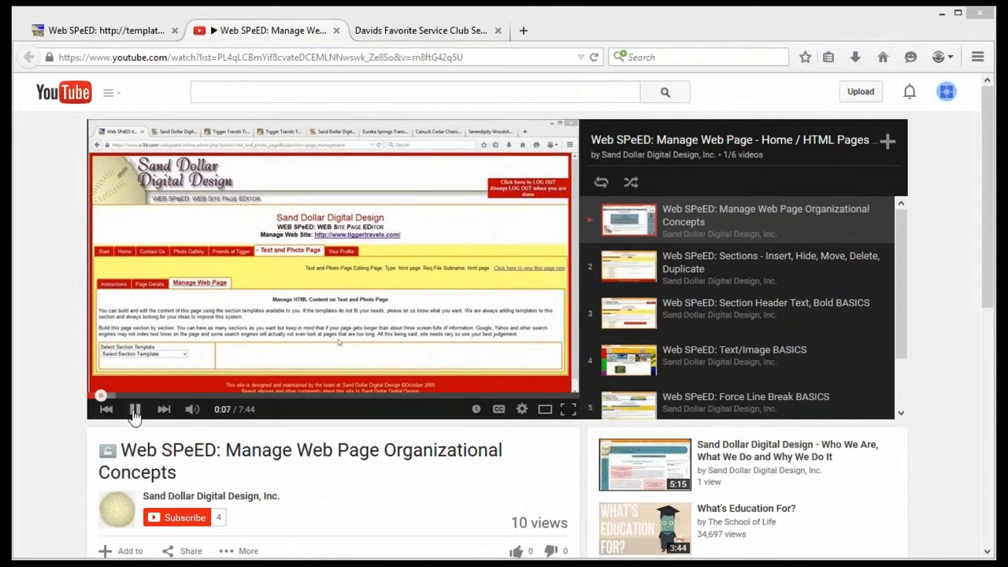
pyautogui.click(136, 410)
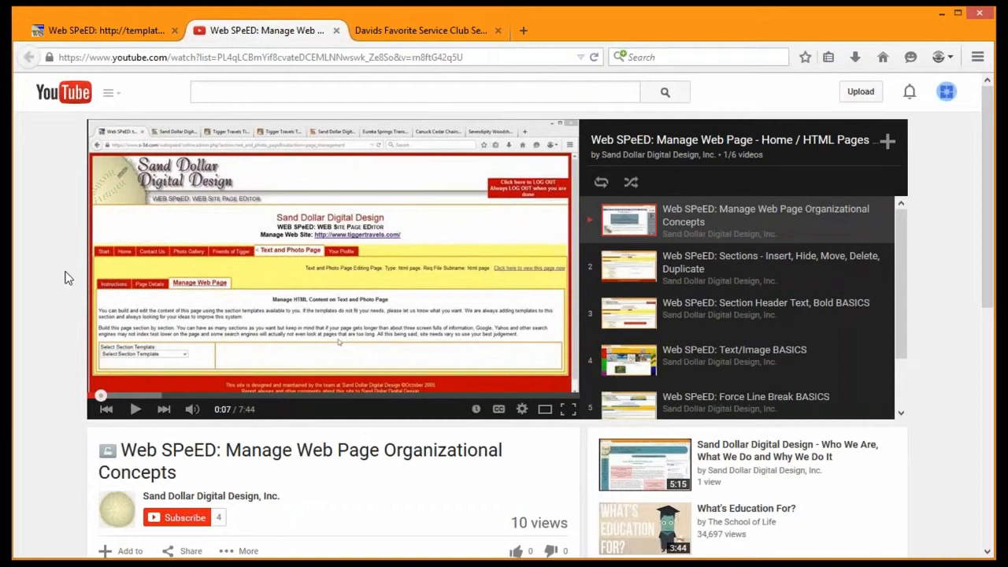
pyautogui.moveTo(286, 44)
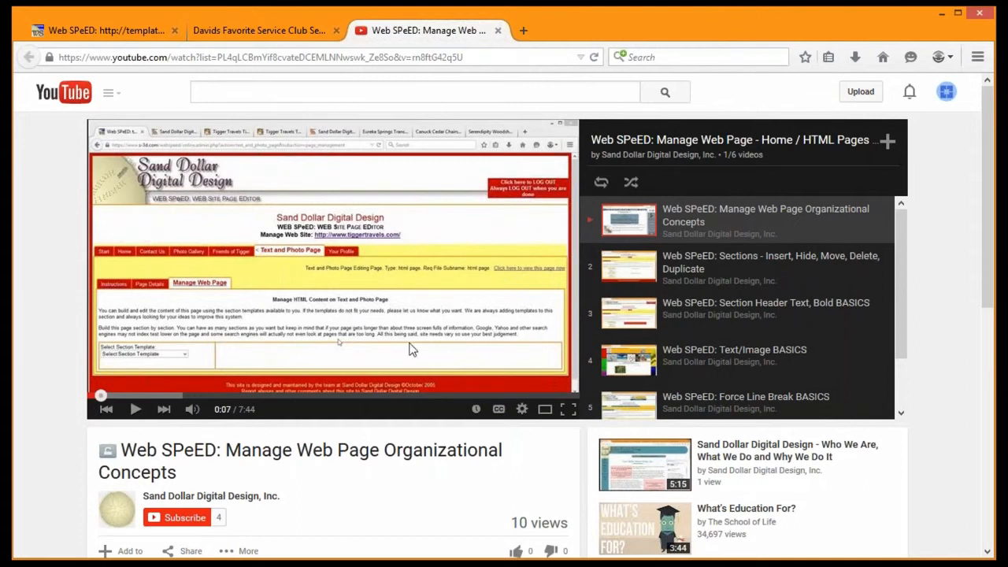
pyautogui.moveTo(331, 277)
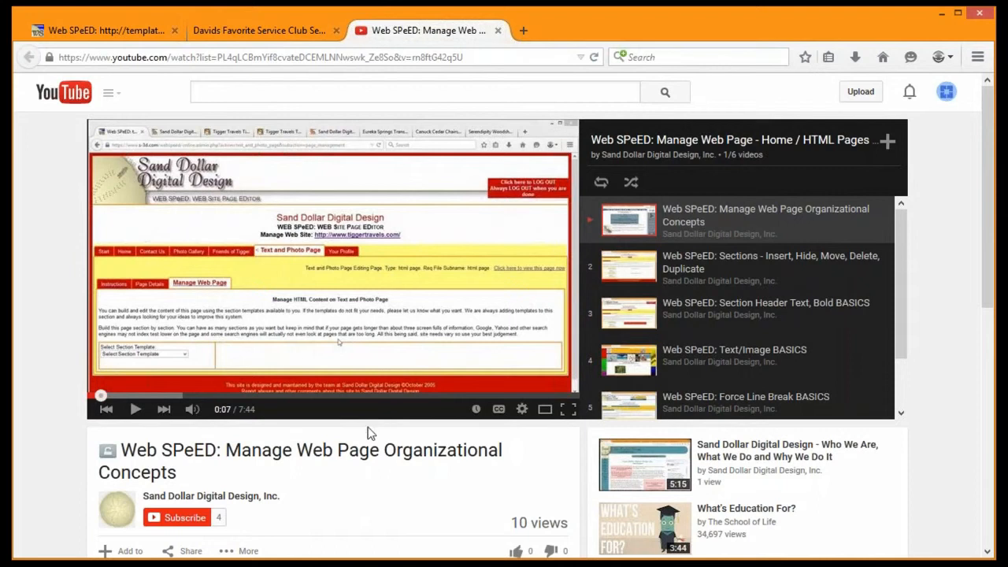
pyautogui.scroll(-3)
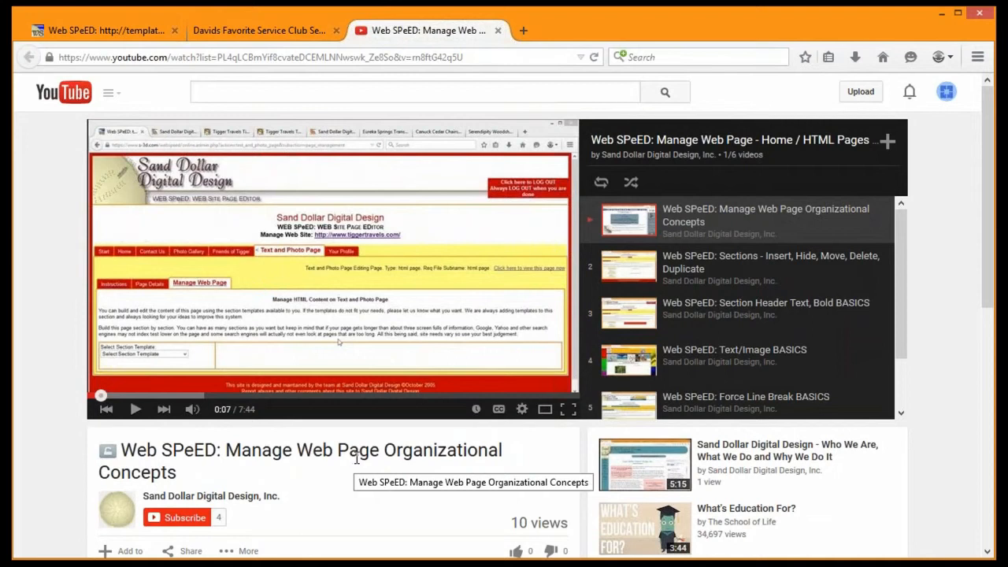
pyautogui.moveTo(195, 479)
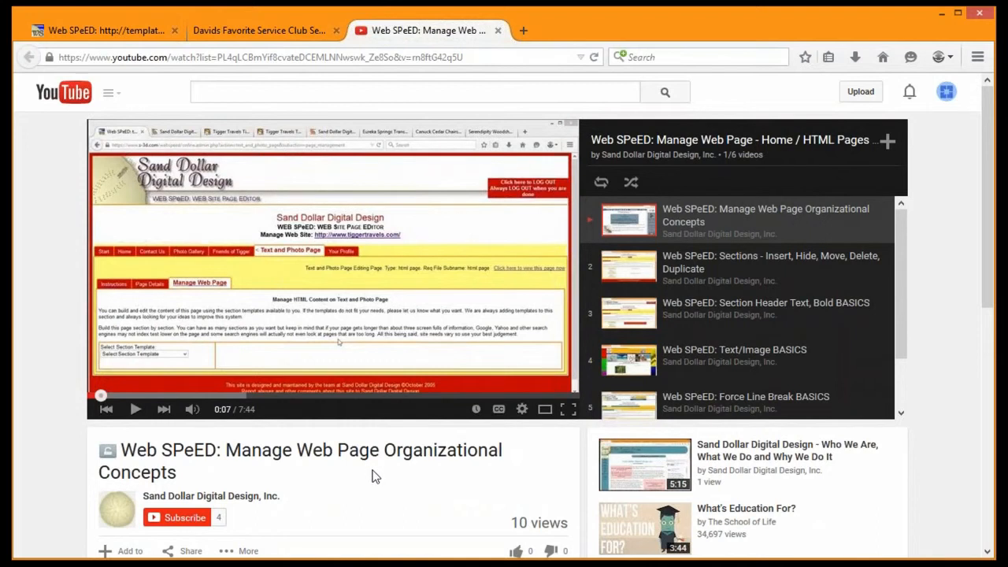
pyautogui.scroll(-3)
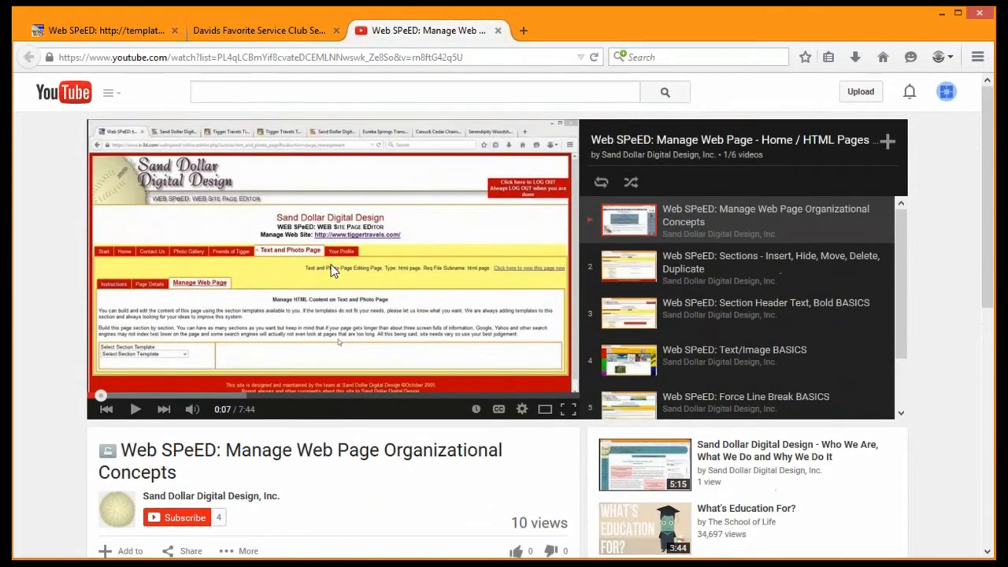
pyautogui.moveTo(563, 152)
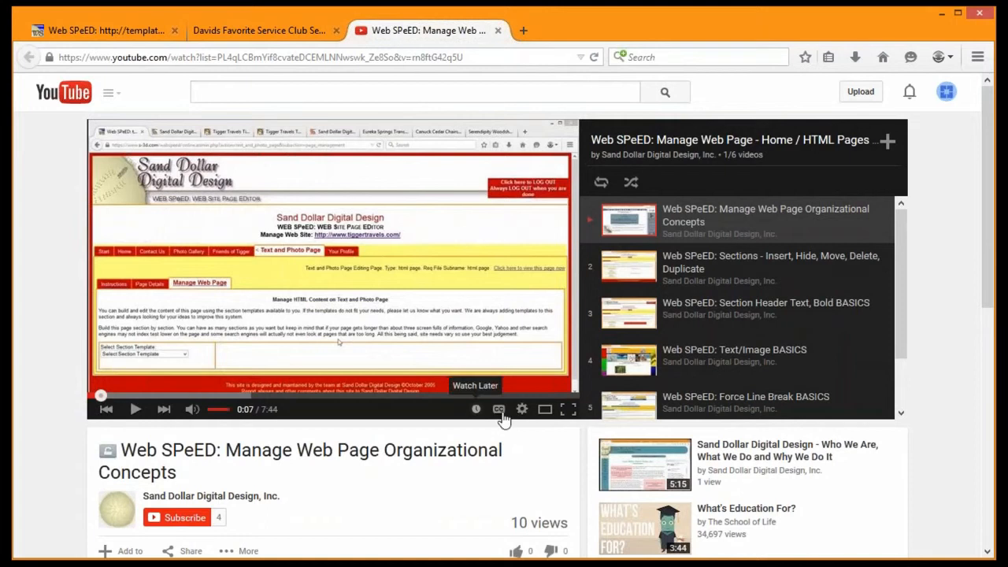
pyautogui.moveTo(107, 139)
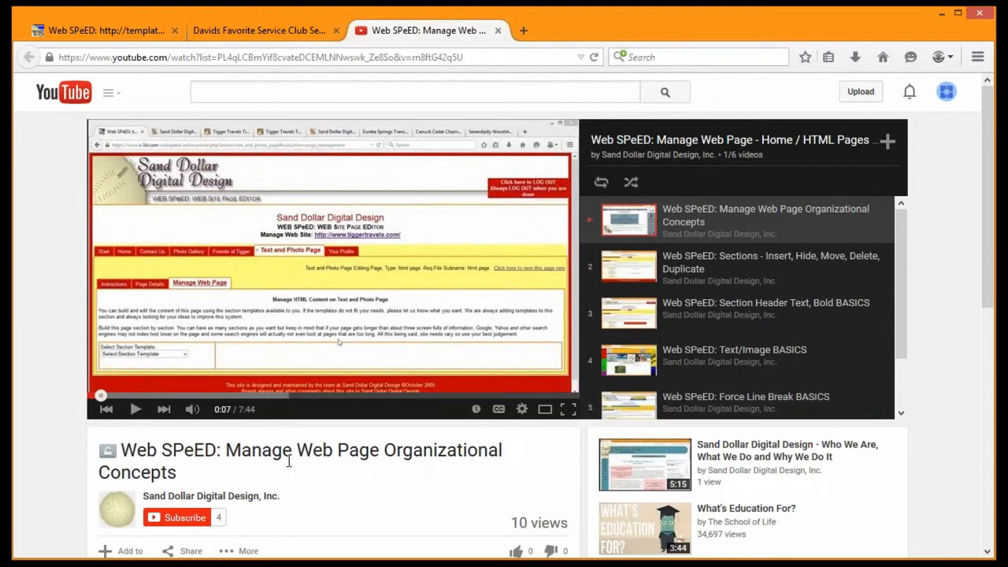
pyautogui.scroll(-3)
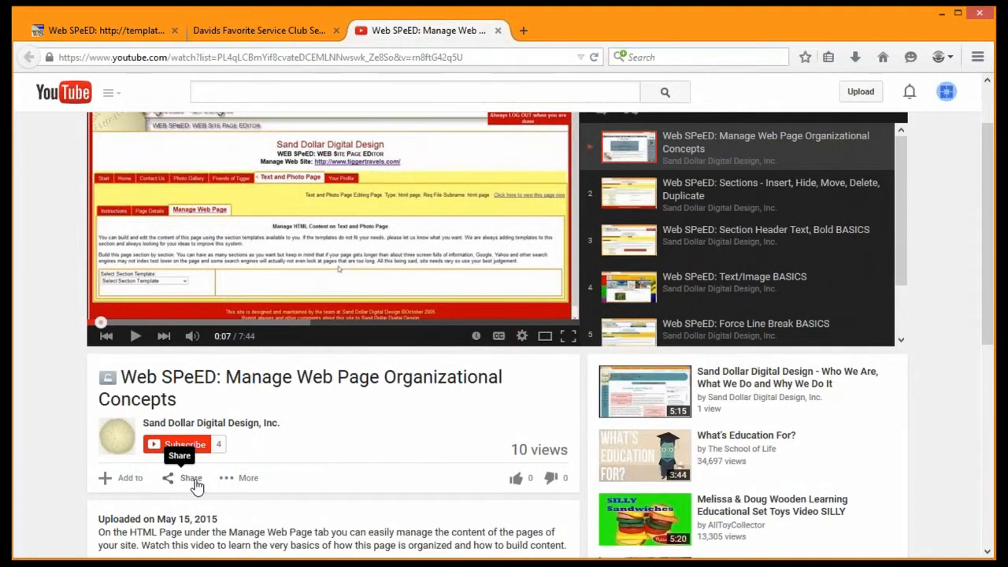
pyautogui.scroll(-3)
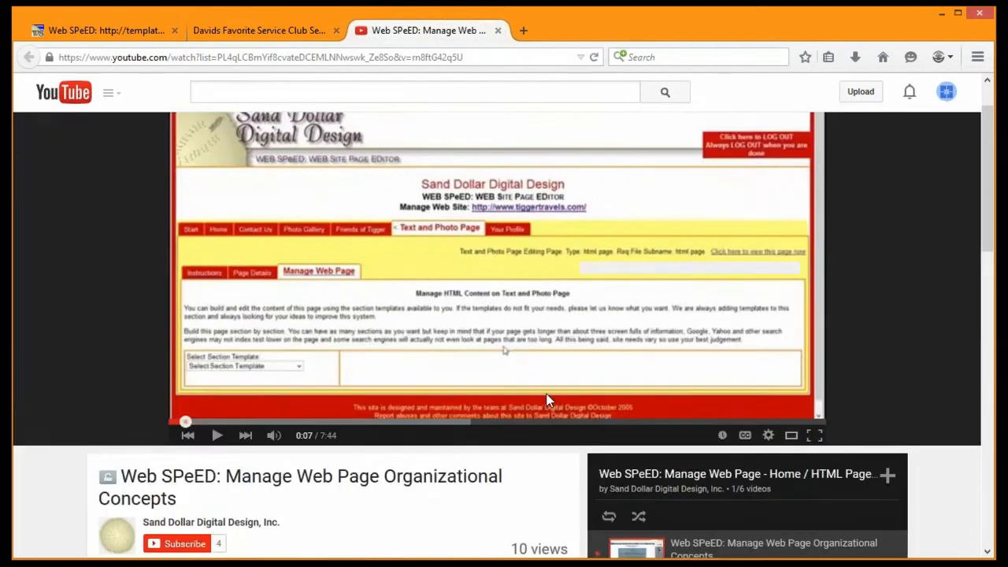
pyautogui.moveTo(504, 460)
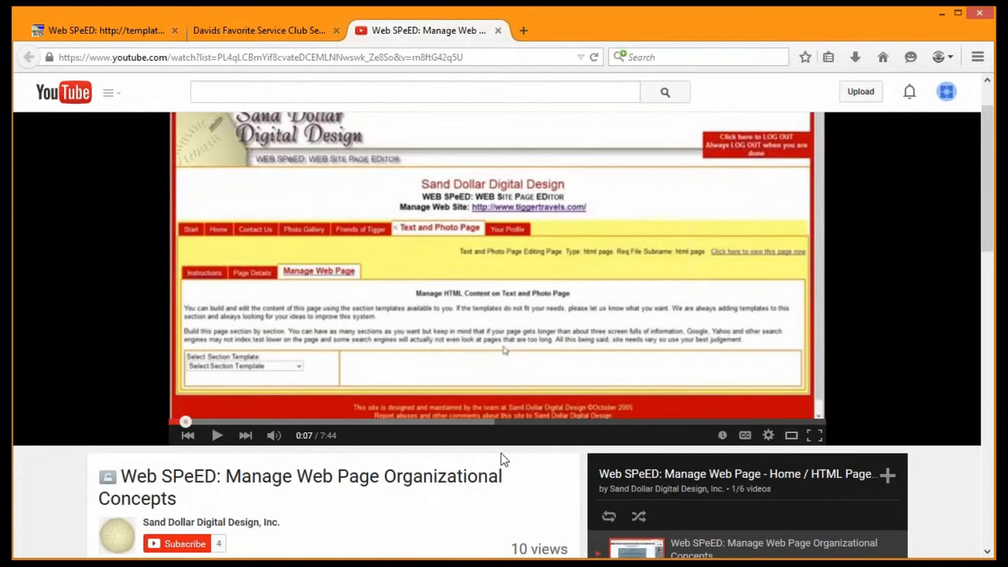
pyautogui.scroll(-3)
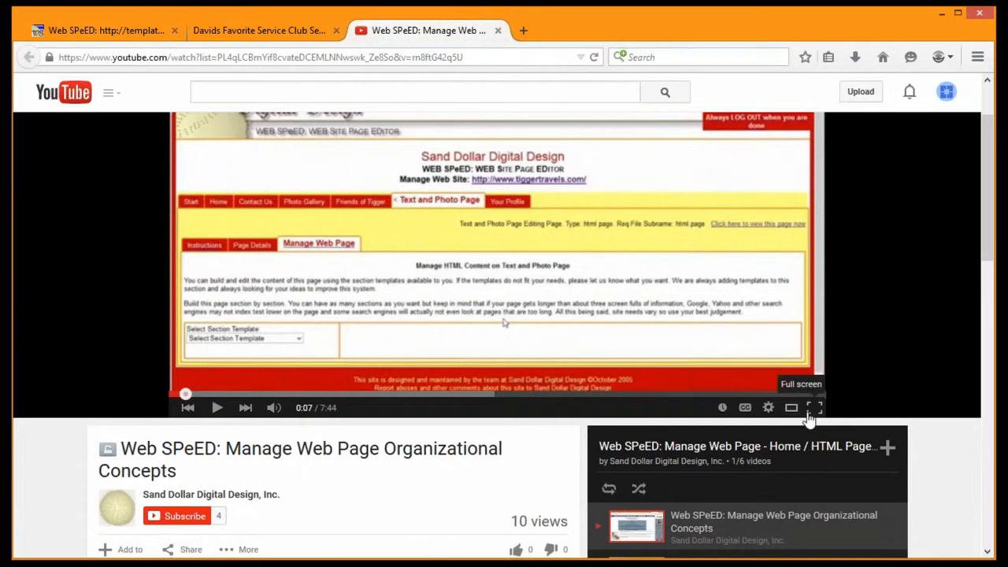
pyautogui.moveTo(511, 419)
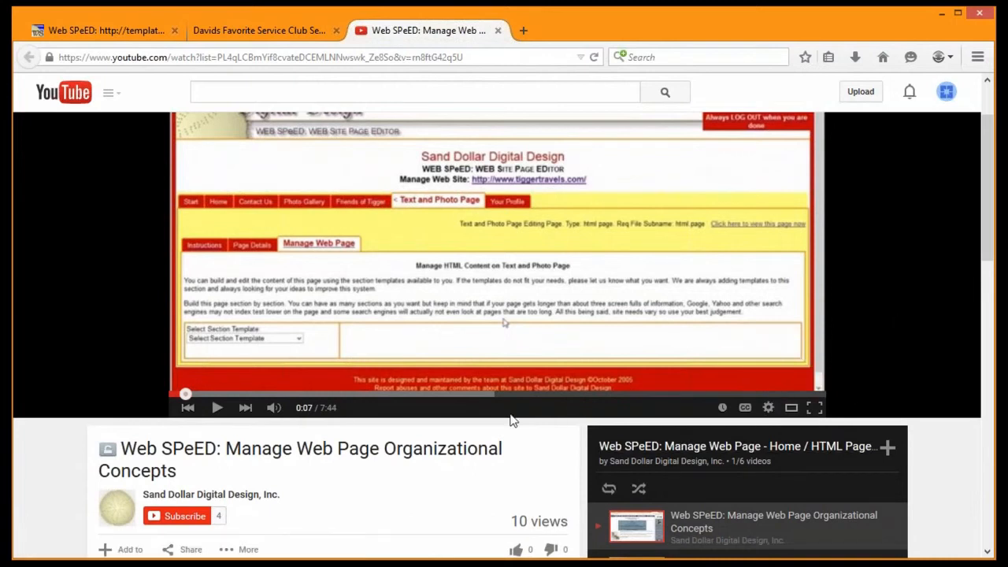
pyautogui.moveTo(792, 407)
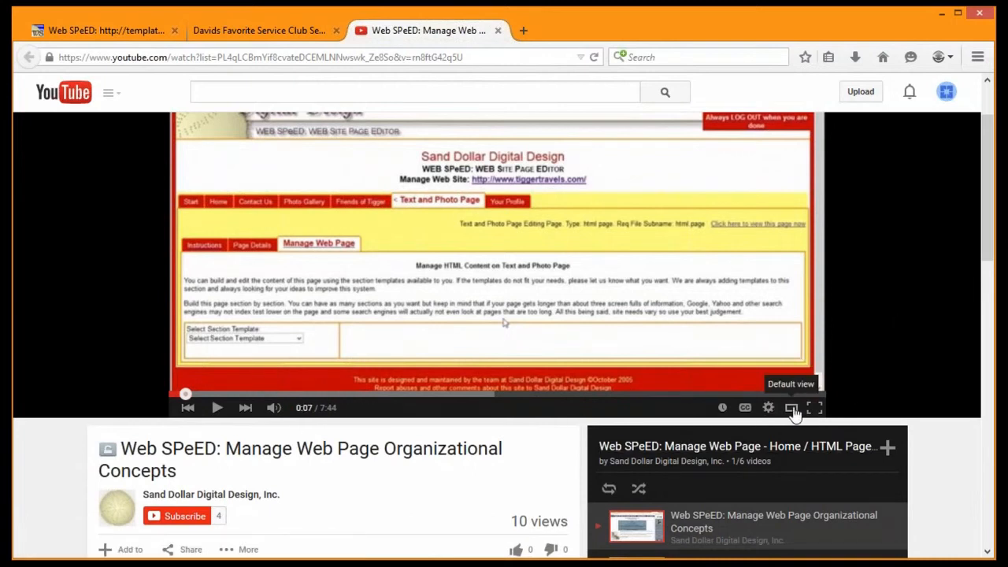
pyautogui.click(790, 407)
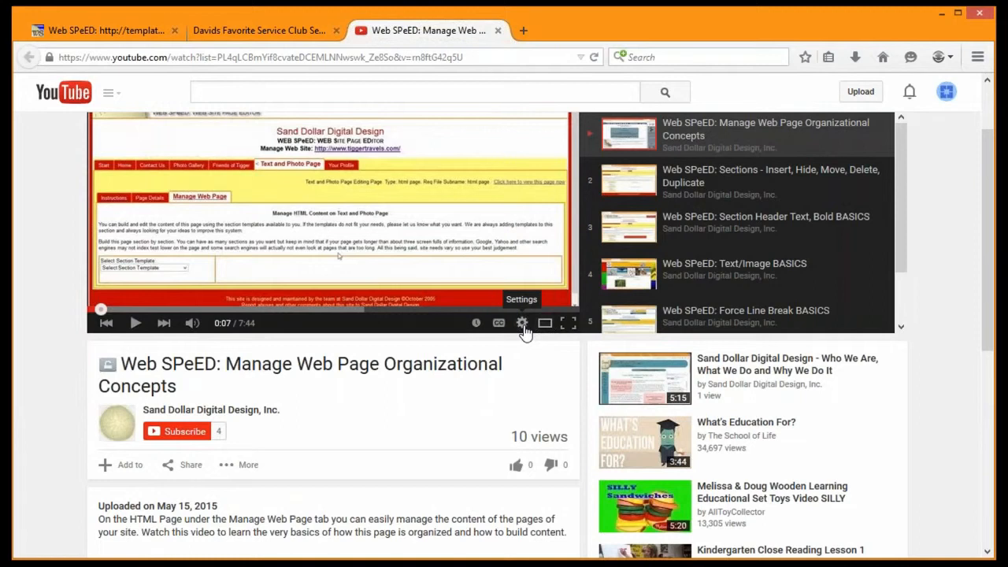
pyautogui.moveTo(381, 255)
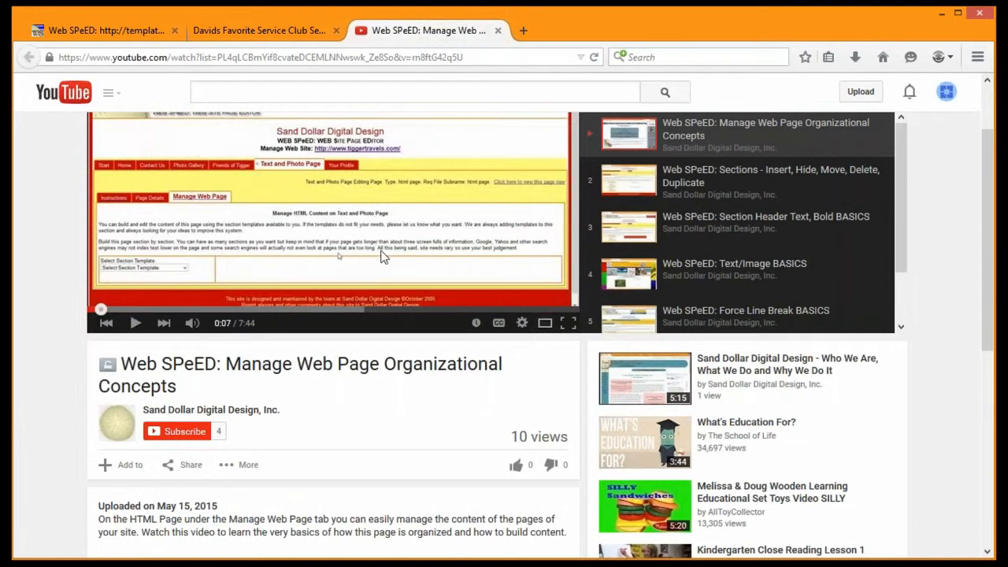
pyautogui.moveTo(521, 323)
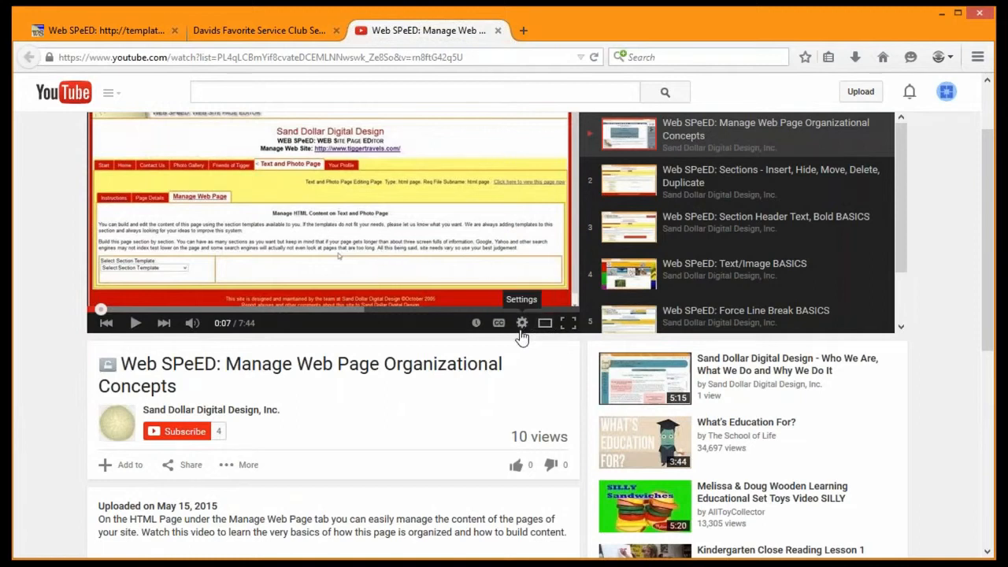
pyautogui.click(521, 323)
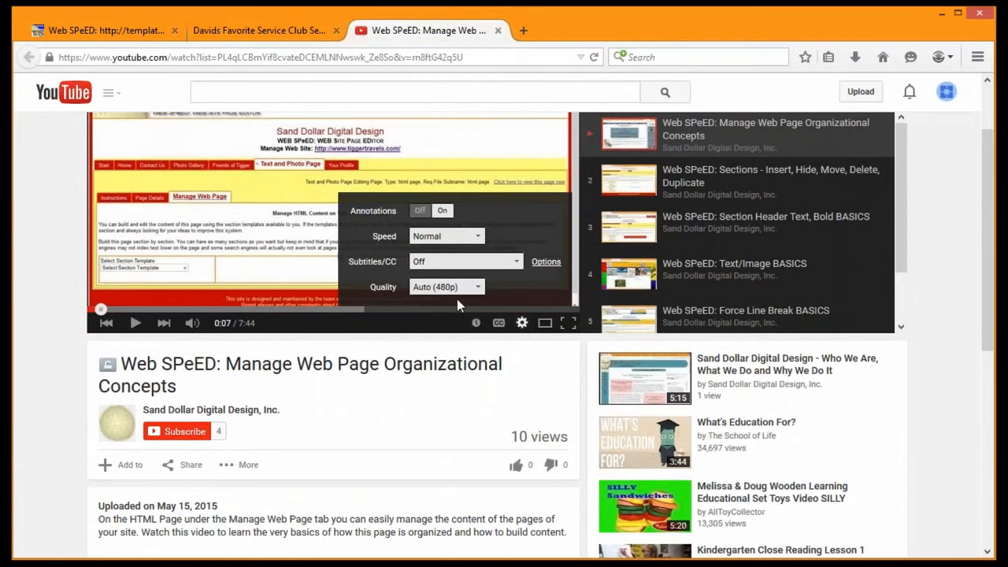
pyautogui.moveTo(481, 293)
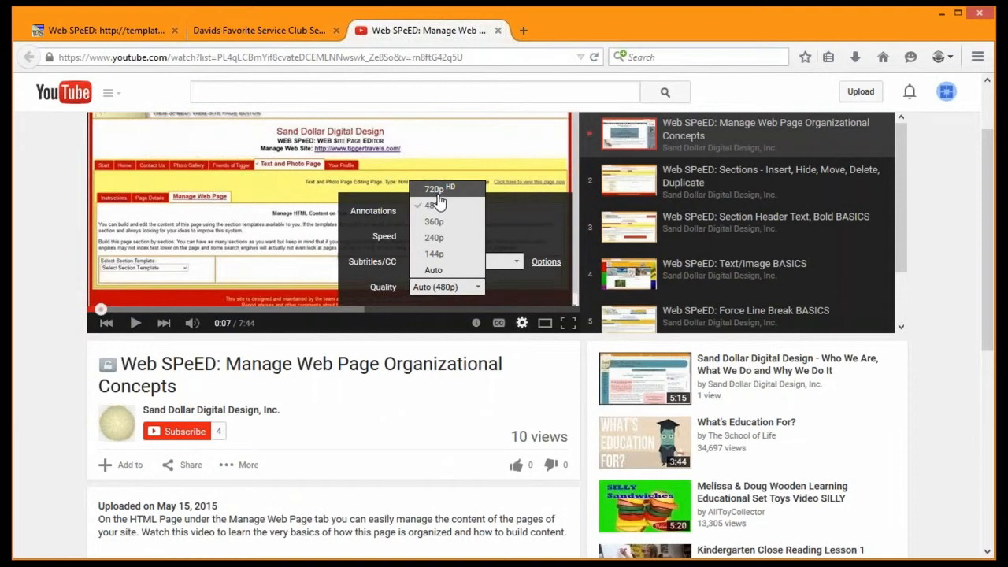
pyautogui.moveTo(438, 234)
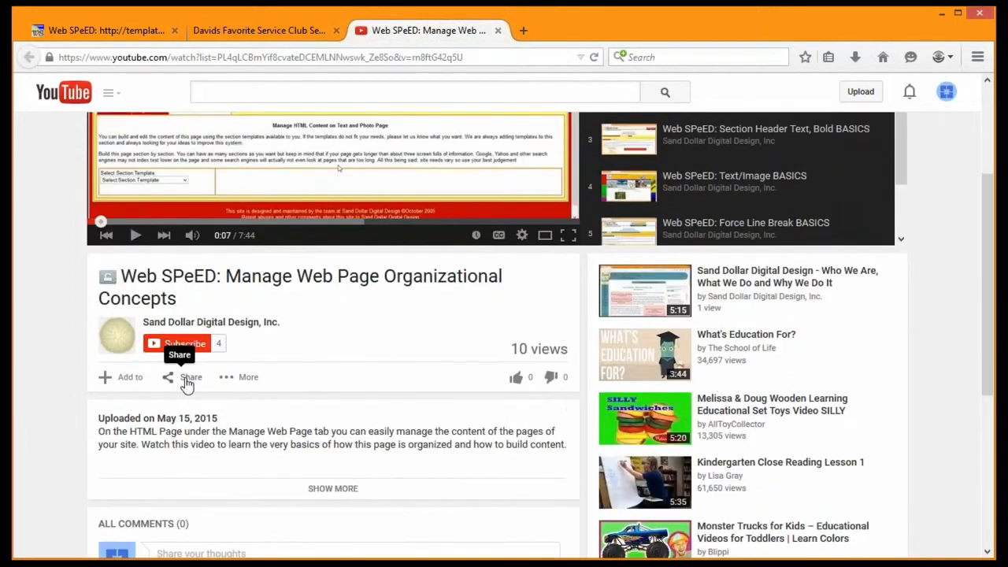
# - Show the video's Share panel with its youtu.be short link
pyautogui.click(191, 376)
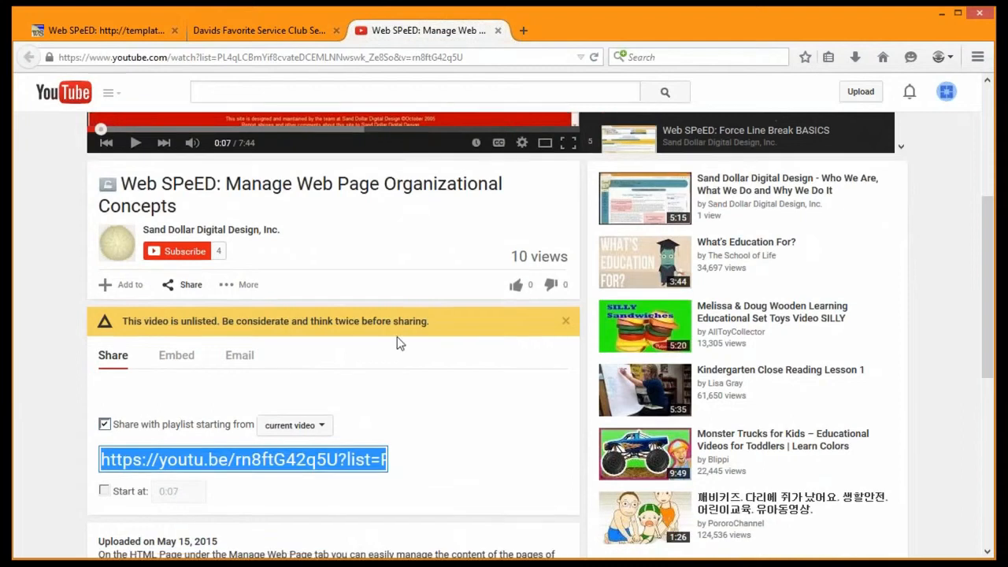
pyautogui.scroll(-3)
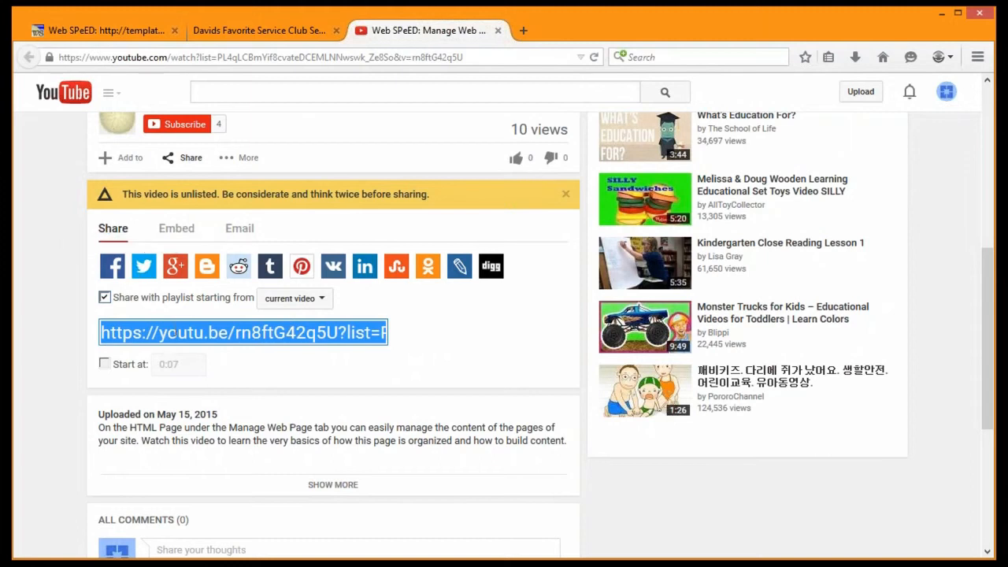
pyautogui.moveTo(145, 266)
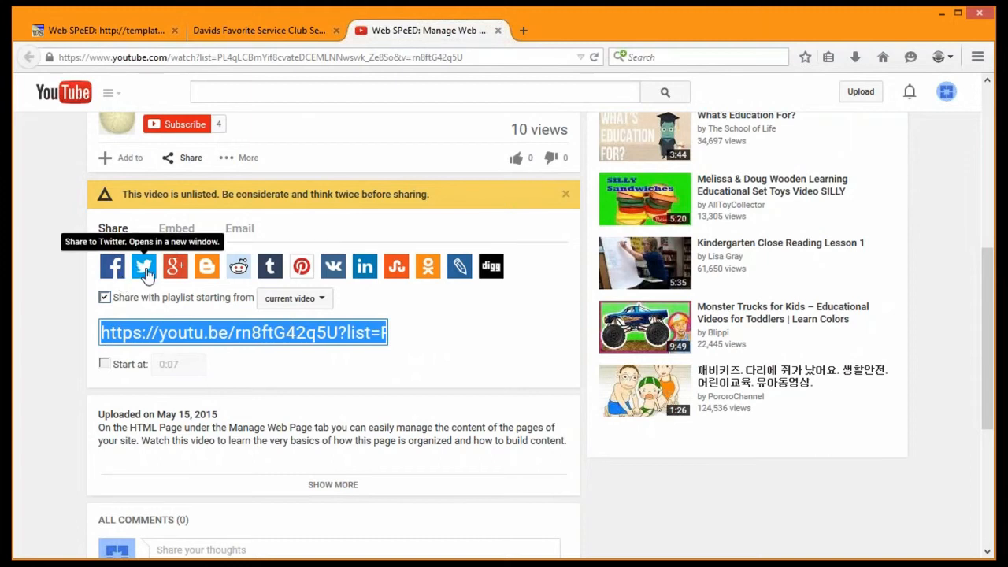
pyautogui.moveTo(460, 265)
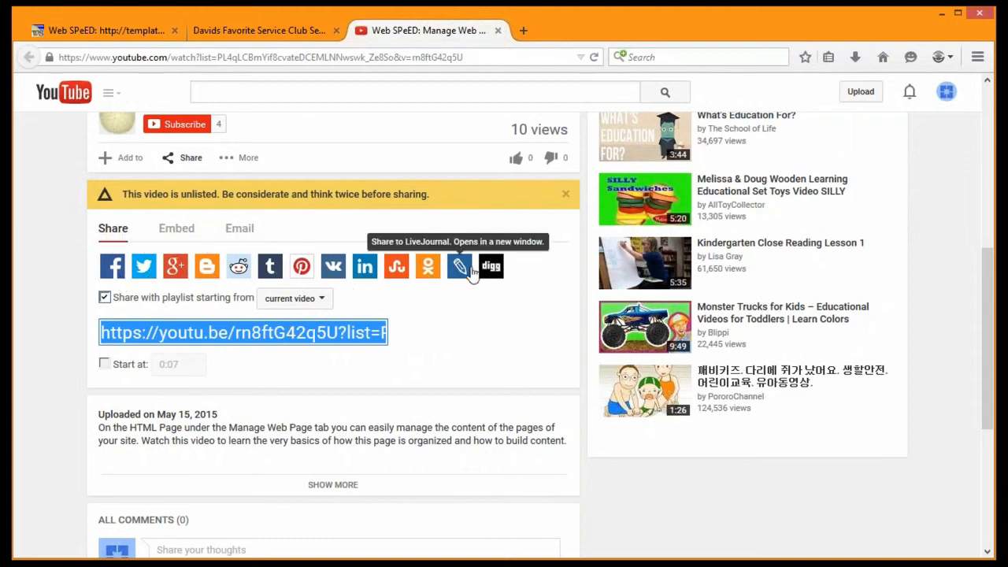
pyautogui.moveTo(192, 296)
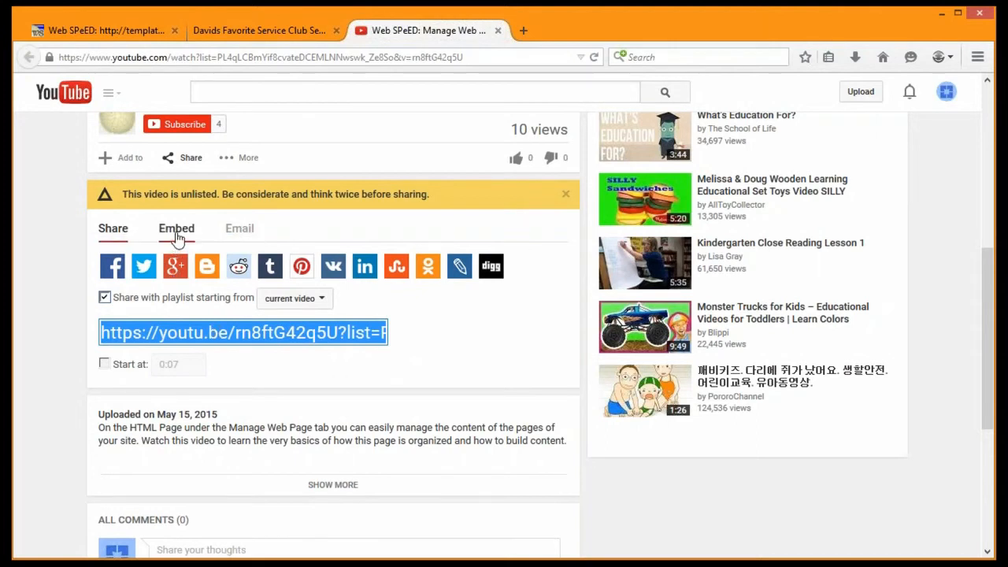
# - Switch to Embed, select the iframe code and reveal the preview and video size options via Show More
pyautogui.click(177, 228)
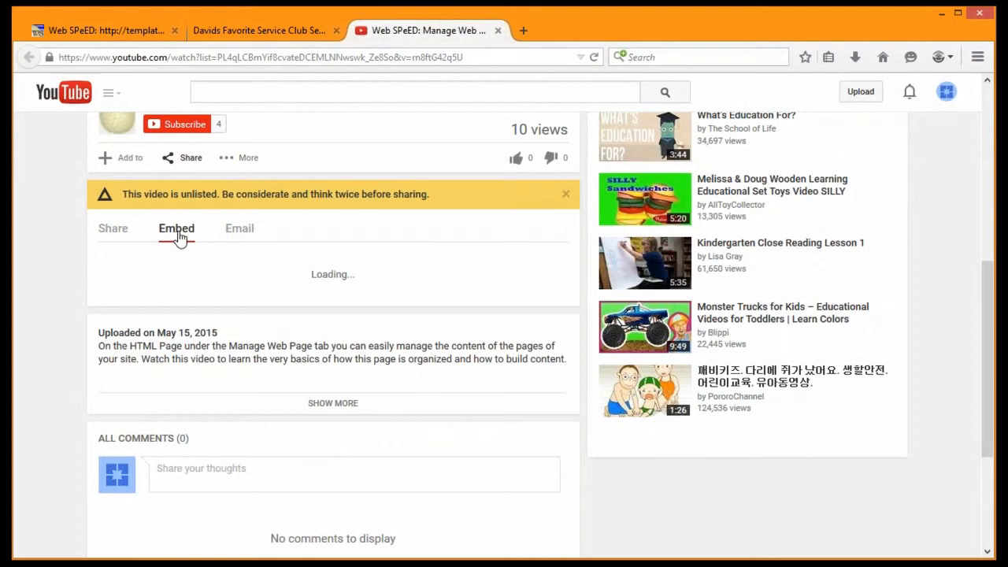
pyautogui.click(177, 228)
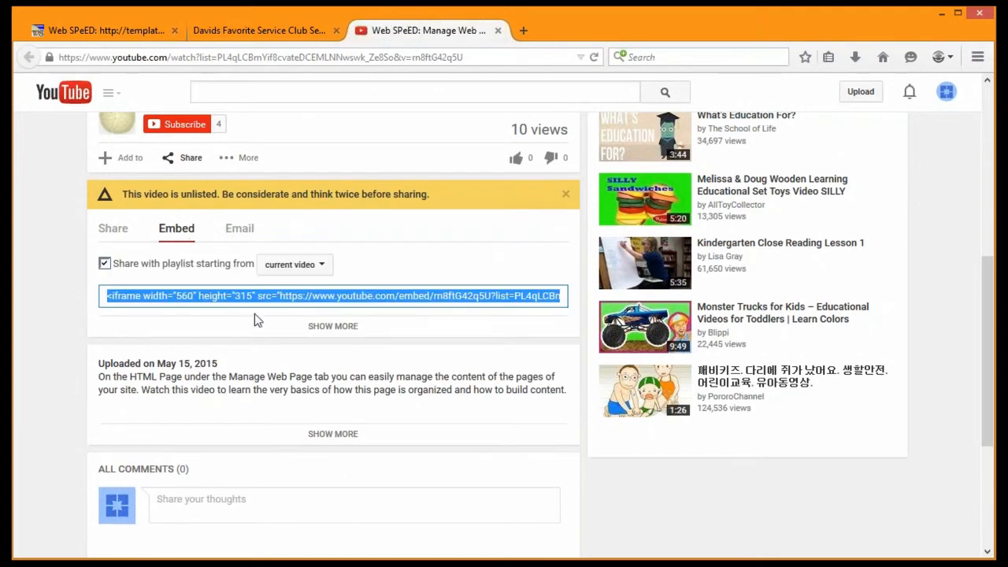
pyautogui.moveTo(177, 237)
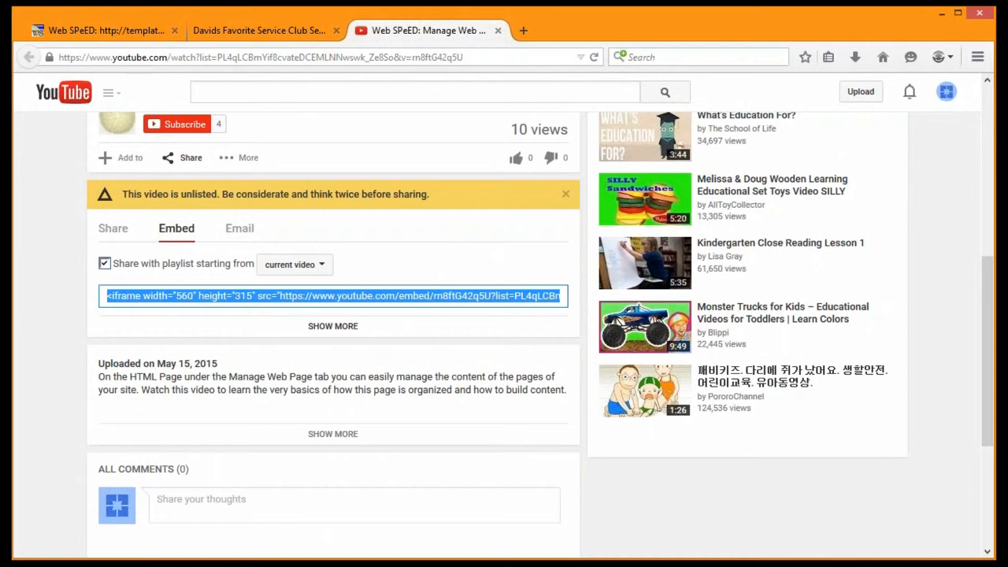
pyautogui.click(332, 324)
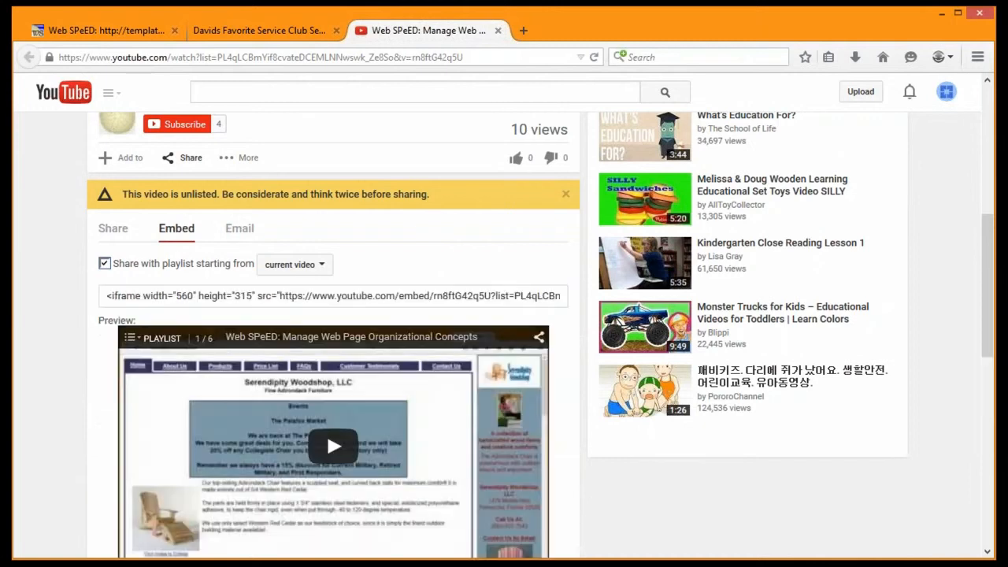
pyautogui.scroll(-3)
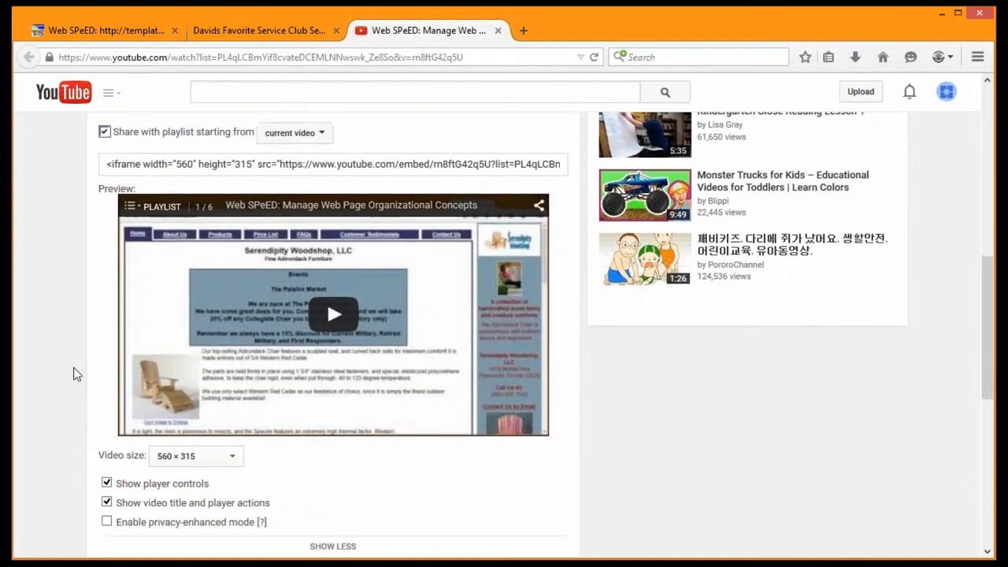
pyautogui.scroll(-3)
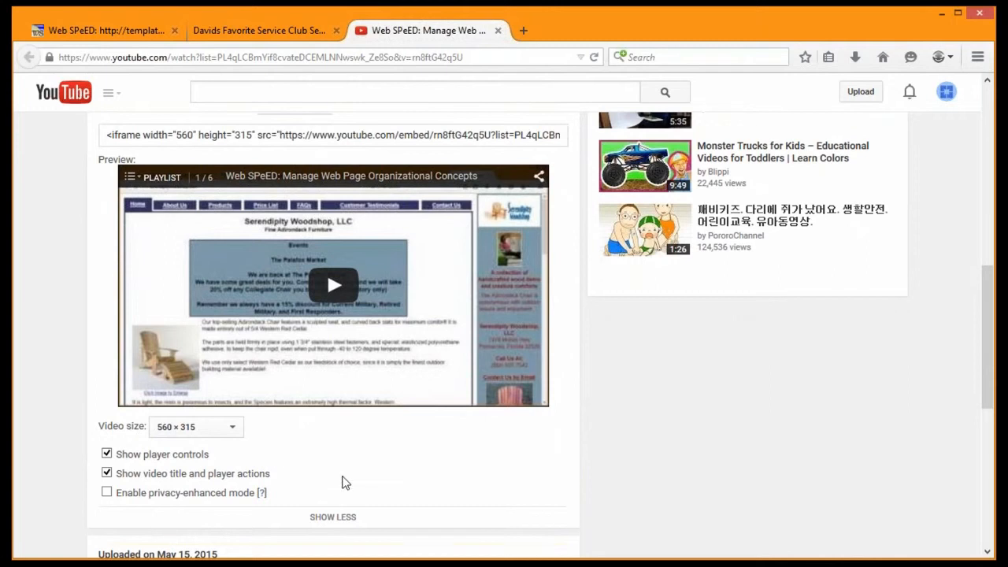
pyautogui.moveTo(250, 452)
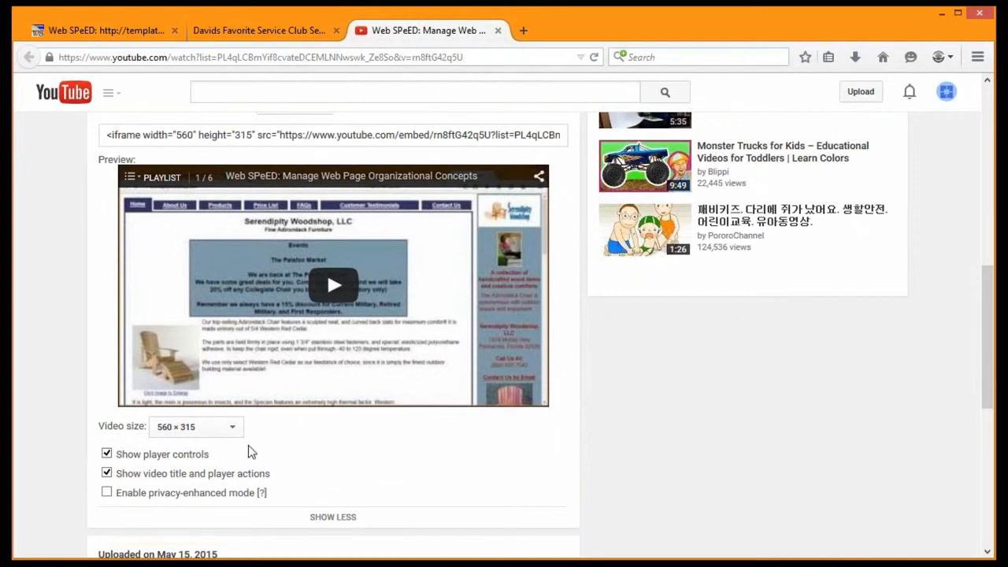
pyautogui.moveTo(264, 30)
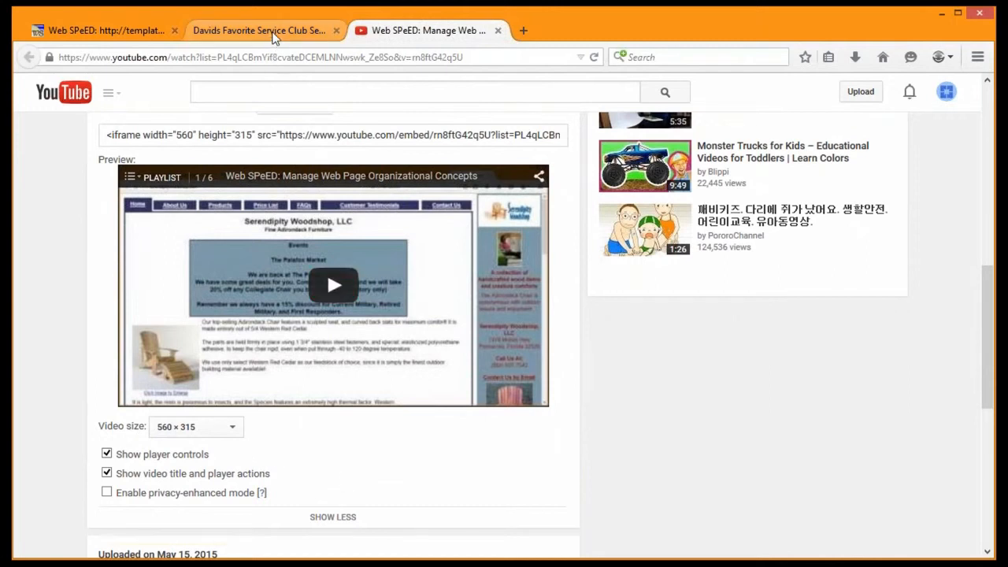
pyautogui.click(260, 30)
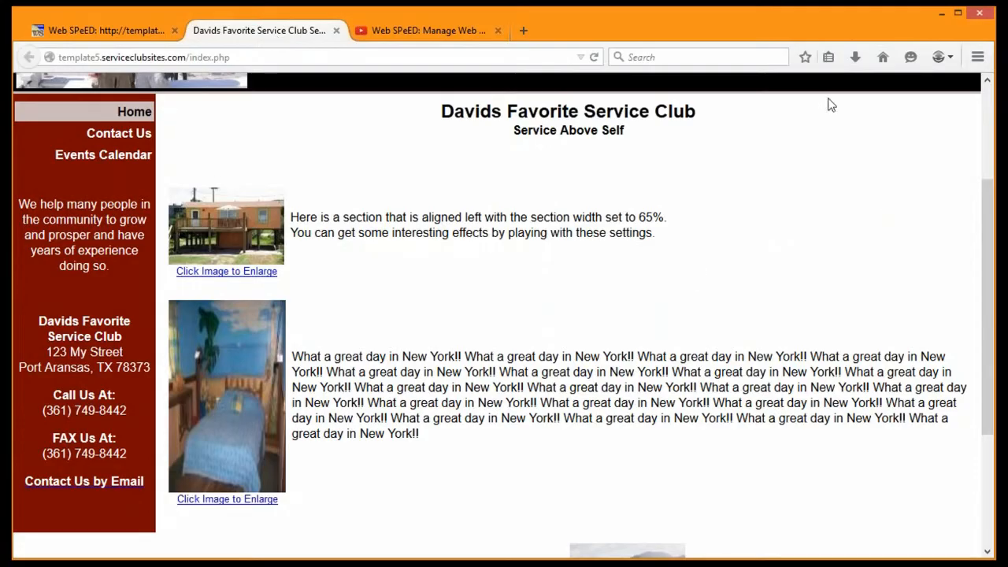
pyautogui.moveTo(535, 329)
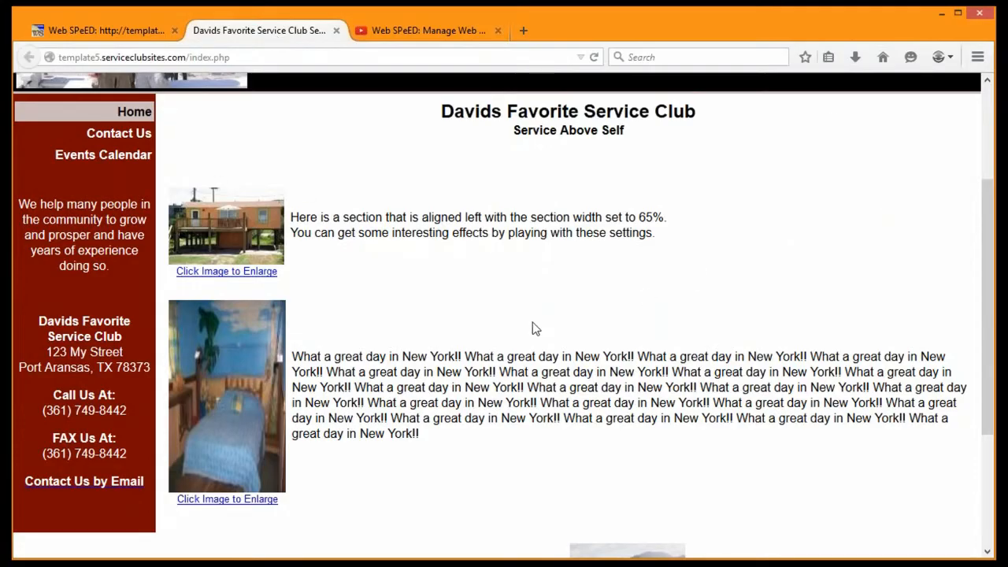
pyautogui.moveTo(312, 271)
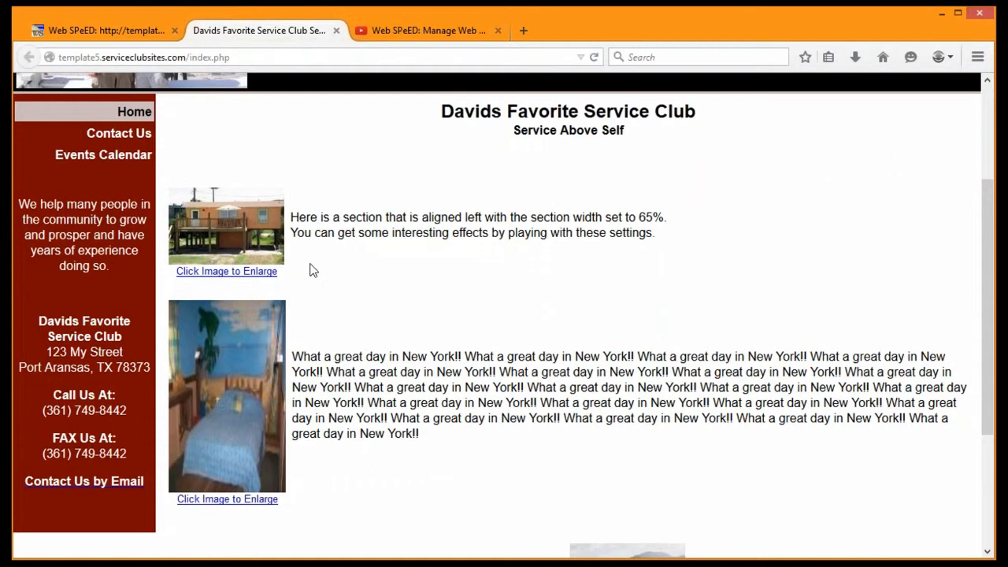
pyautogui.moveTo(500, 298)
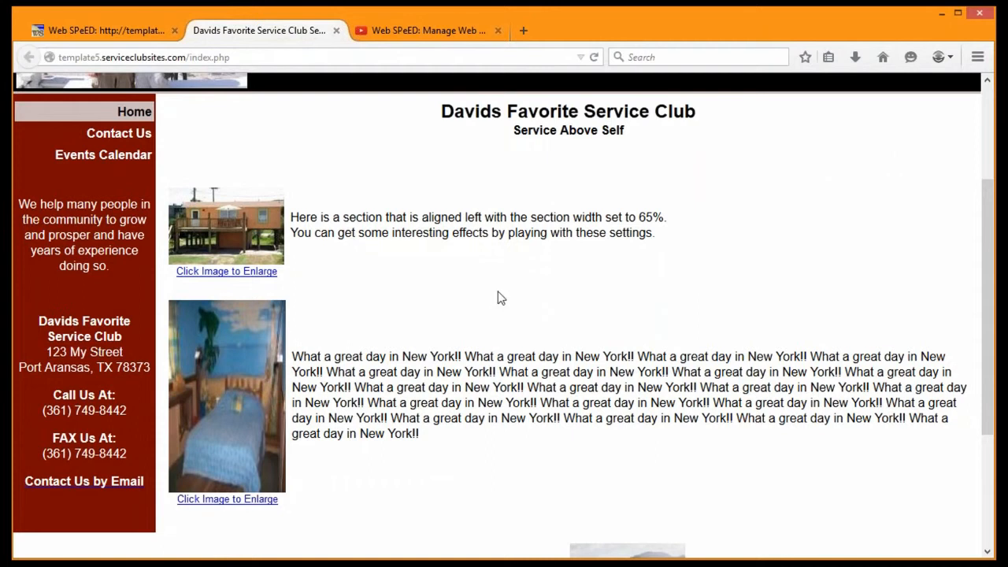
pyautogui.moveTo(164, 136)
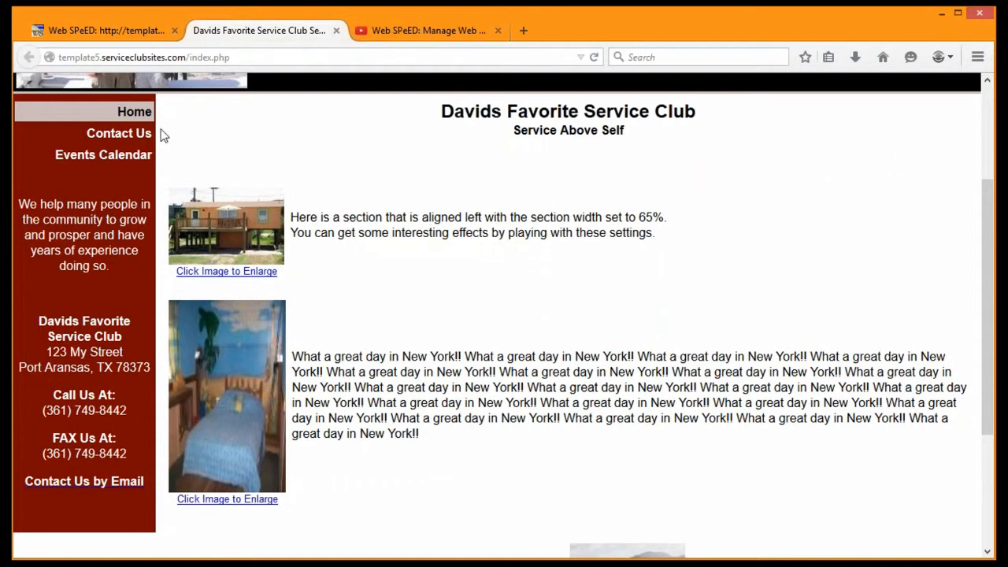
pyautogui.moveTo(429, 30)
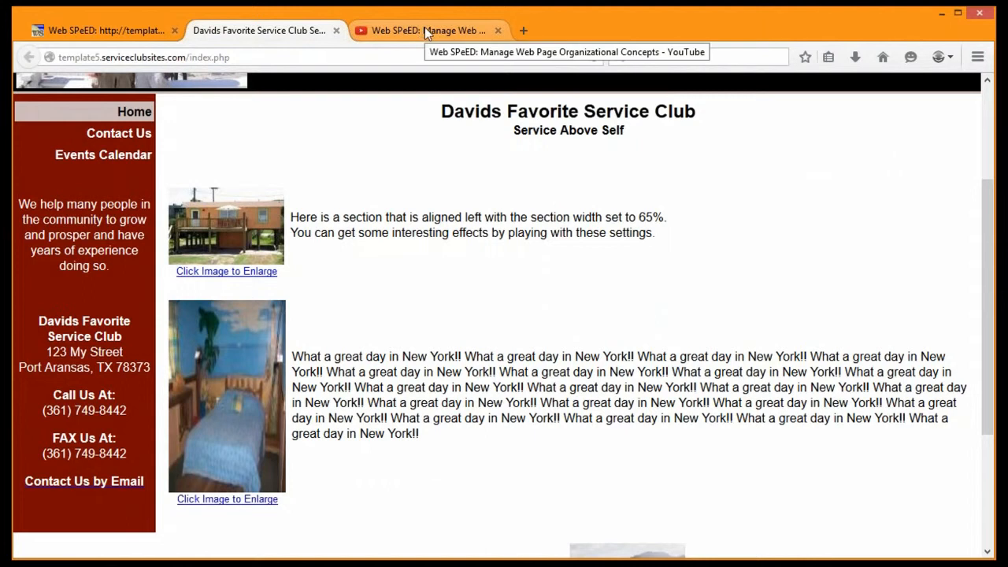
# - Back on YouTube, try Custom size and 640 × 360 in the Video size dropdown
pyautogui.click(428, 30)
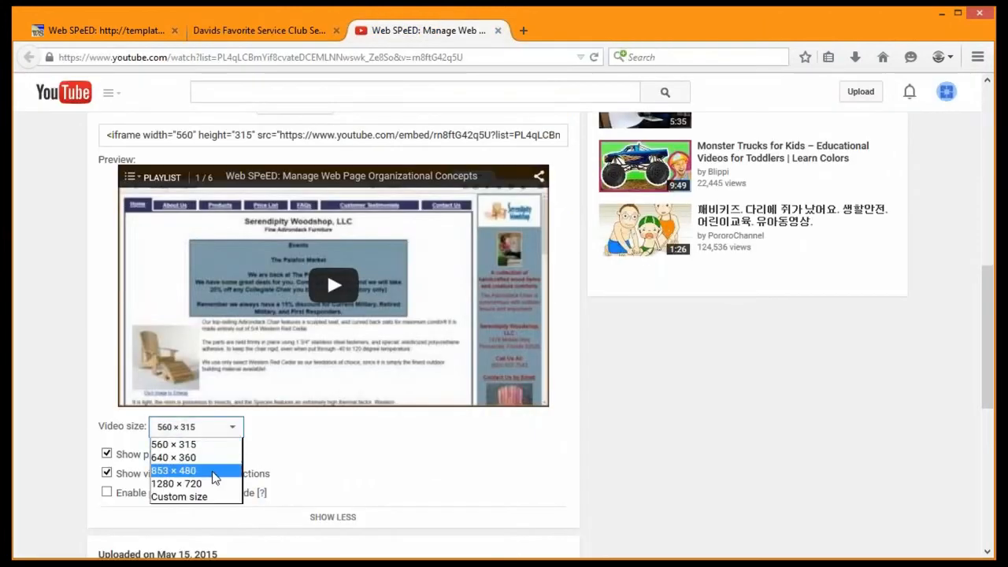
pyautogui.moveTo(212, 444)
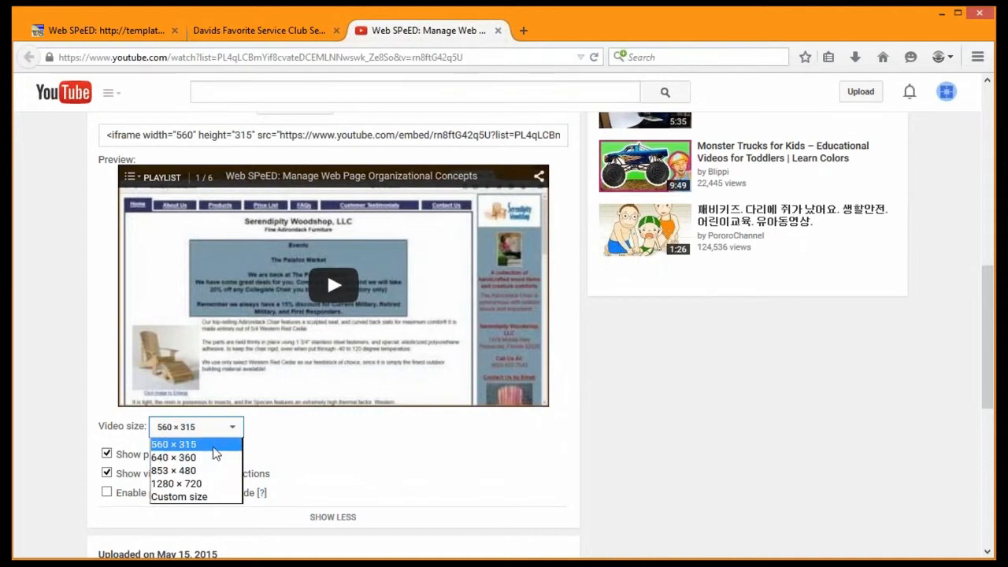
pyautogui.moveTo(180, 497)
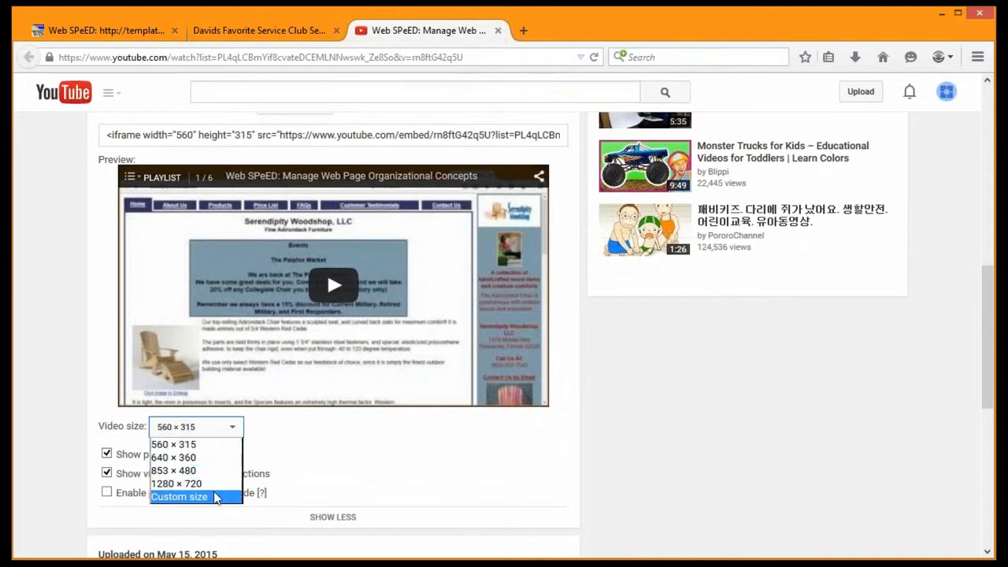
pyautogui.click(179, 496)
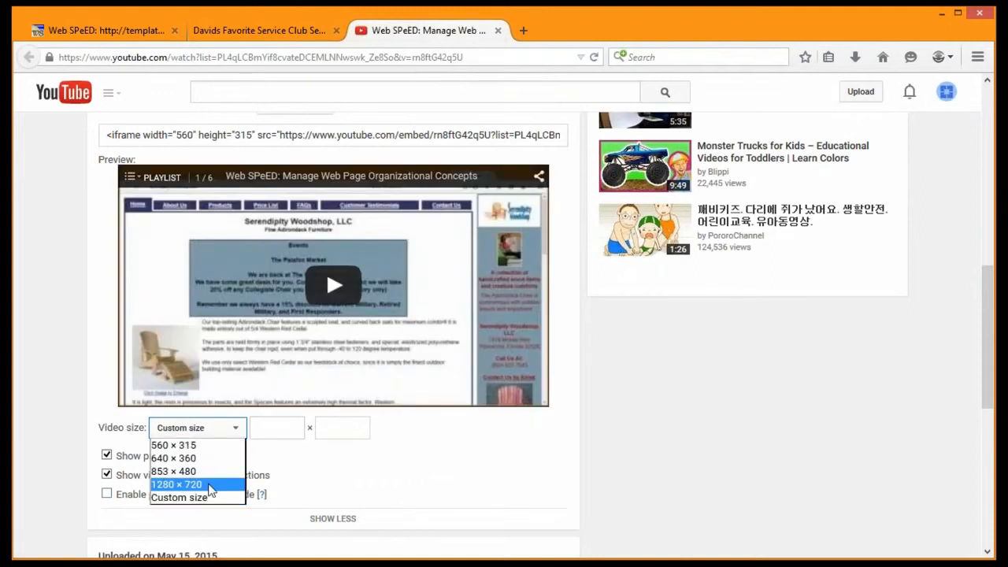
pyautogui.moveTo(189, 456)
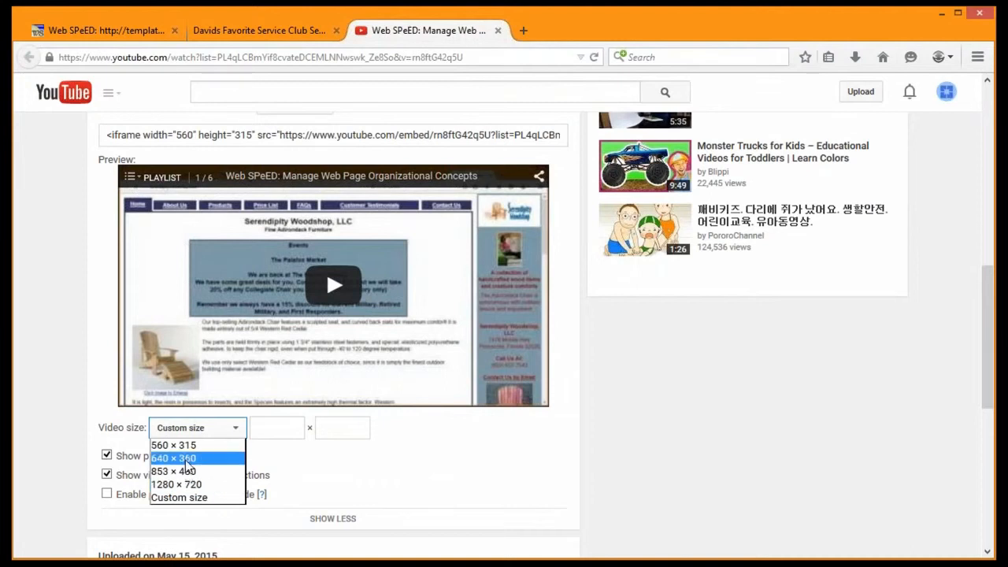
pyautogui.click(174, 457)
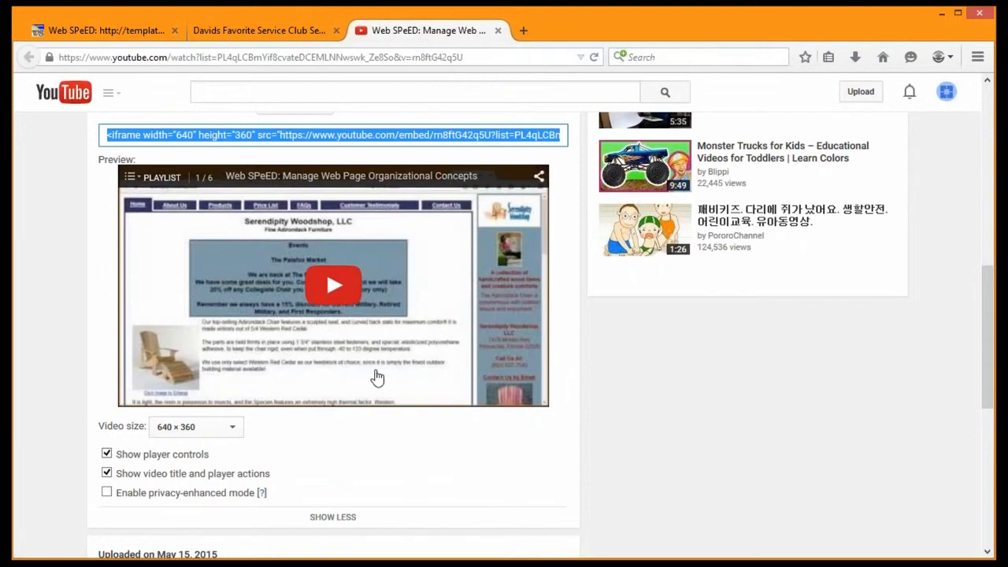
pyautogui.click(231, 425)
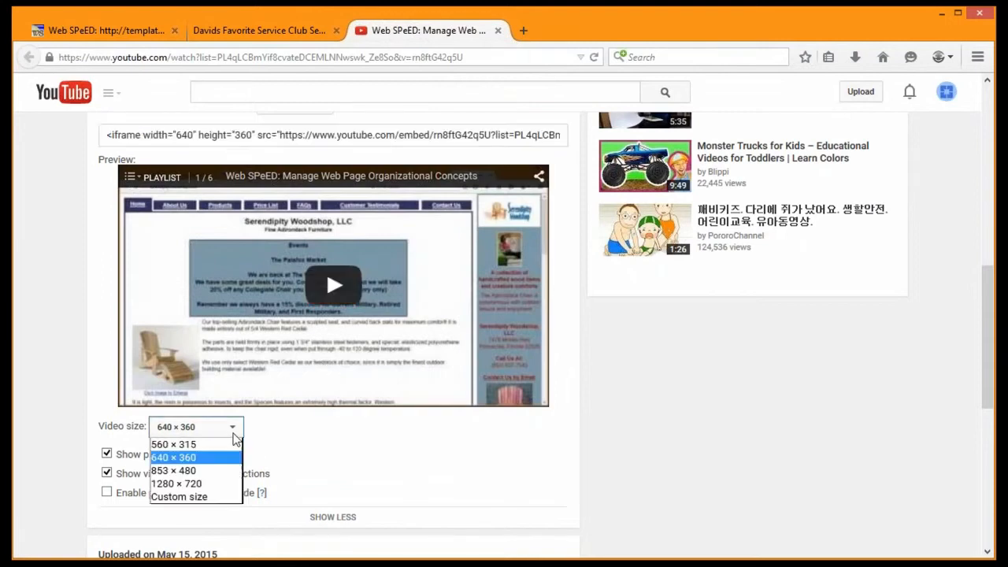
pyautogui.moveTo(232, 444)
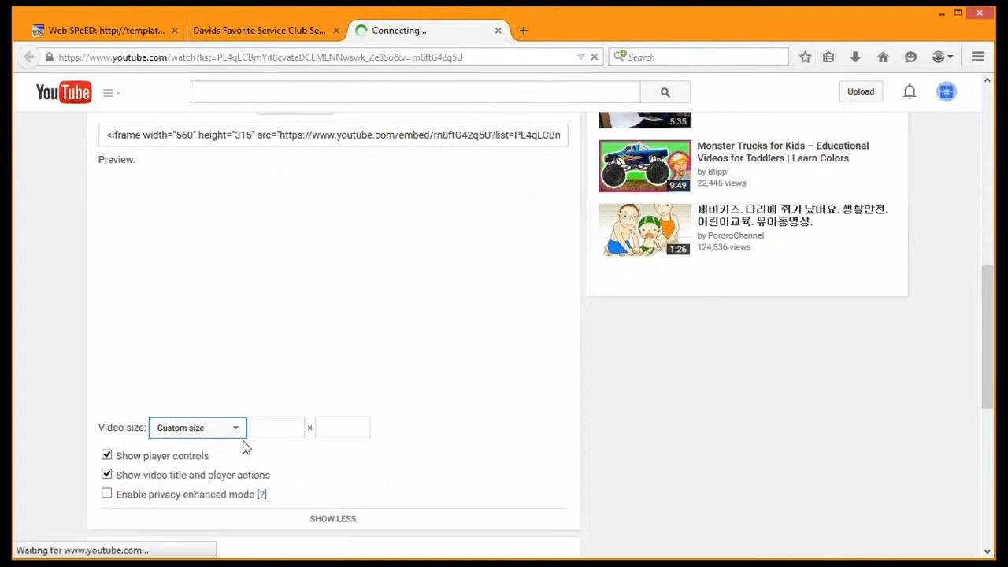
# - Replace the custom embed width with 250, letting the height update to 141
pyautogui.click(278, 428)
pyautogui.write('125')
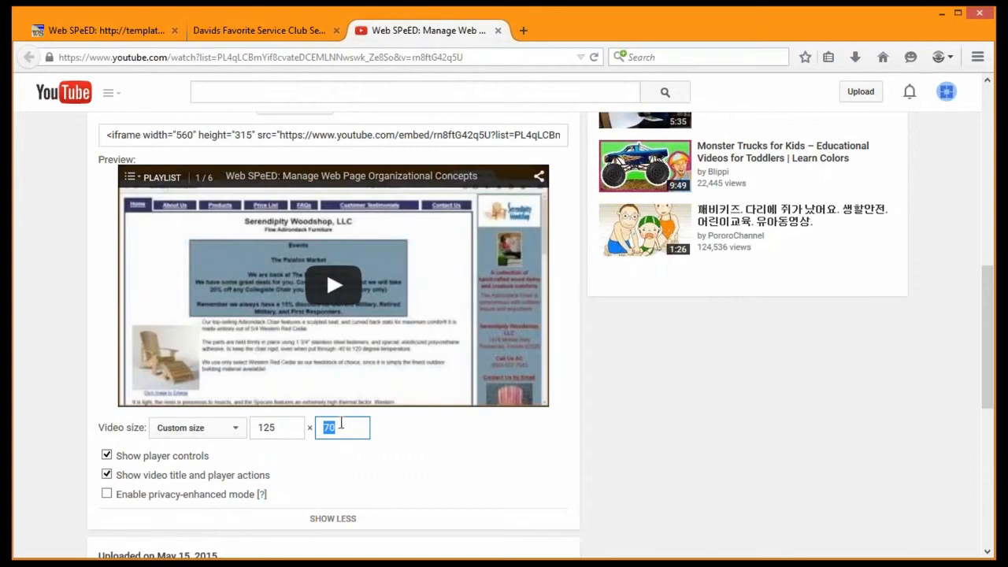
pyautogui.moveTo(373, 463)
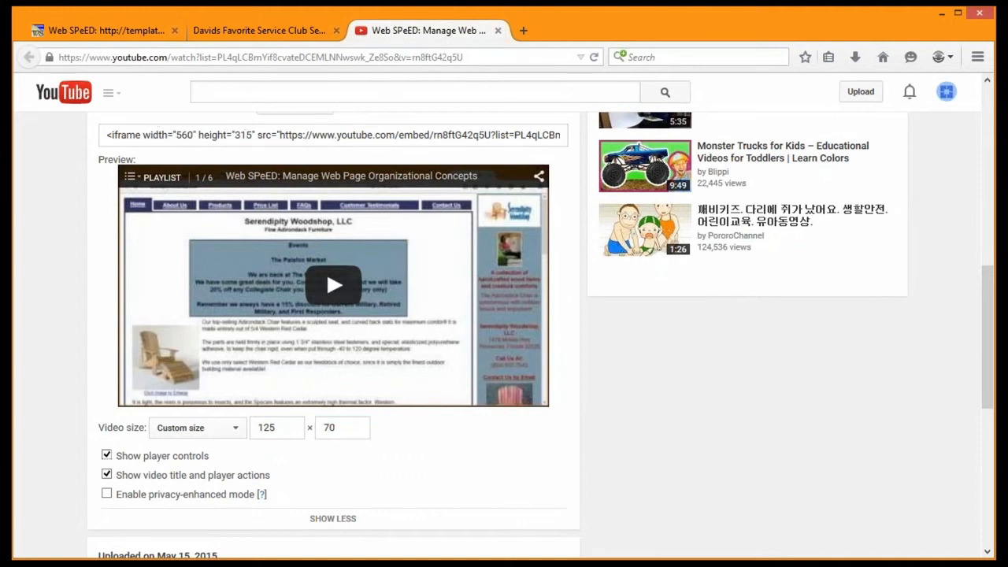
pyautogui.click(276, 427)
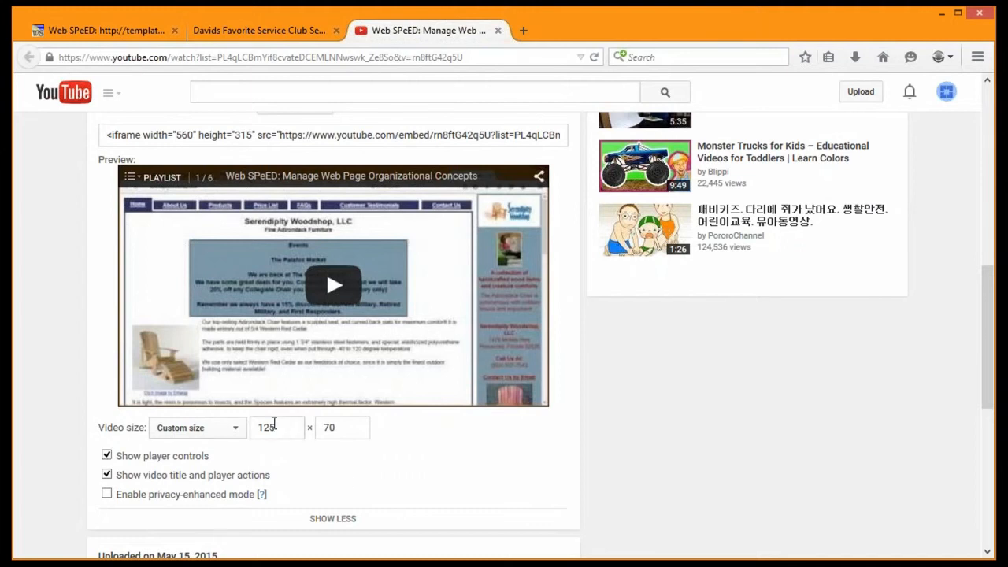
pyautogui.tripleClick(277, 427)
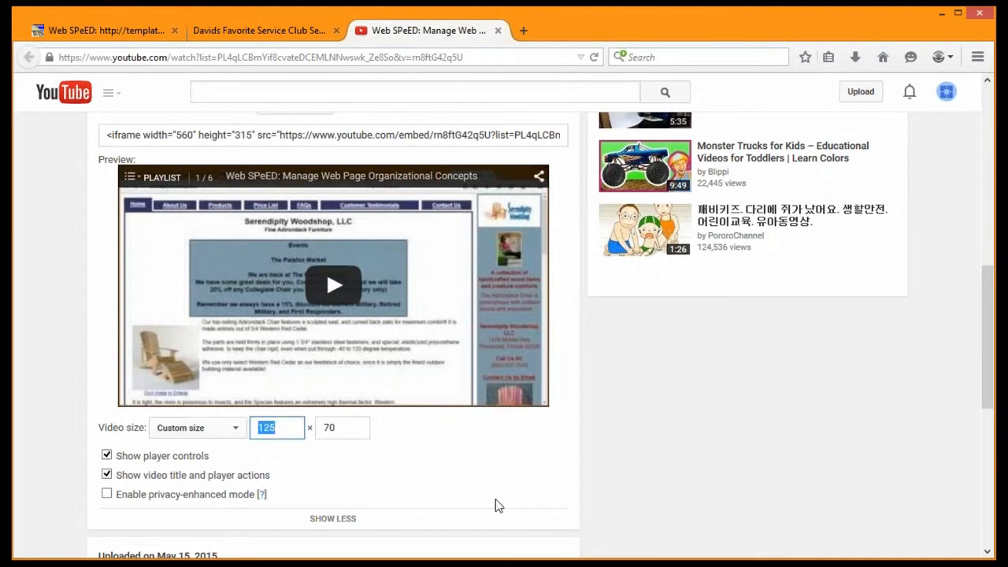
pyautogui.write('25')
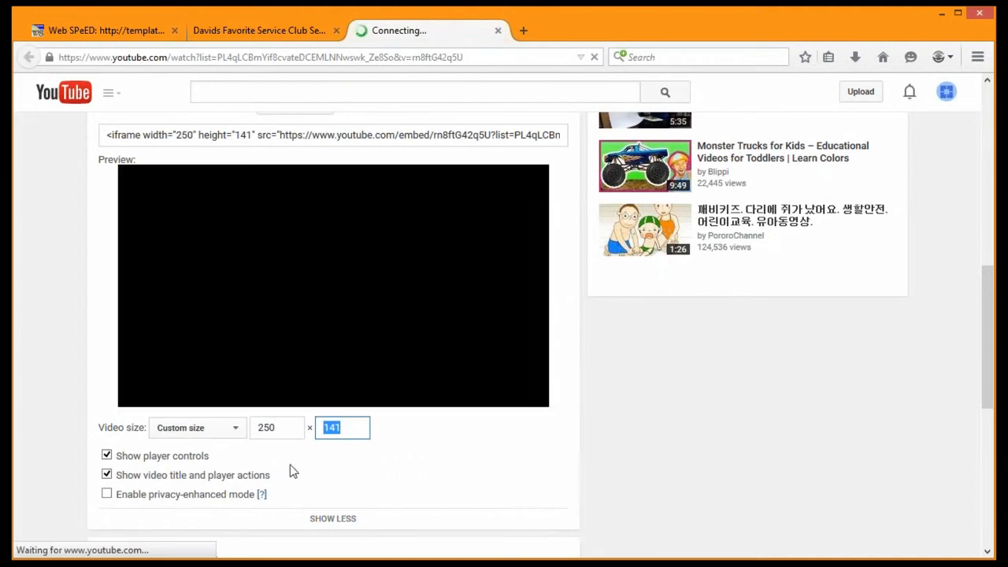
pyautogui.click(277, 427)
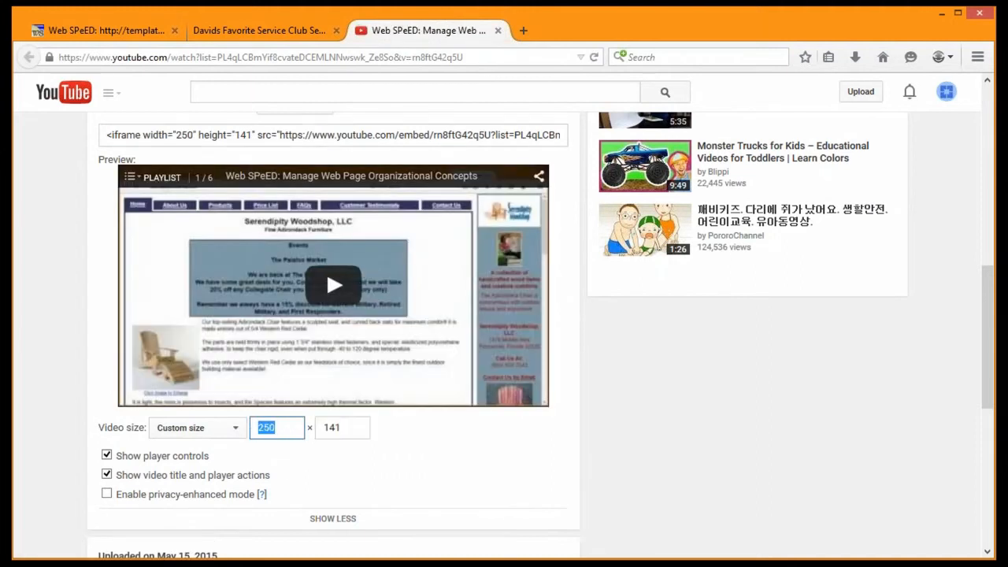
pyautogui.moveTo(184, 140)
pyautogui.write('200')
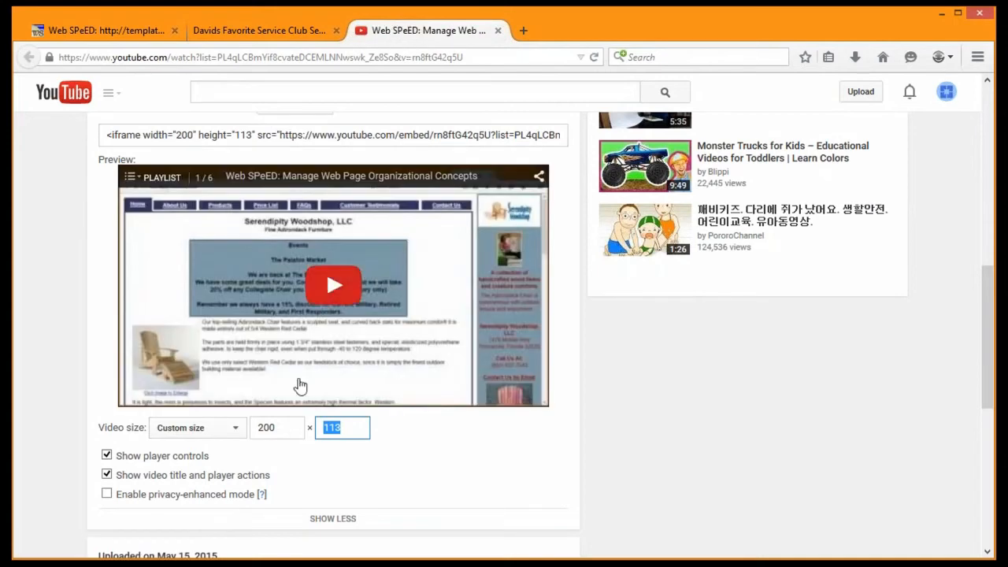
pyautogui.moveTo(334, 285)
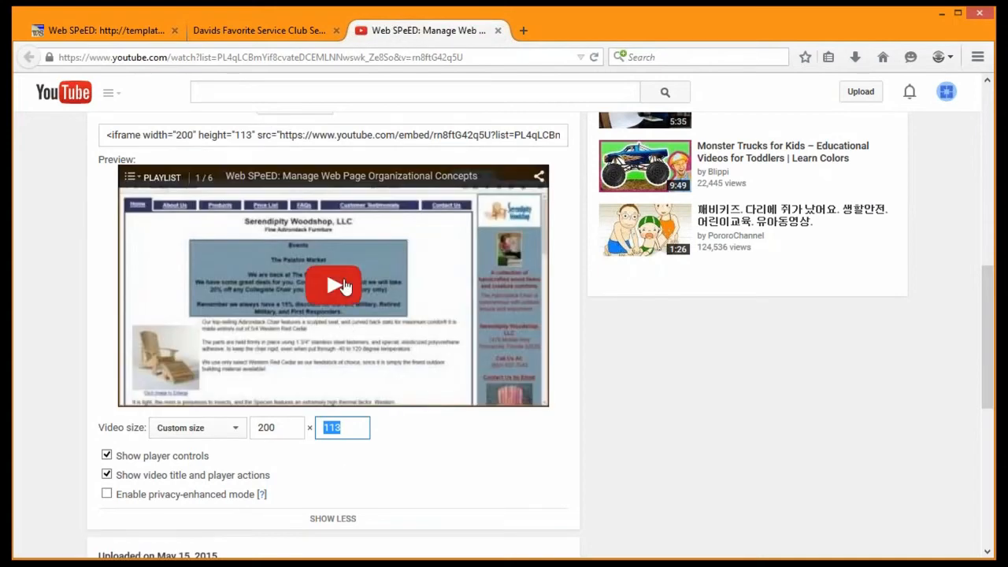
pyautogui.moveTo(350, 356)
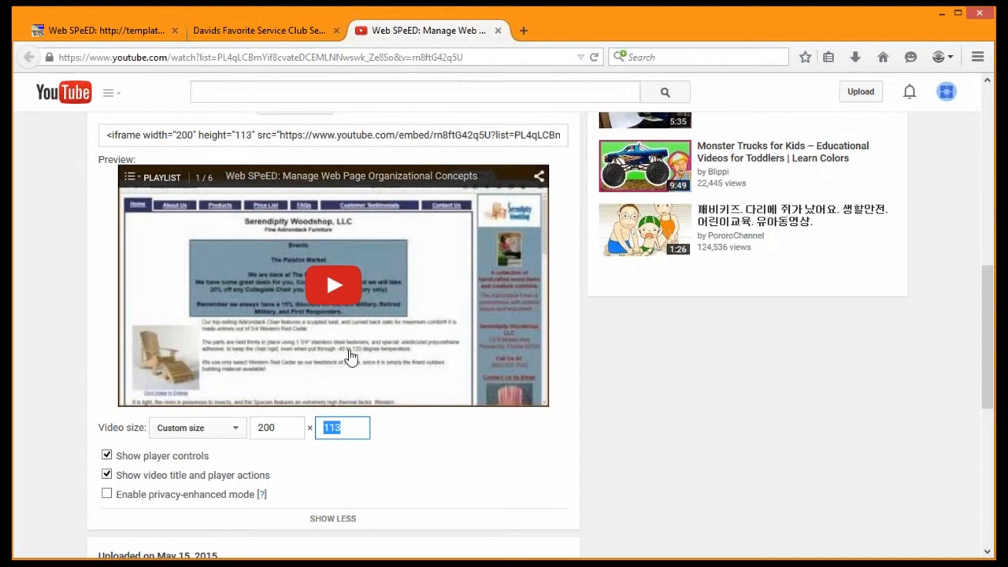
pyautogui.moveTo(277, 419)
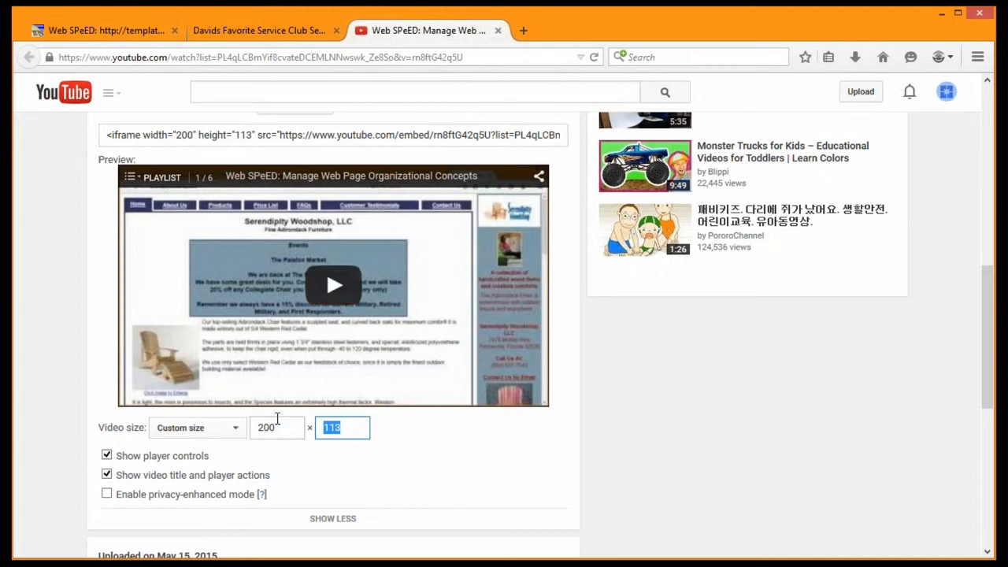
# - Choose the preset 640 × 360 video size for the embed code again
pyautogui.click(197, 428)
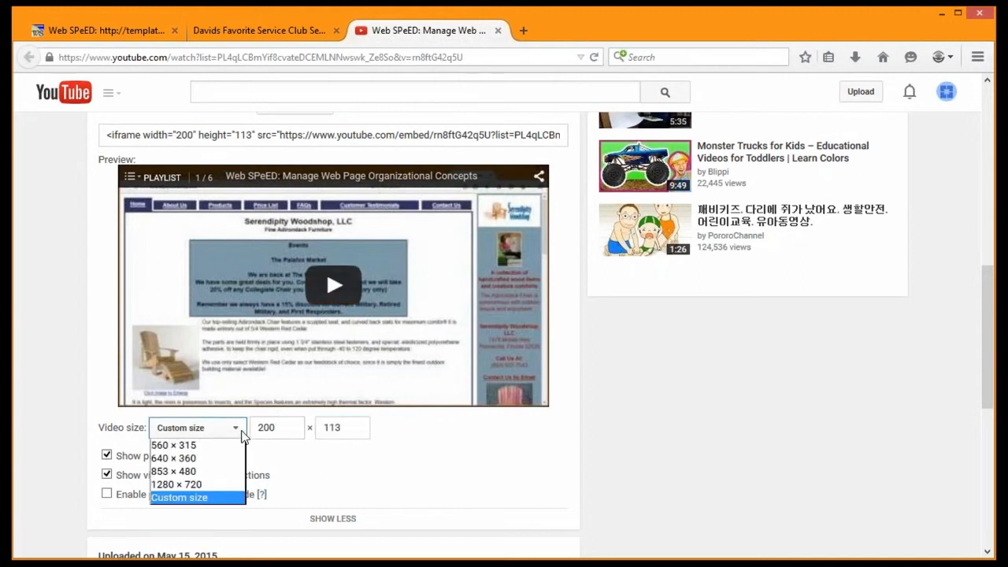
pyautogui.click(173, 457)
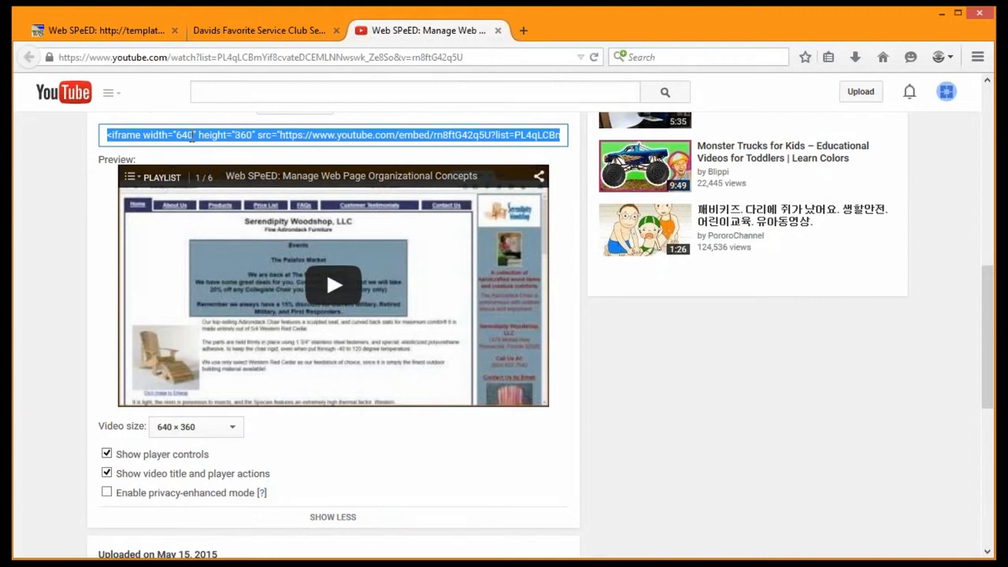
pyautogui.moveTo(166, 422)
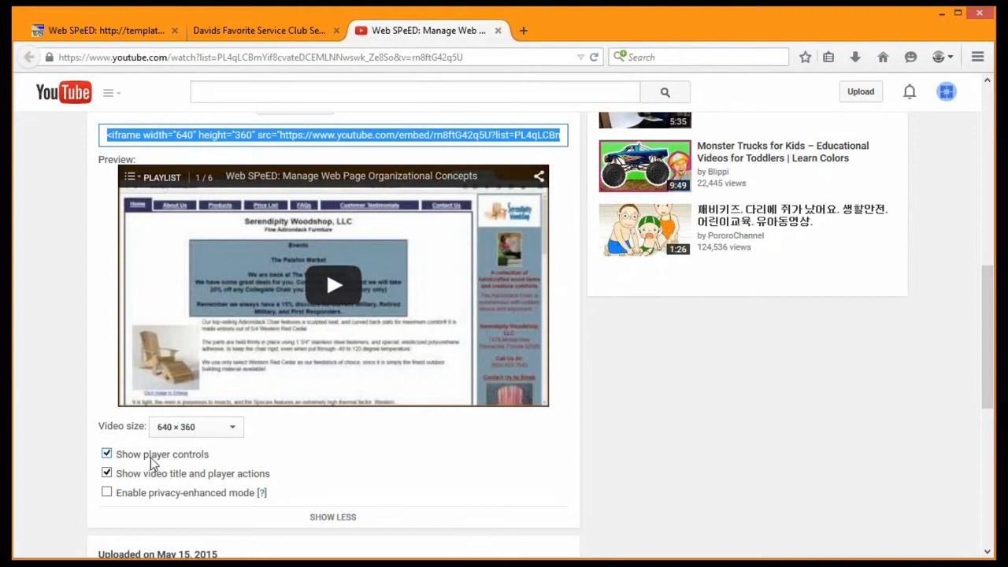
pyautogui.moveTo(318, 390)
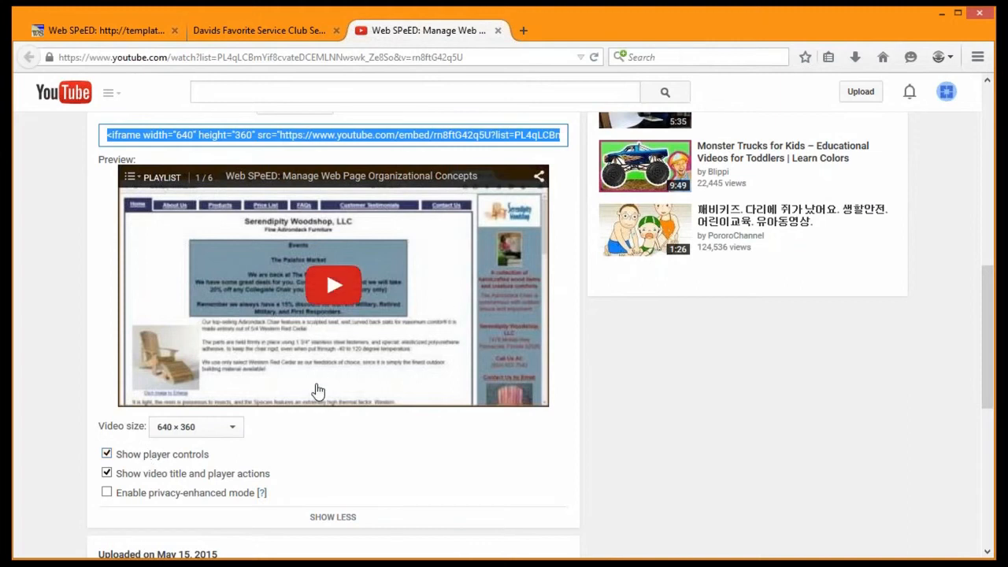
pyautogui.moveTo(415, 397)
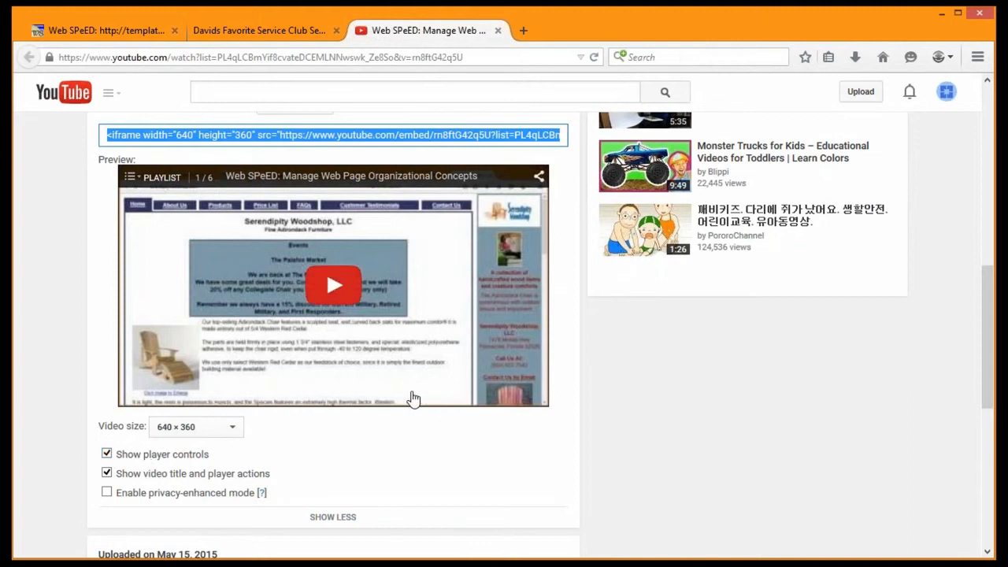
pyautogui.moveTo(160, 490)
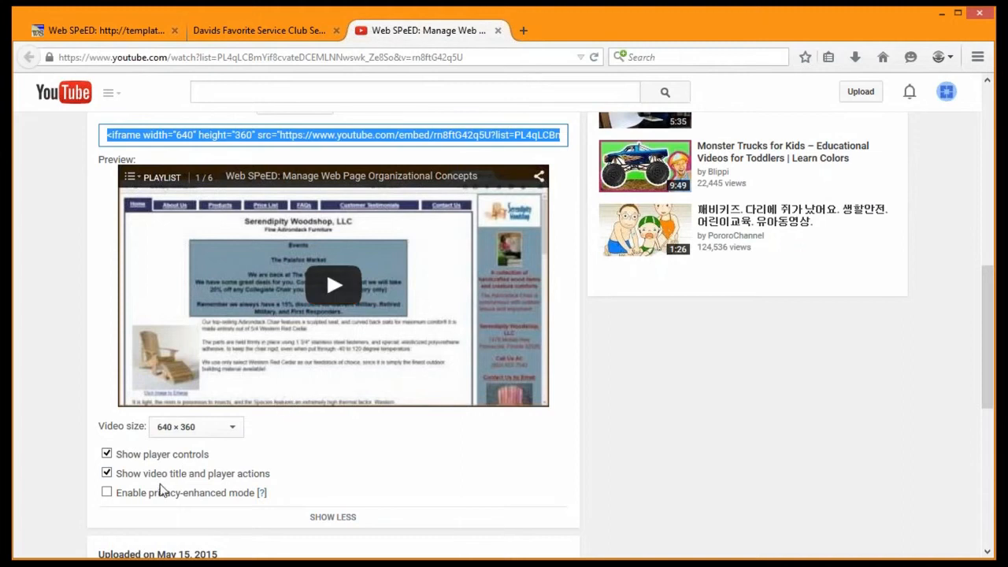
pyautogui.moveTo(145, 480)
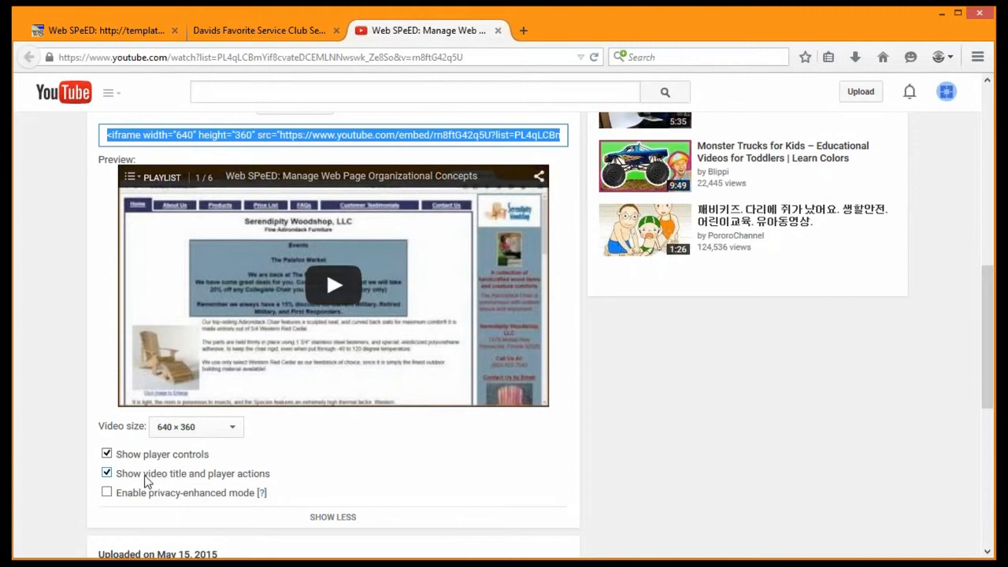
pyautogui.moveTo(276, 428)
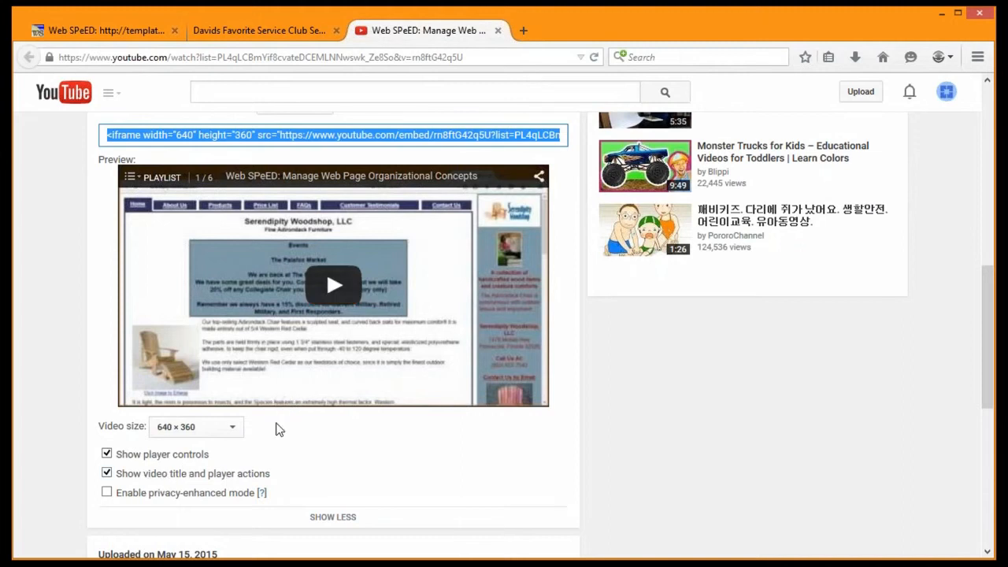
pyautogui.moveTo(148, 551)
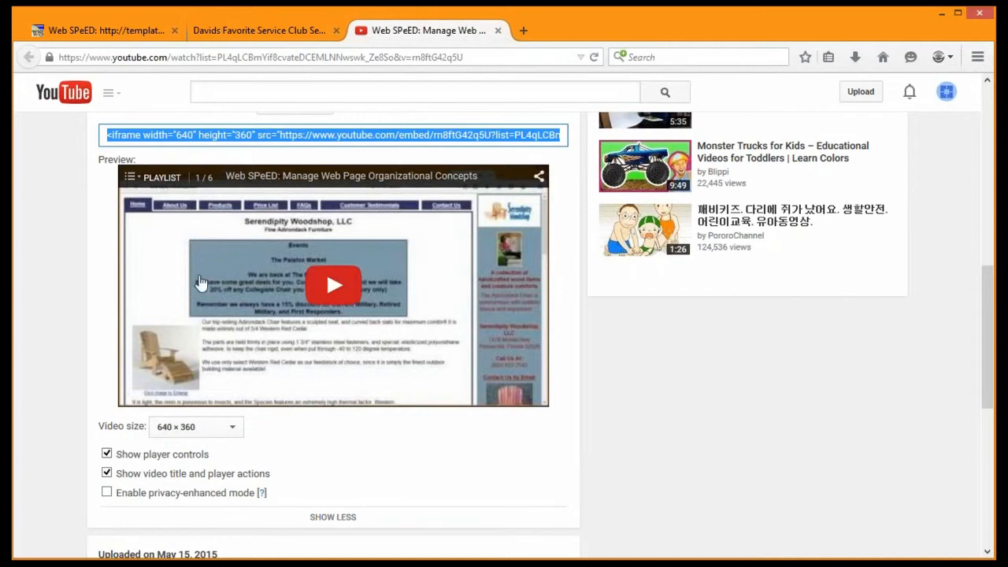
pyautogui.scroll(3)
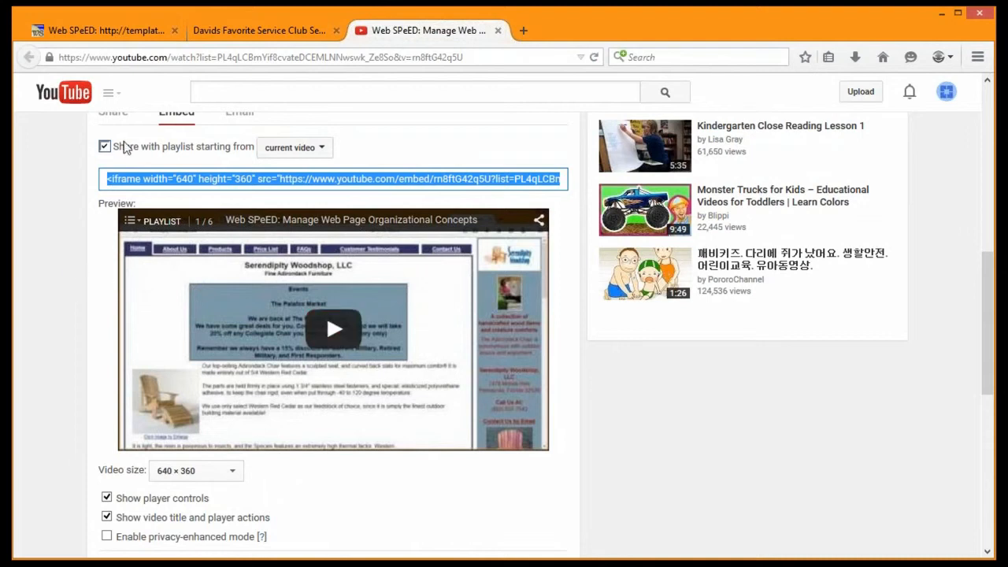
pyautogui.moveTo(318, 151)
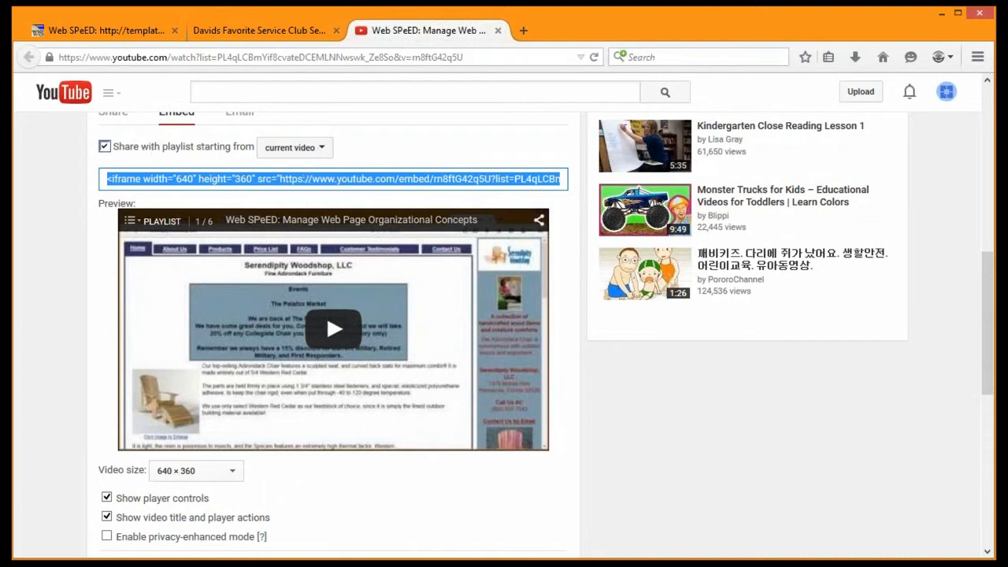
pyautogui.scroll(3)
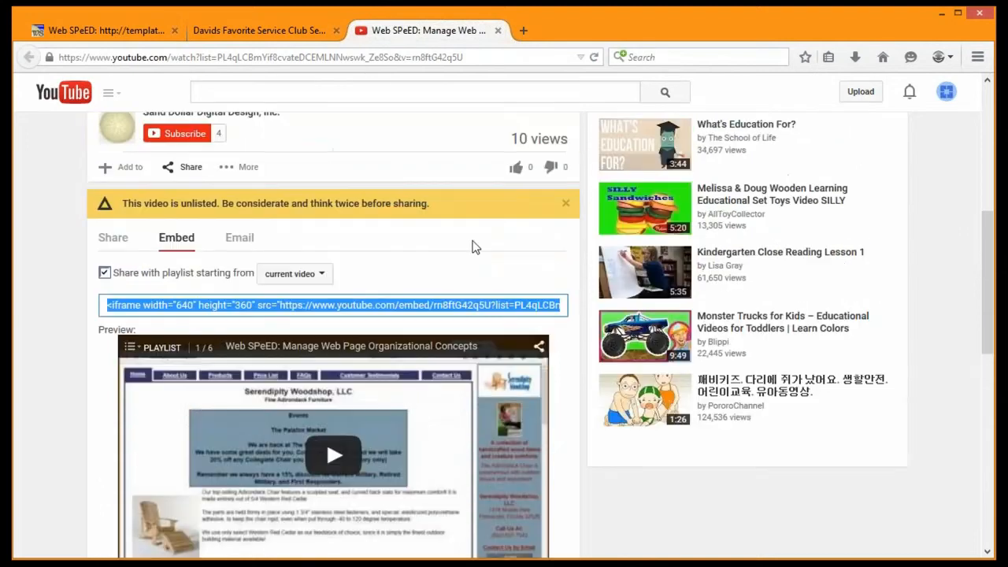
pyautogui.scroll(3)
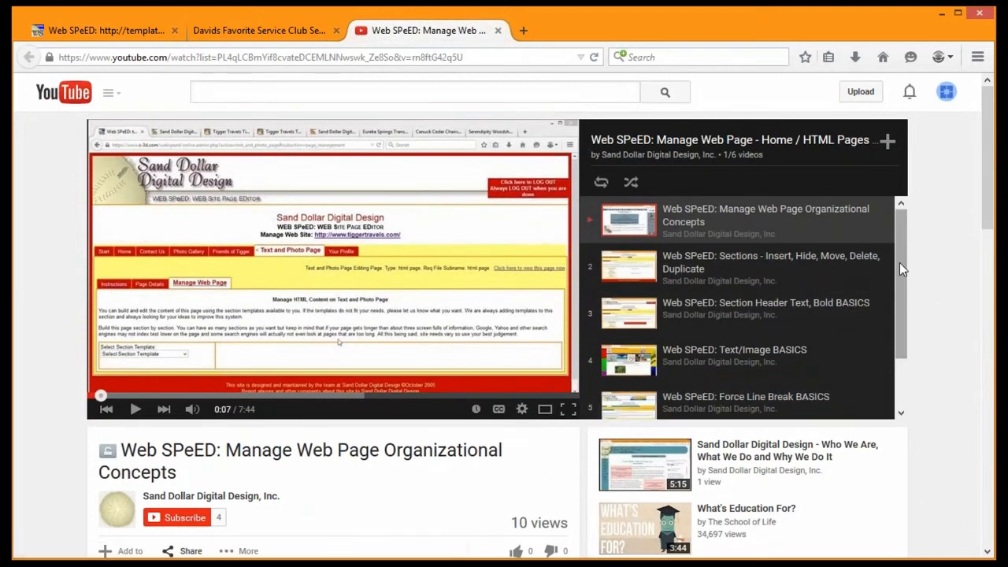
pyautogui.scroll(-3)
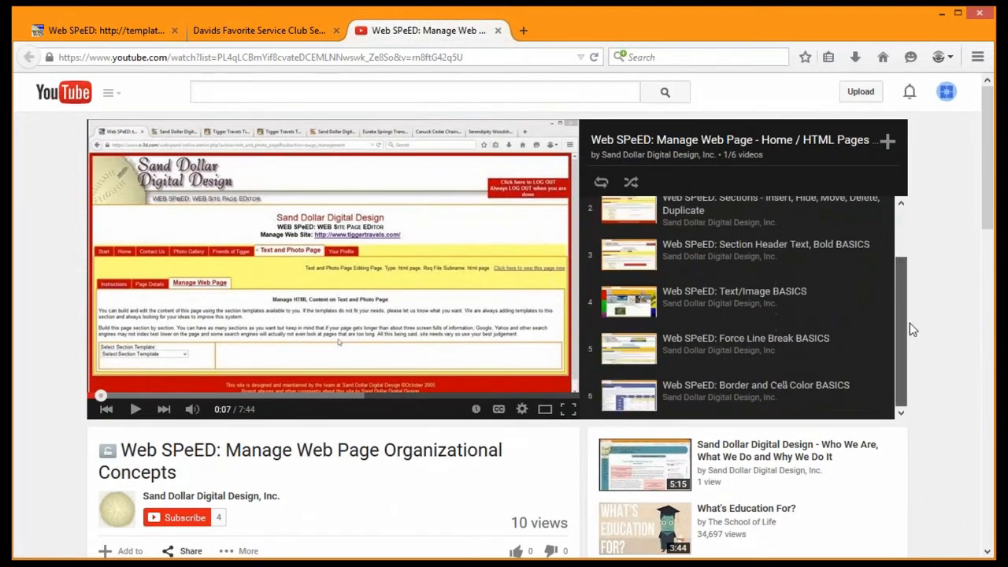
pyautogui.scroll(-3)
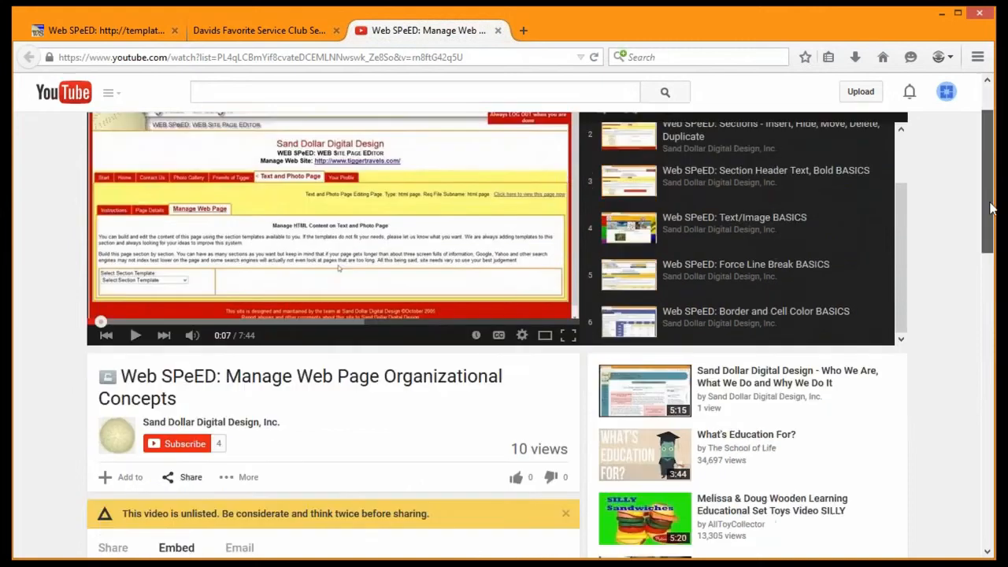
pyautogui.click(176, 548)
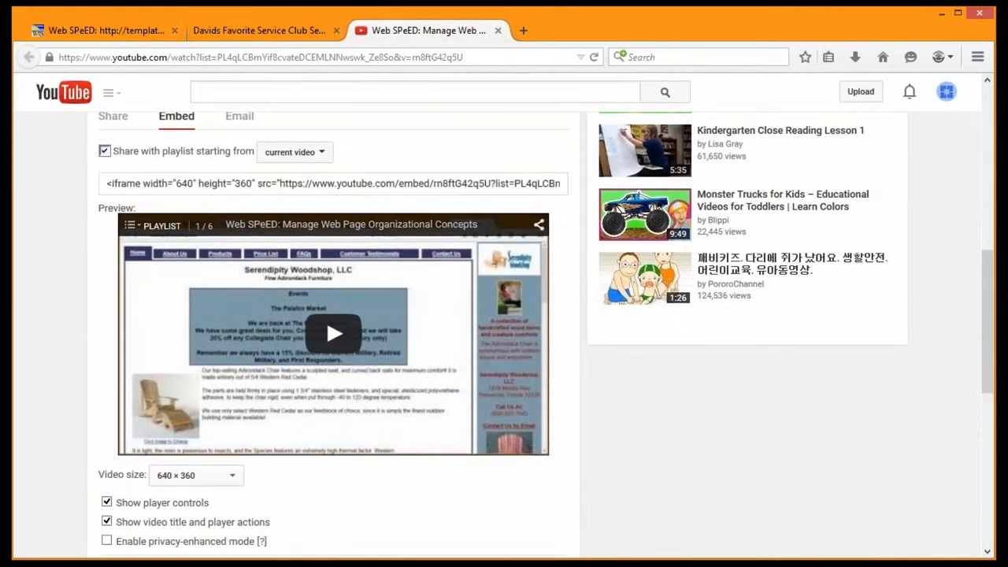
pyautogui.click(104, 151)
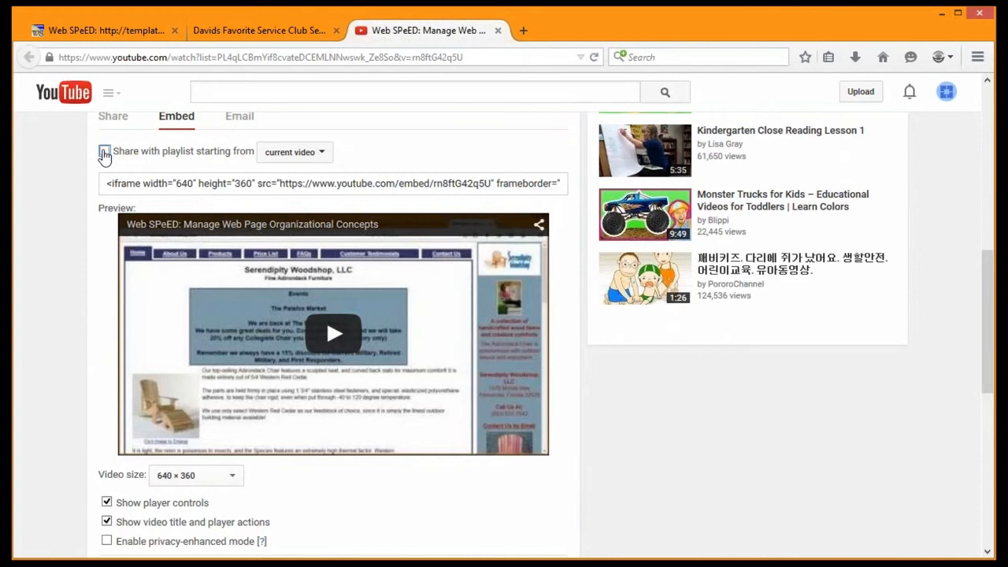
pyautogui.click(104, 151)
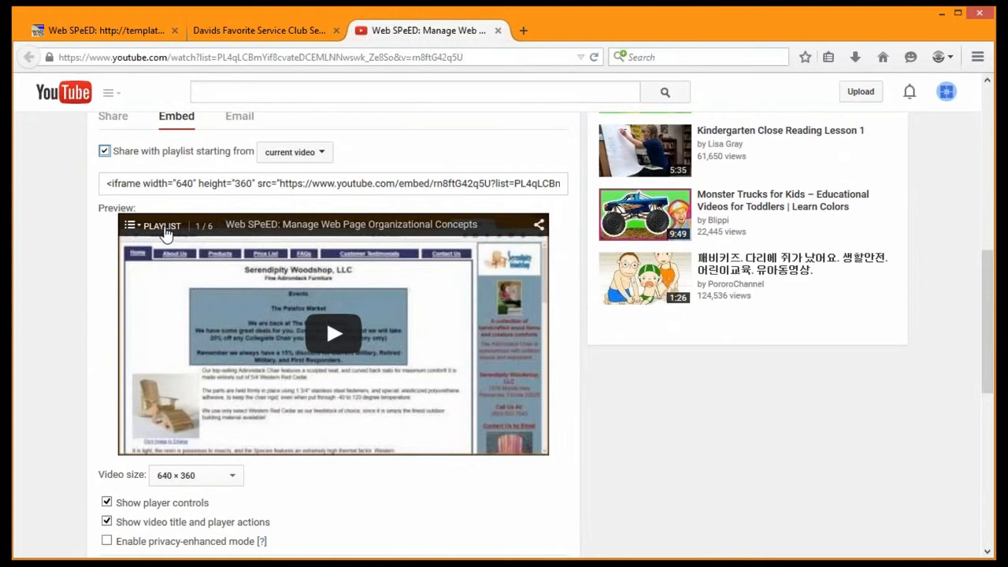
pyautogui.moveTo(268, 240)
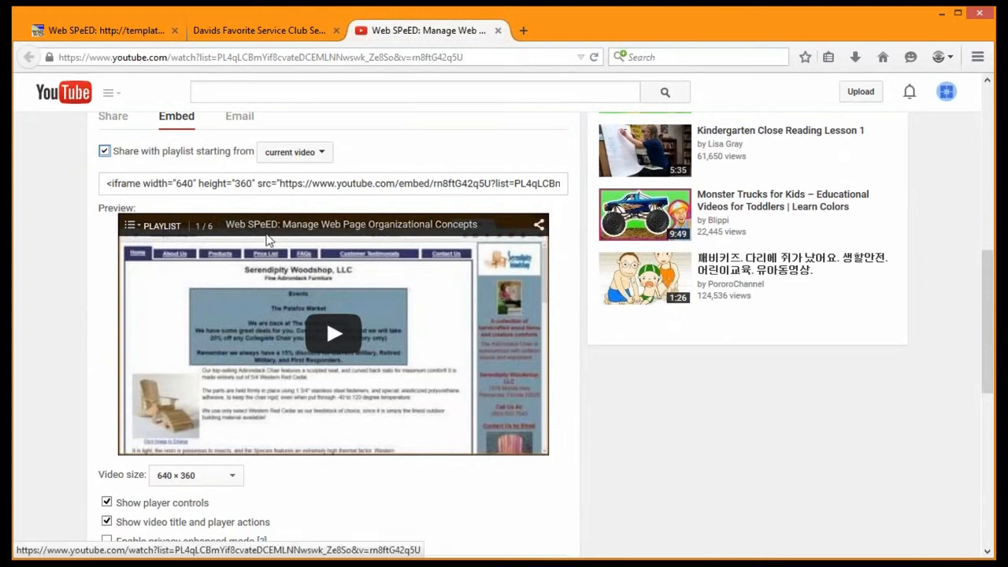
pyautogui.moveTo(255, 233)
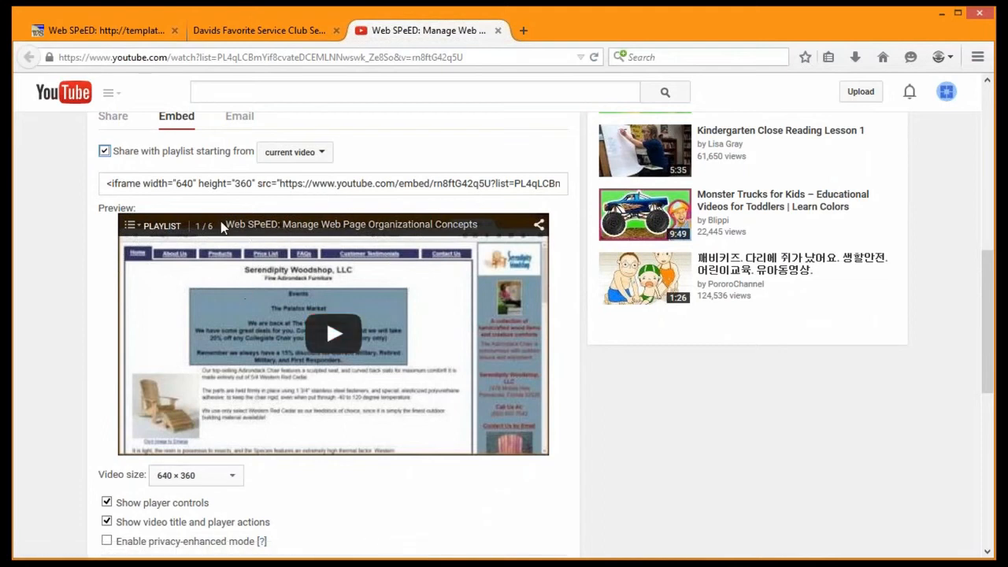
pyautogui.moveTo(123, 167)
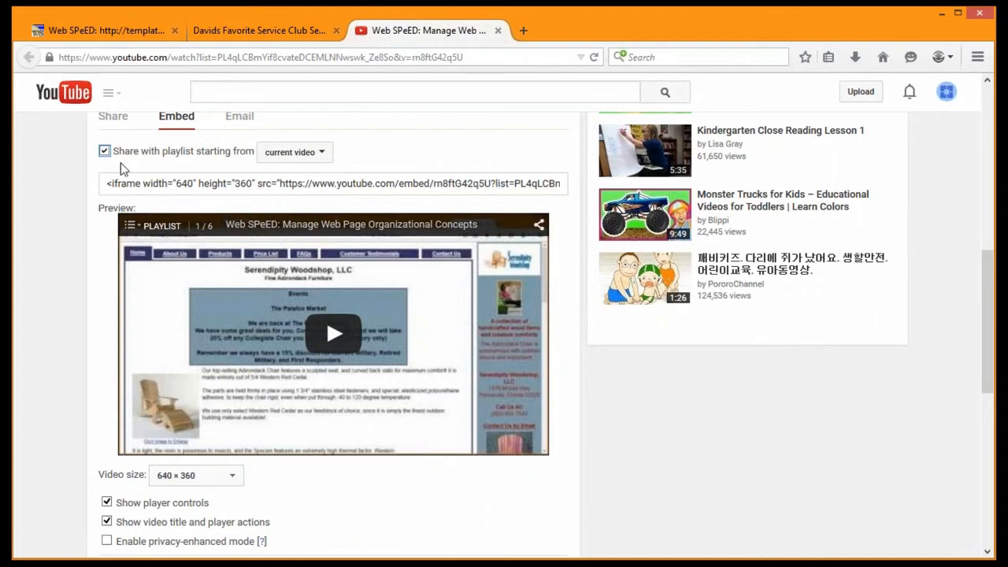
pyautogui.moveTo(322, 162)
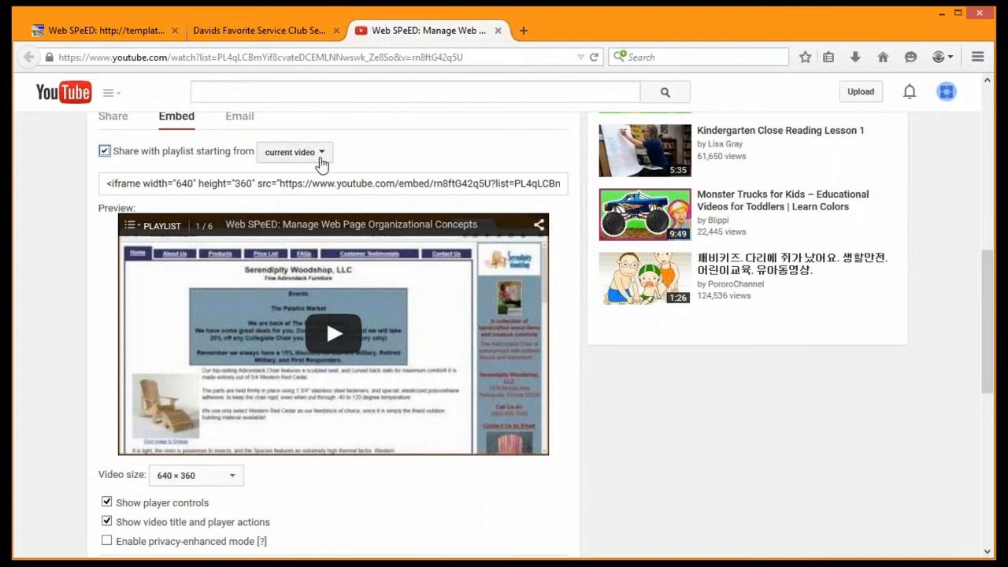
pyautogui.click(295, 151)
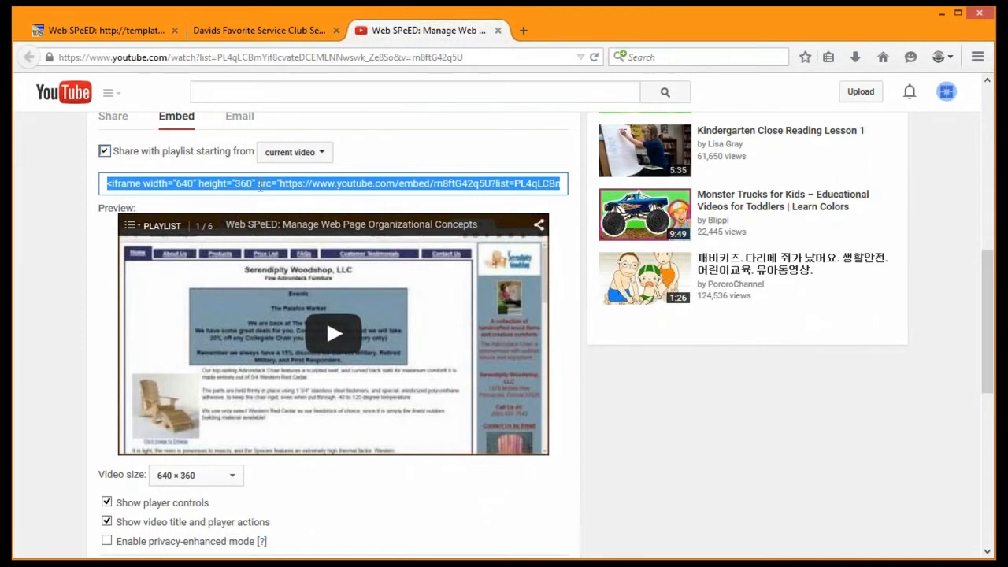
# - Select the full playlist embed code and copy it for pasting into the website
pyautogui.click(260, 183)
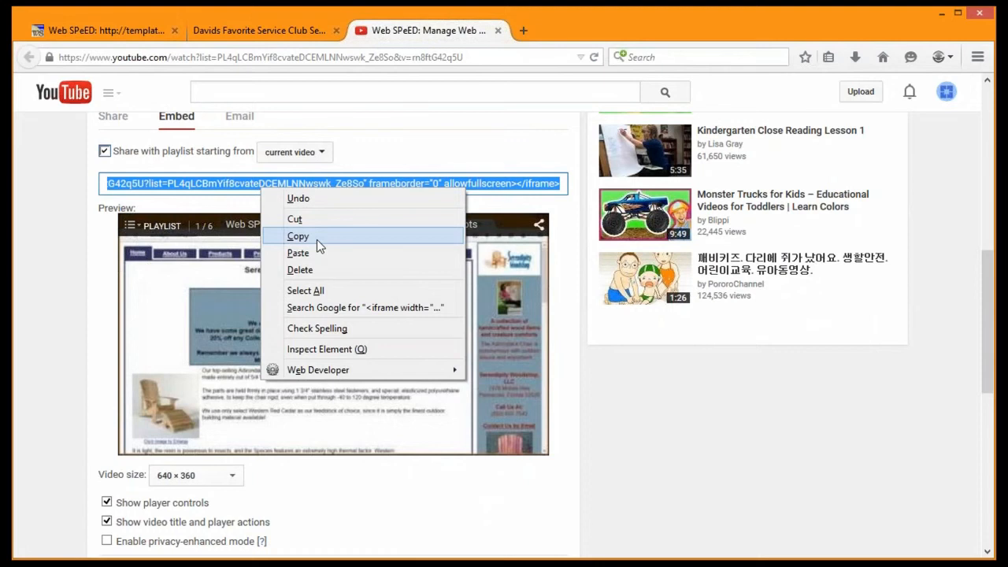
pyautogui.click(298, 236)
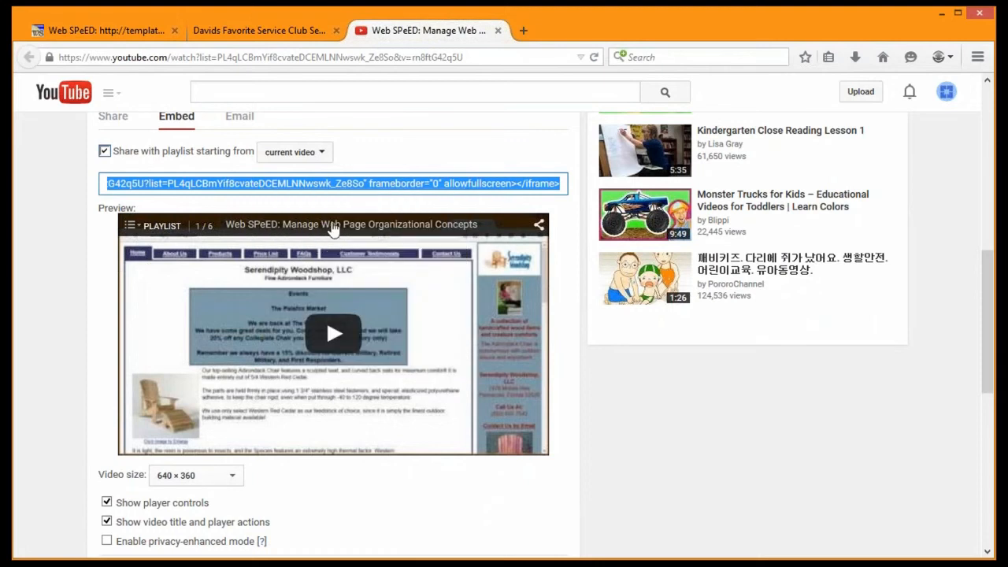
pyautogui.moveTo(397, 185)
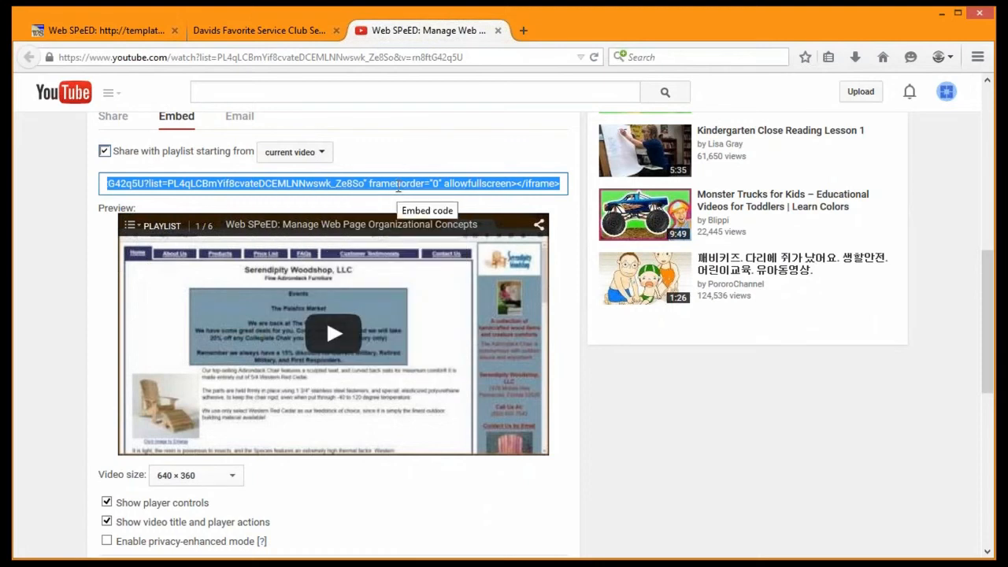
pyautogui.moveTo(139, 480)
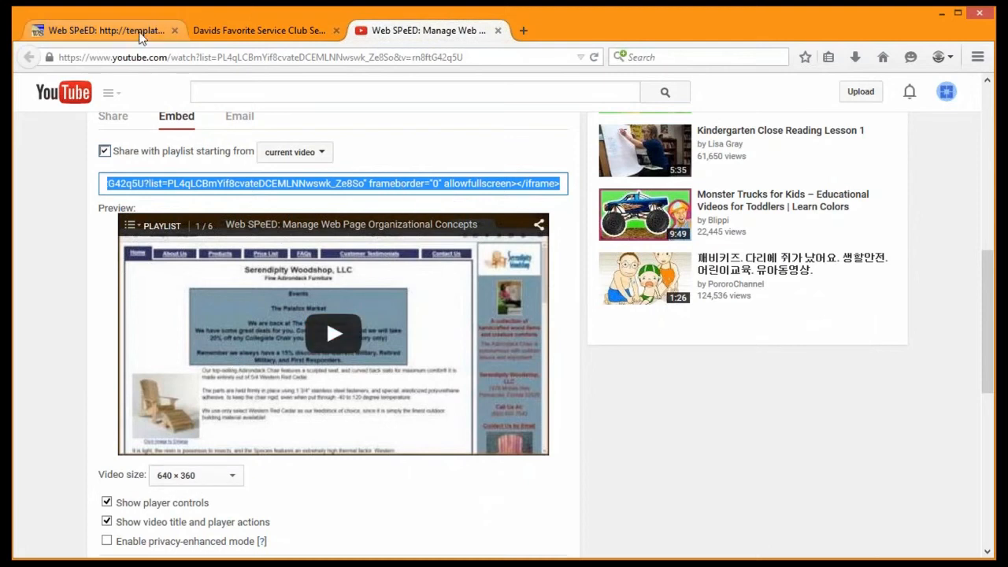
# - Return to the WebSpeed editor and bring up the New York section's edit form
pyautogui.click(260, 30)
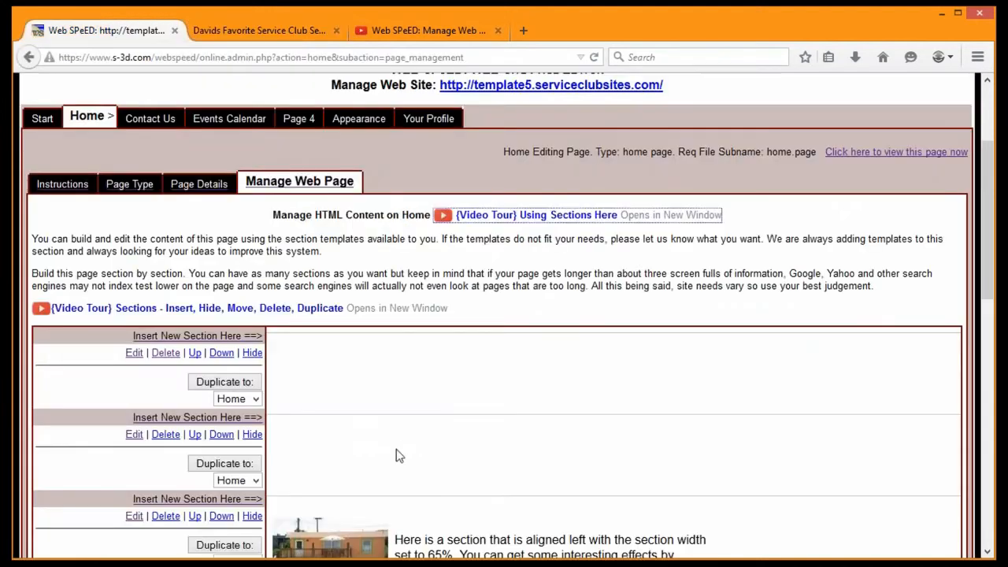
pyautogui.scroll(-3)
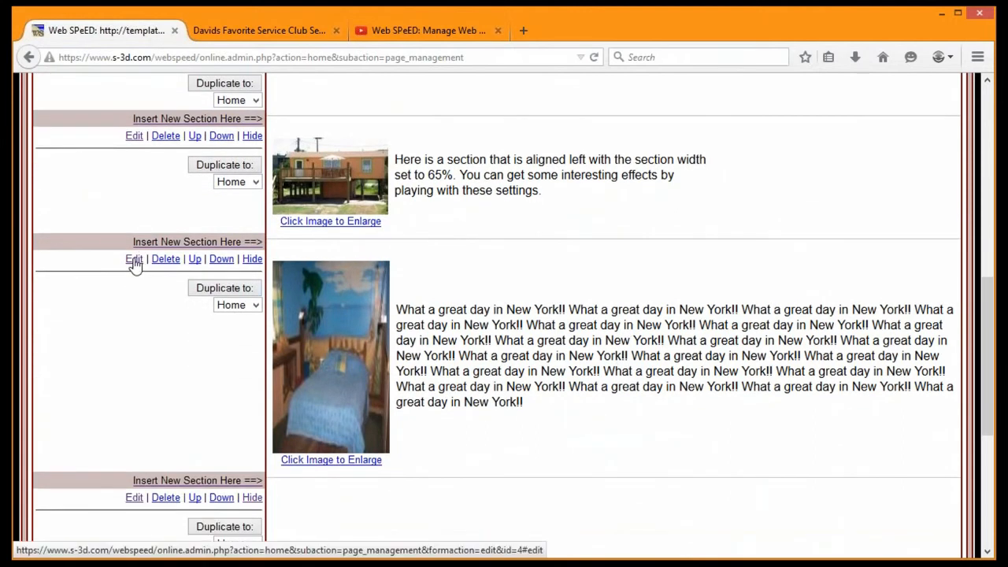
pyautogui.click(133, 258)
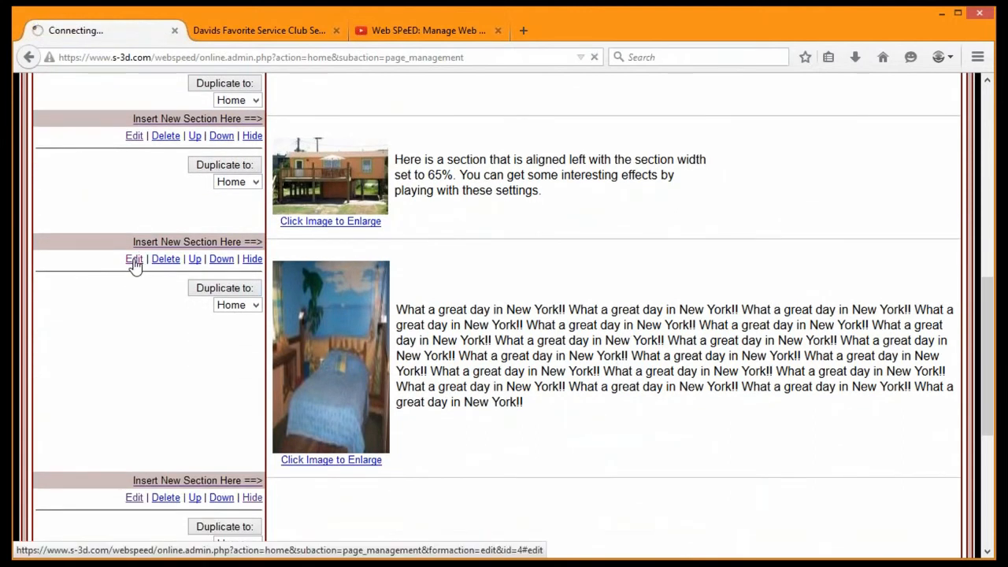
pyautogui.click(134, 258)
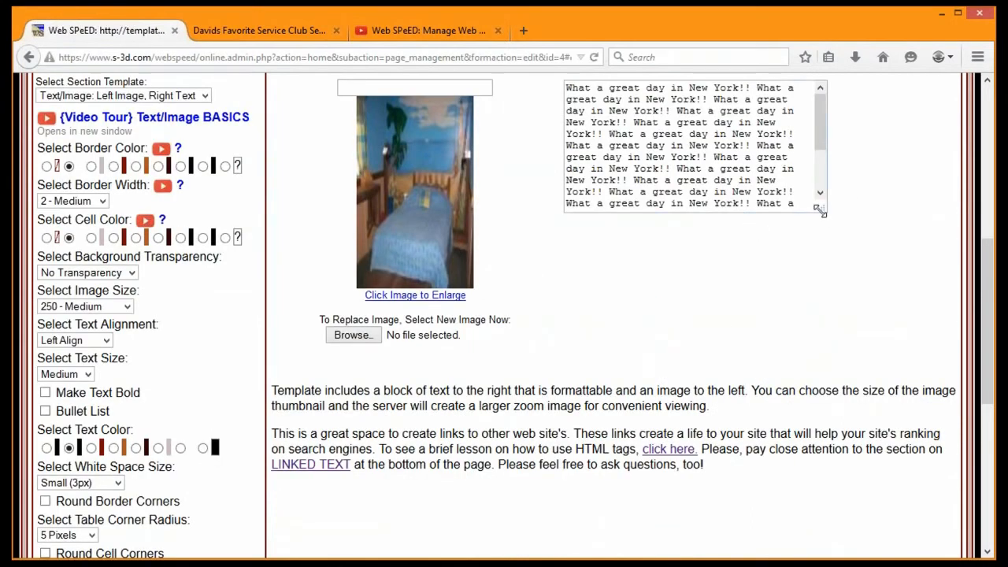
# - Enlarge the section's text box and place the cursor below the New York text
pyautogui.moveTo(822, 213); pyautogui.dragTo(837, 244)
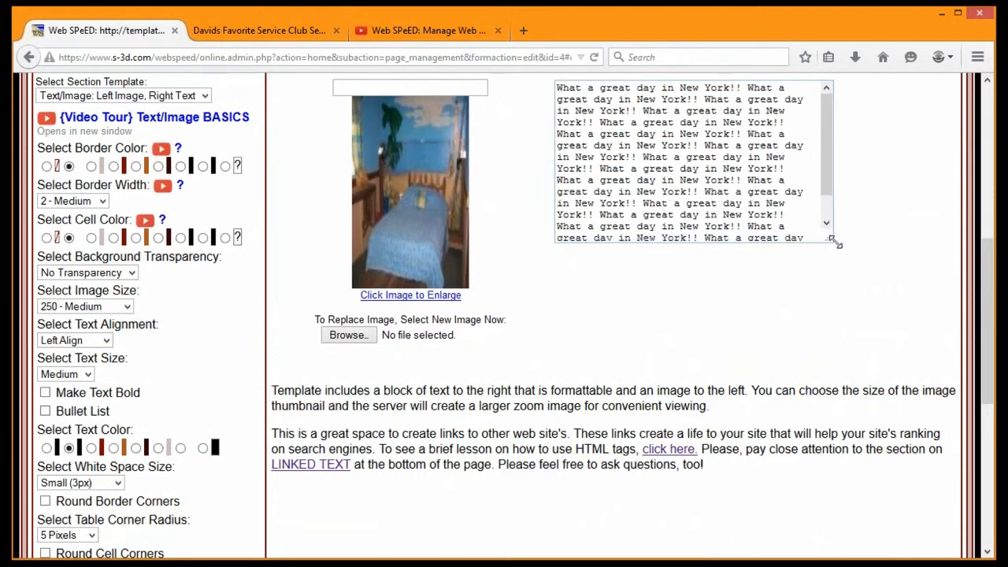
pyautogui.moveTo(838, 243); pyautogui.dragTo(865, 337)
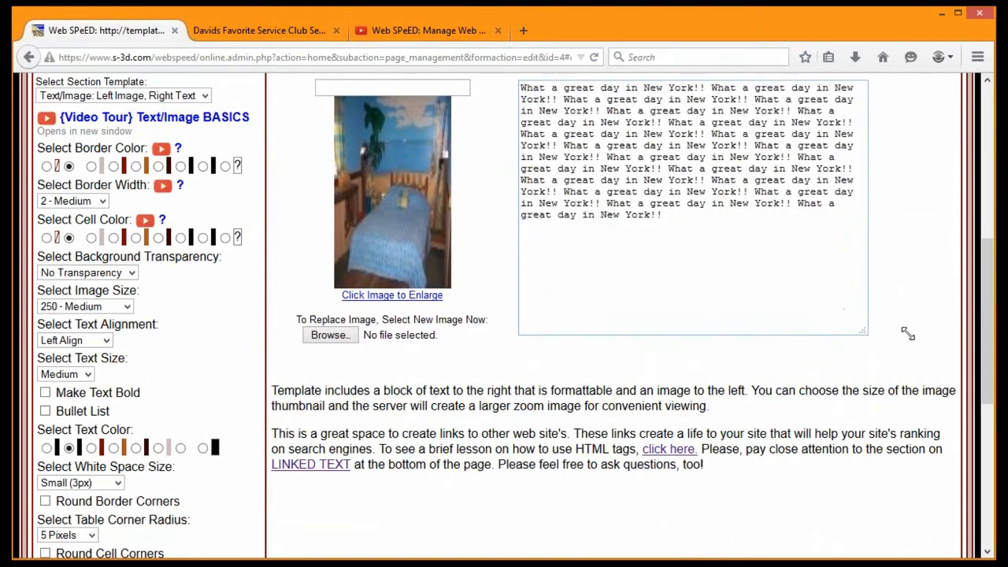
pyautogui.moveTo(863, 334); pyautogui.dragTo(832, 211)
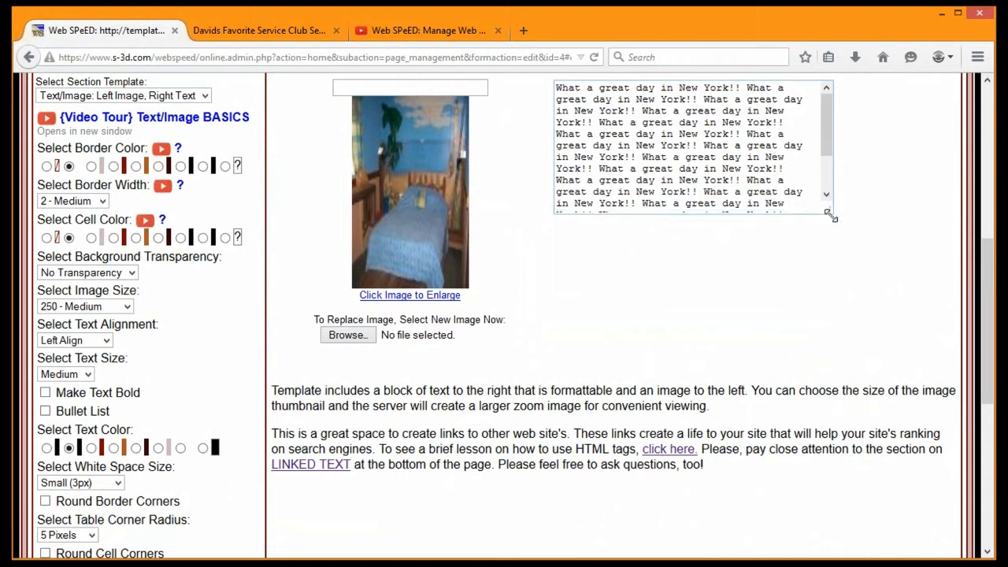
pyautogui.moveTo(831, 217); pyautogui.dragTo(885, 330)
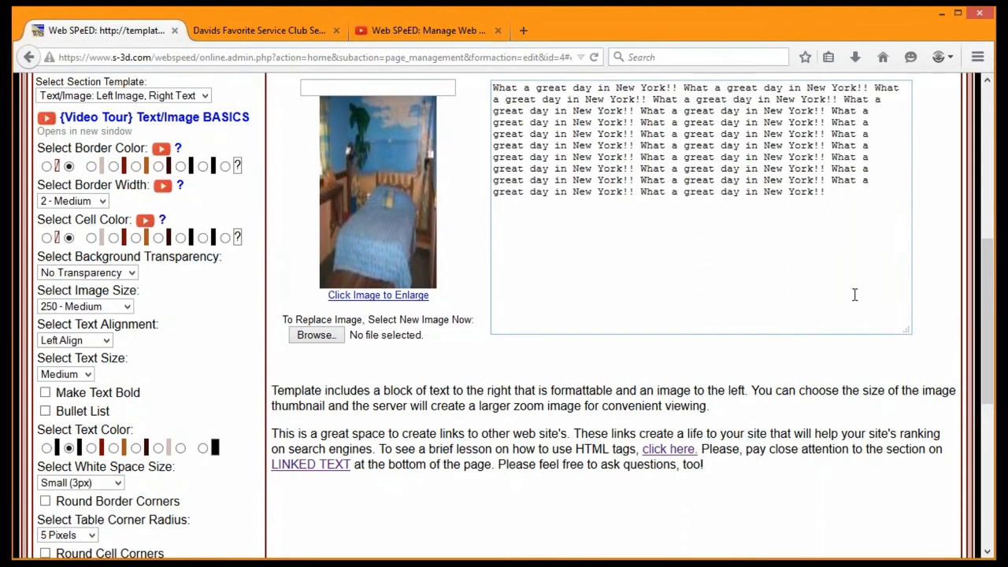
pyautogui.moveTo(847, 264)
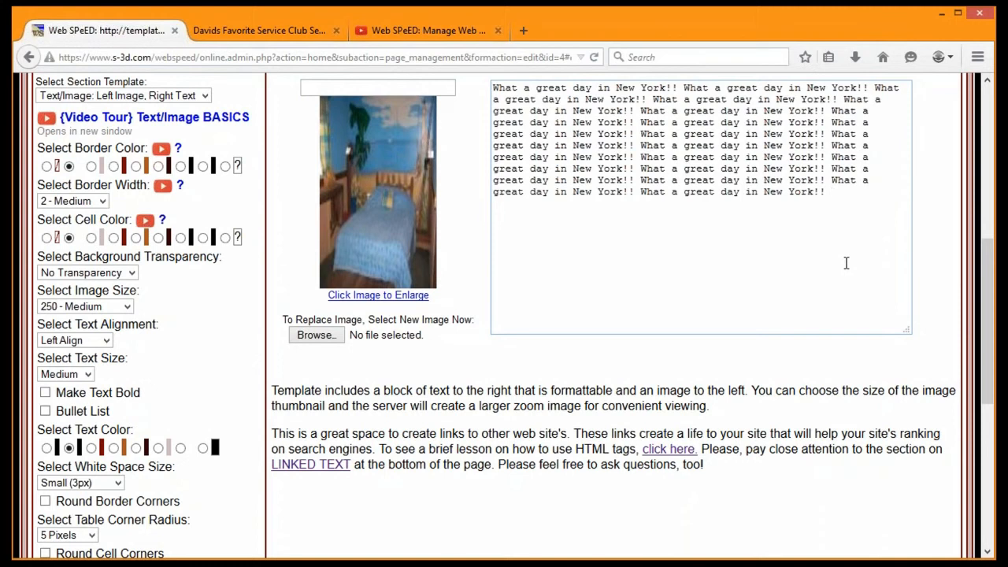
pyautogui.click(517, 219)
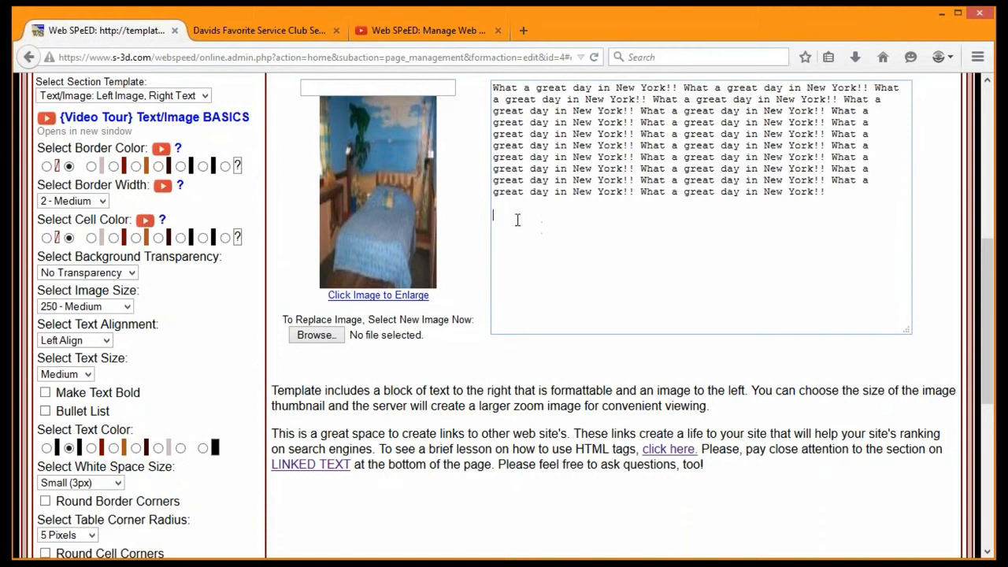
# - Paste the 640 × 360 YouTube iframe embed code on a new line after the paragraph
pyautogui.rightClick(517, 219)
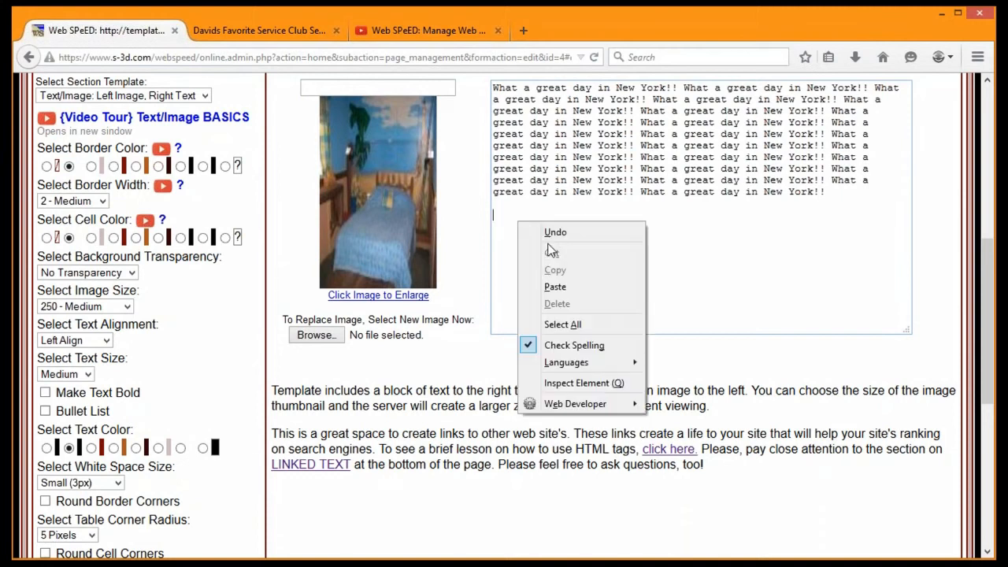
pyautogui.moveTo(555, 287)
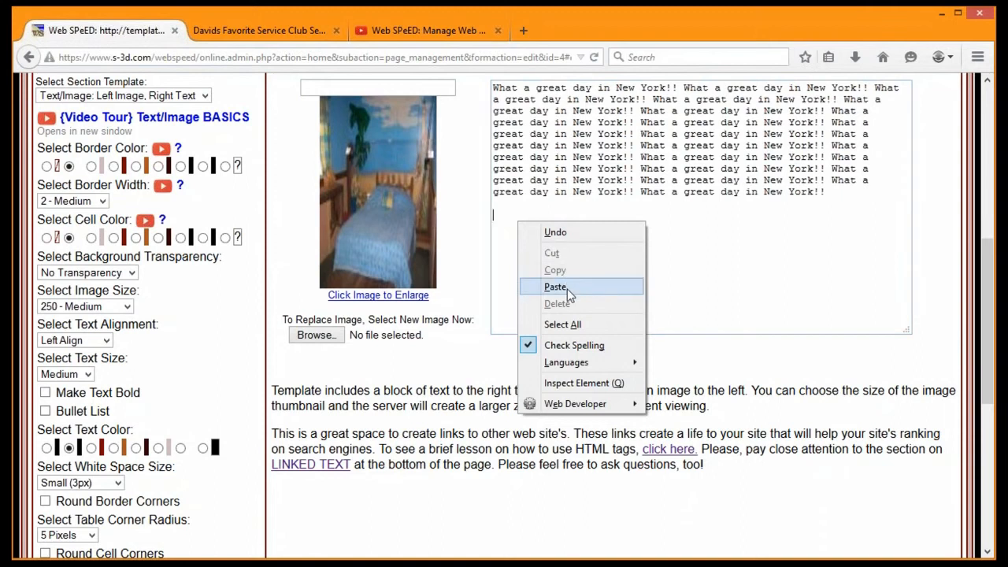
pyautogui.click(555, 286)
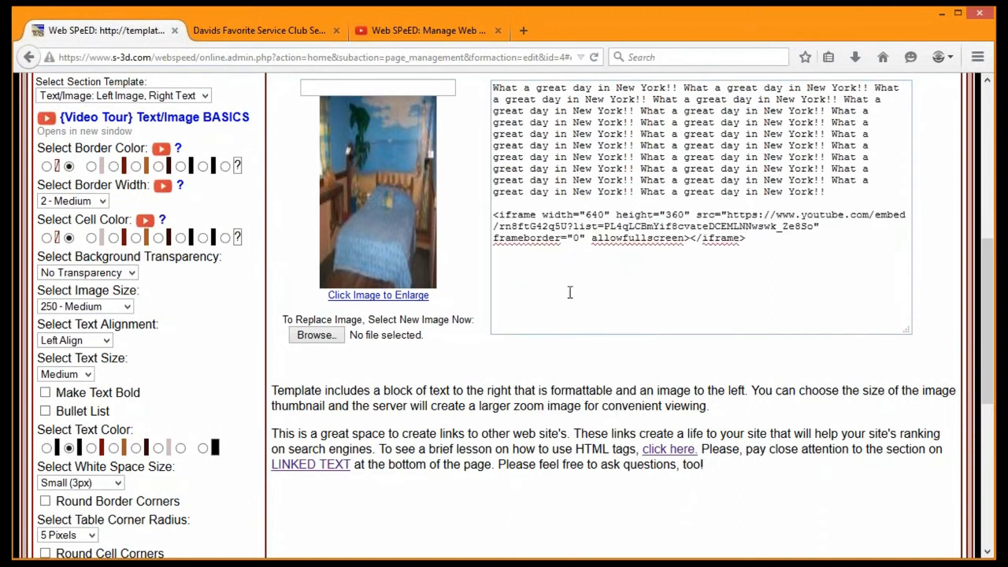
pyautogui.moveTo(727, 265)
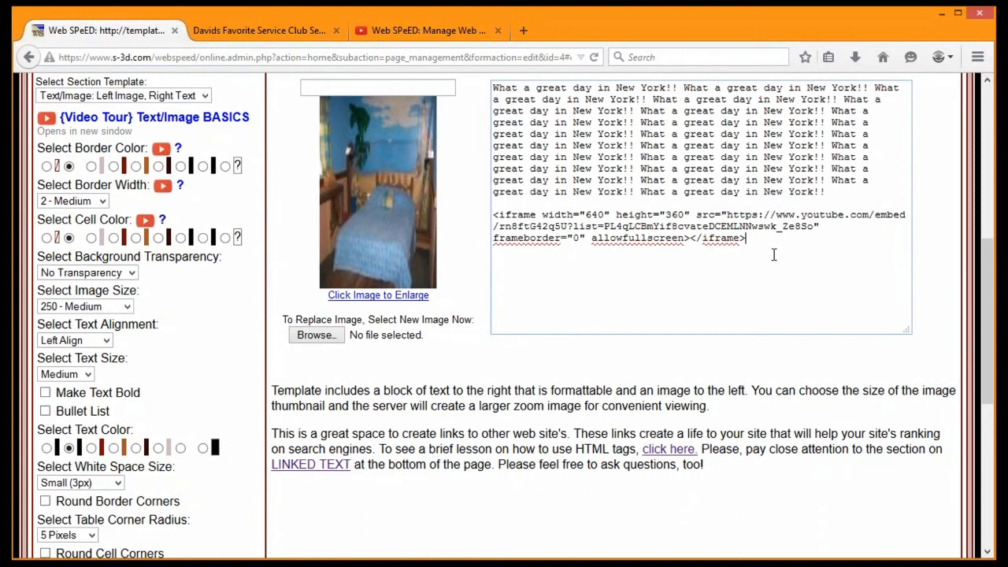
# - Save the section with Save Changes Now and view the embedded video in the page manager
pyautogui.scroll(-3)
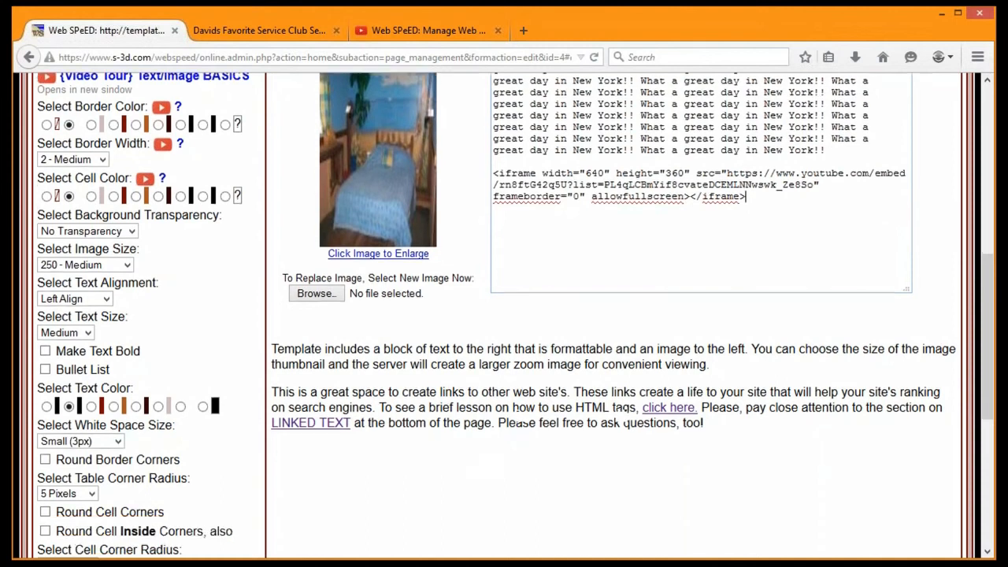
pyautogui.scroll(-3)
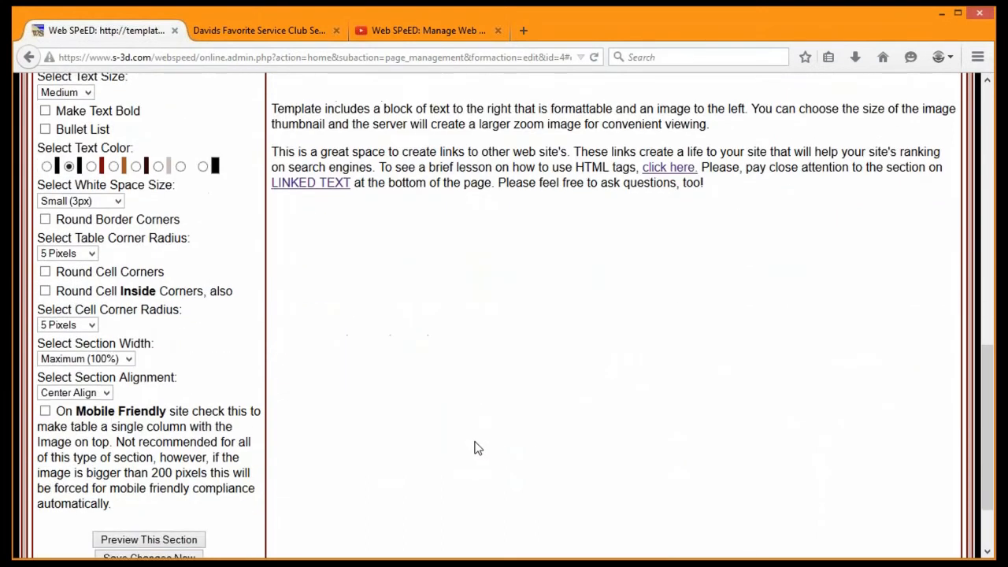
pyautogui.click(148, 516)
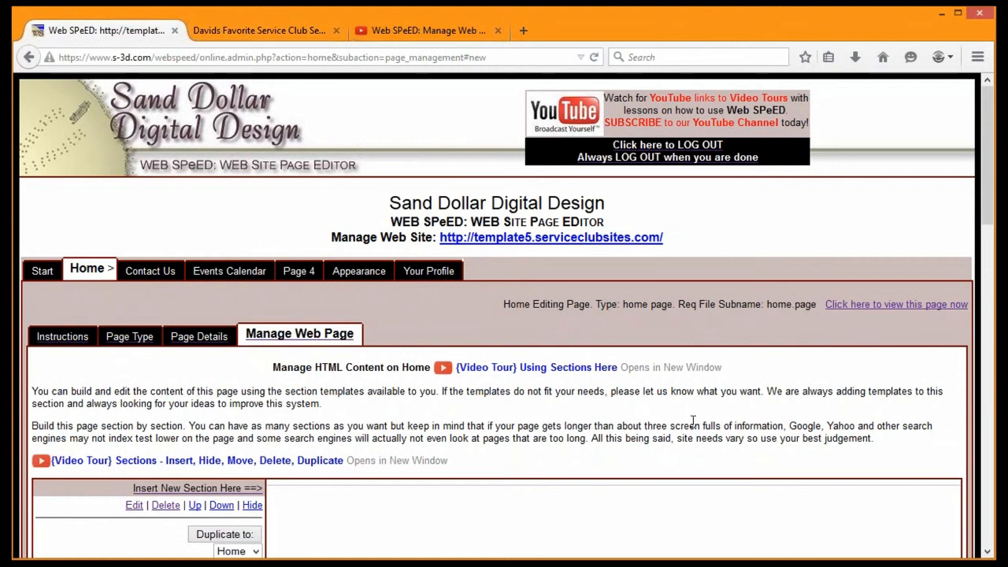
pyautogui.scroll(-3)
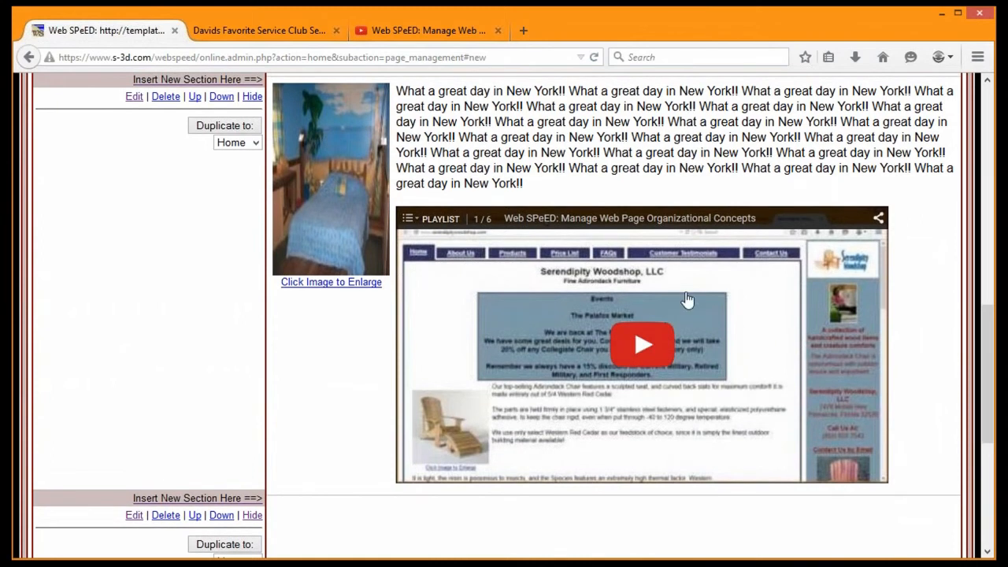
pyautogui.moveTo(229, 15)
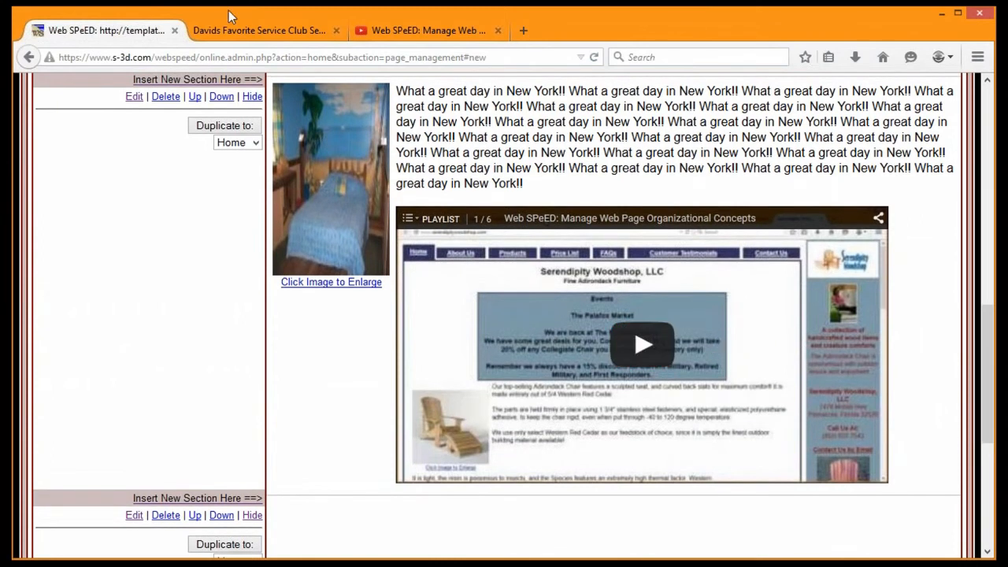
# - Reload the live club home page and view the video embedded beneath the New York text
pyautogui.click(258, 30)
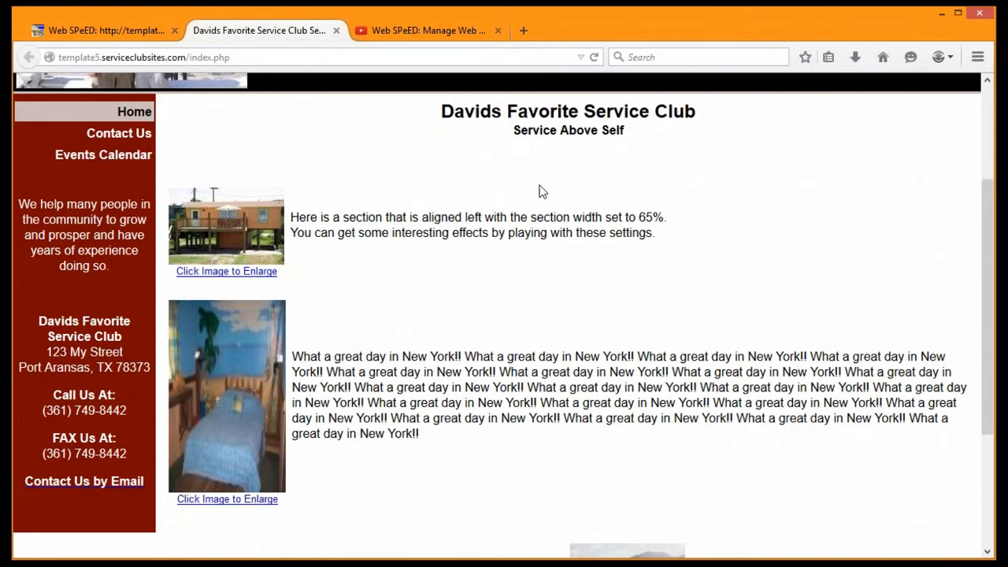
pyautogui.moveTo(576, 70)
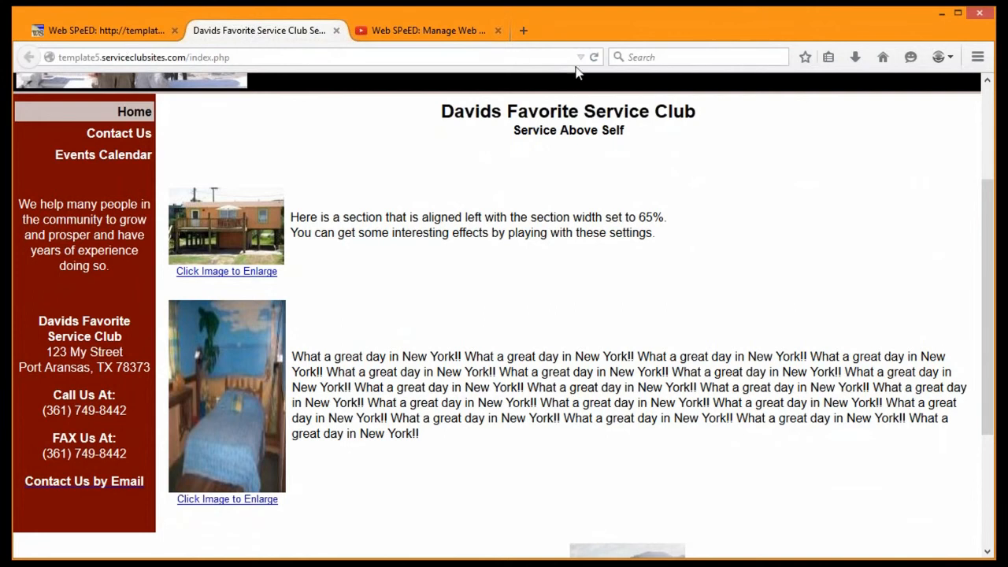
pyautogui.moveTo(511, 232)
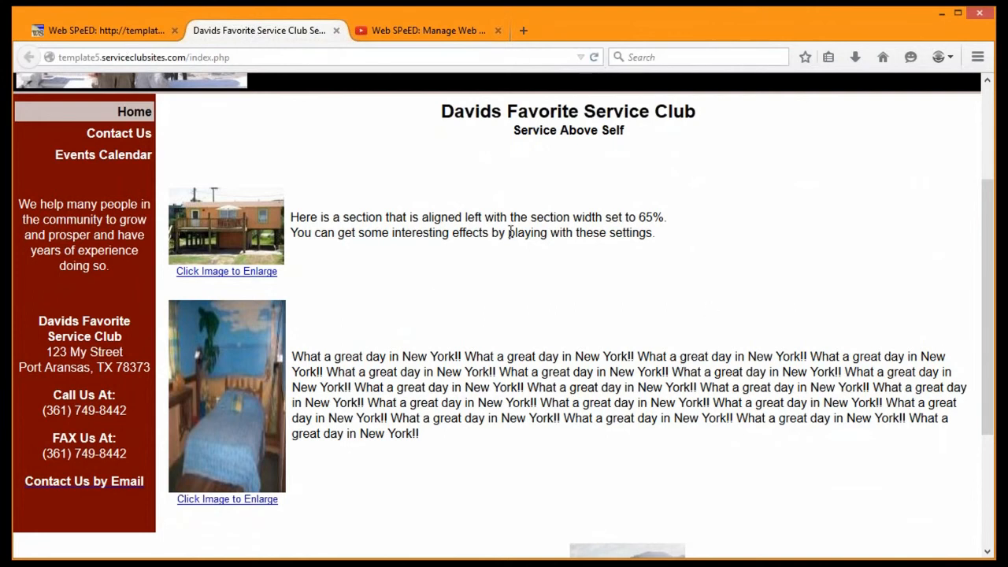
pyautogui.moveTo(674, 296)
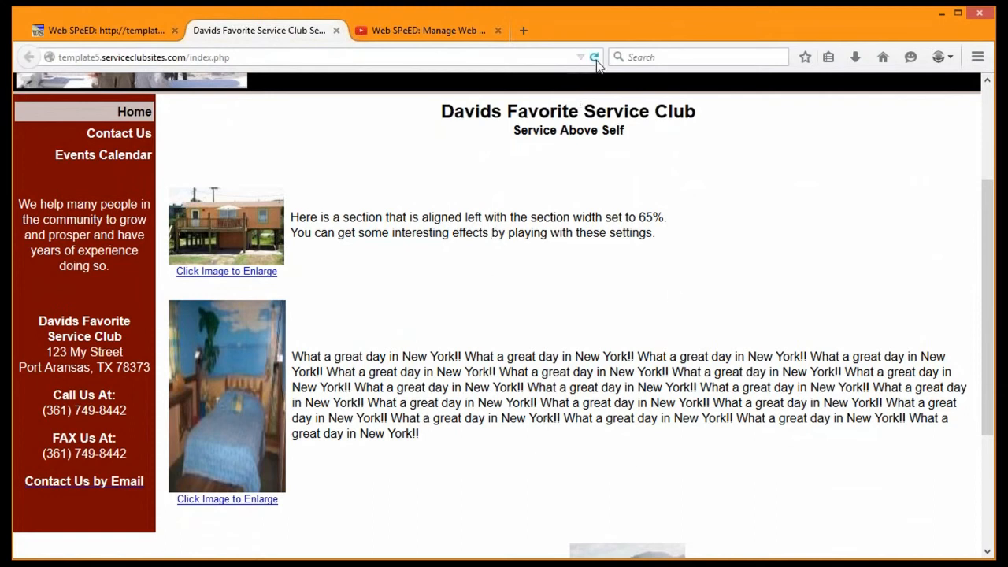
pyautogui.click(595, 57)
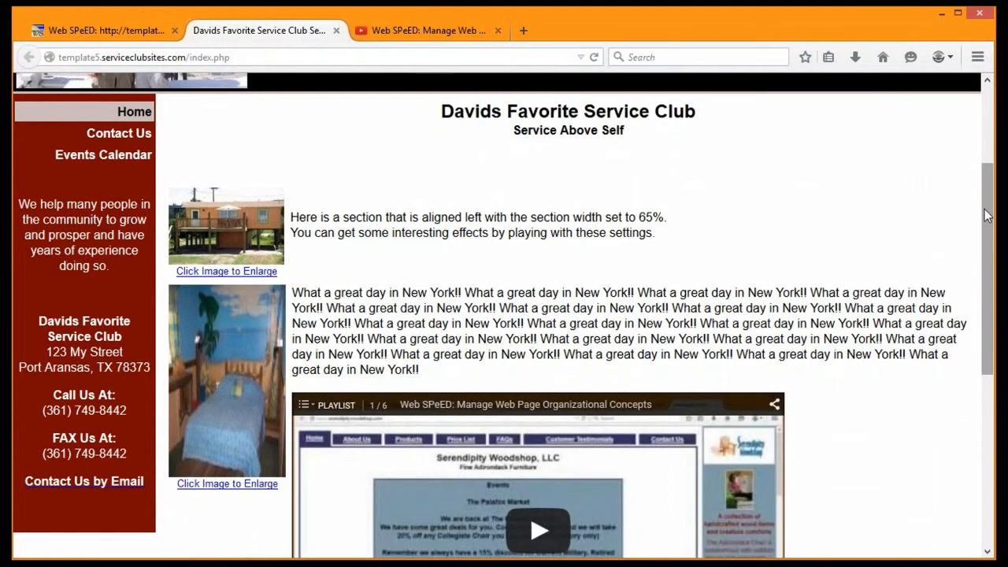
pyautogui.scroll(-3)
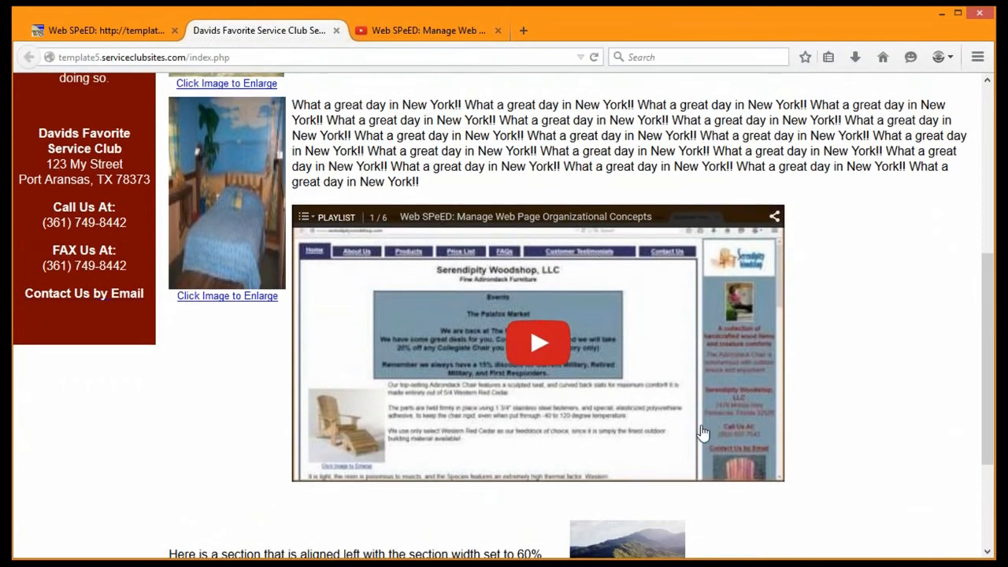
pyautogui.moveTo(604, 93)
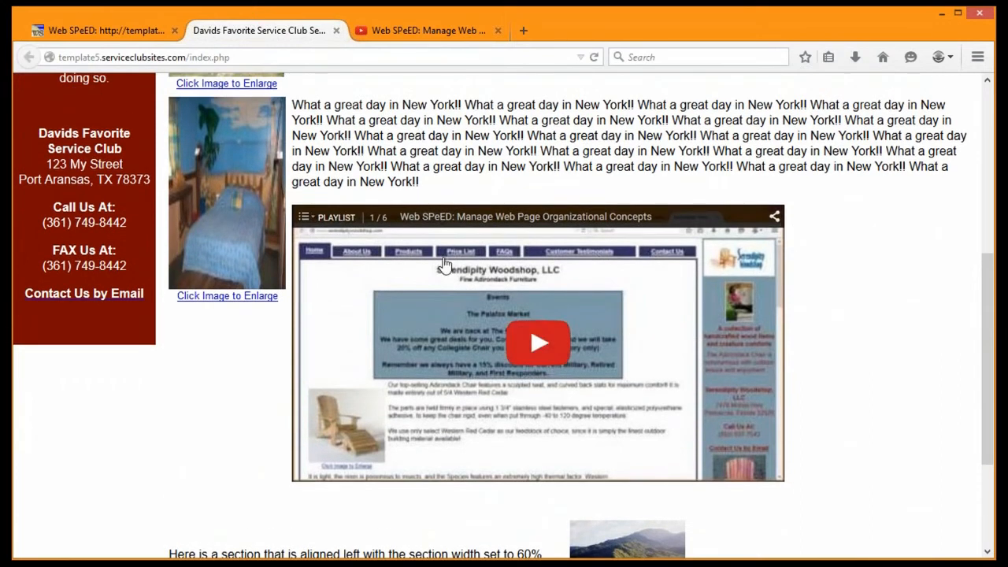
pyautogui.moveTo(300, 274)
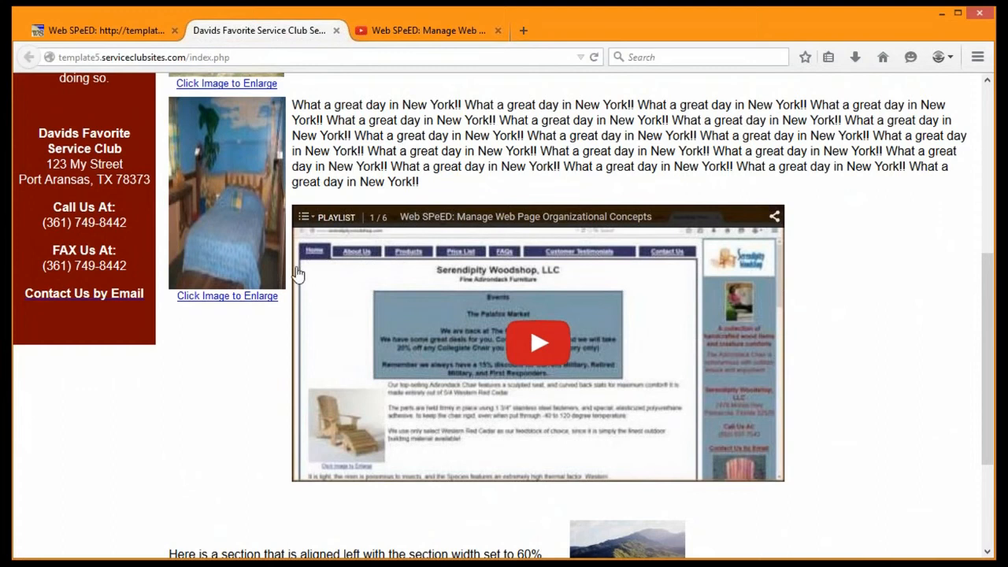
pyautogui.moveTo(843, 280)
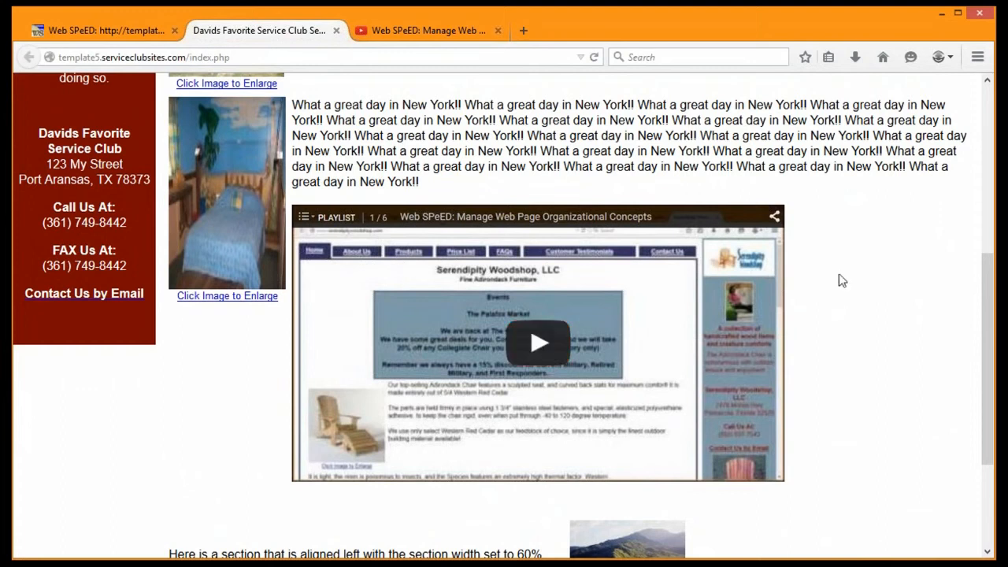
pyautogui.moveTo(672, 342)
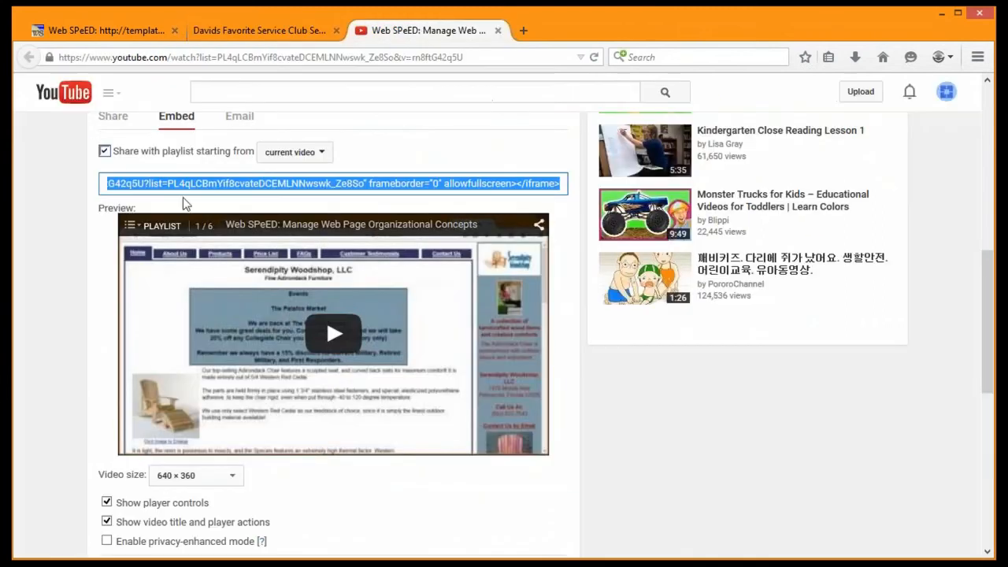
# - Choose the 560 × 315 embed size and select the updated code for copying
pyautogui.click(195, 475)
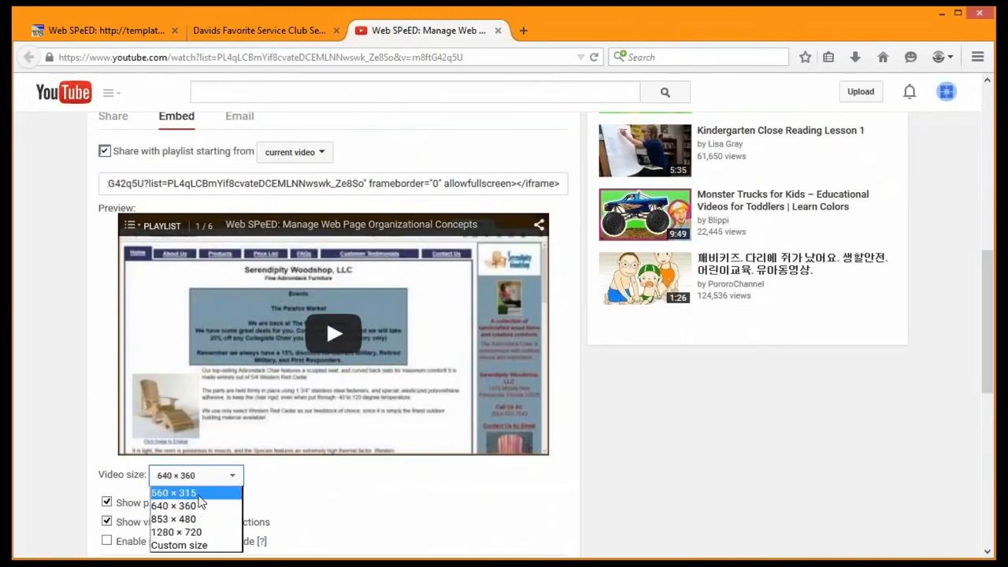
pyautogui.click(173, 491)
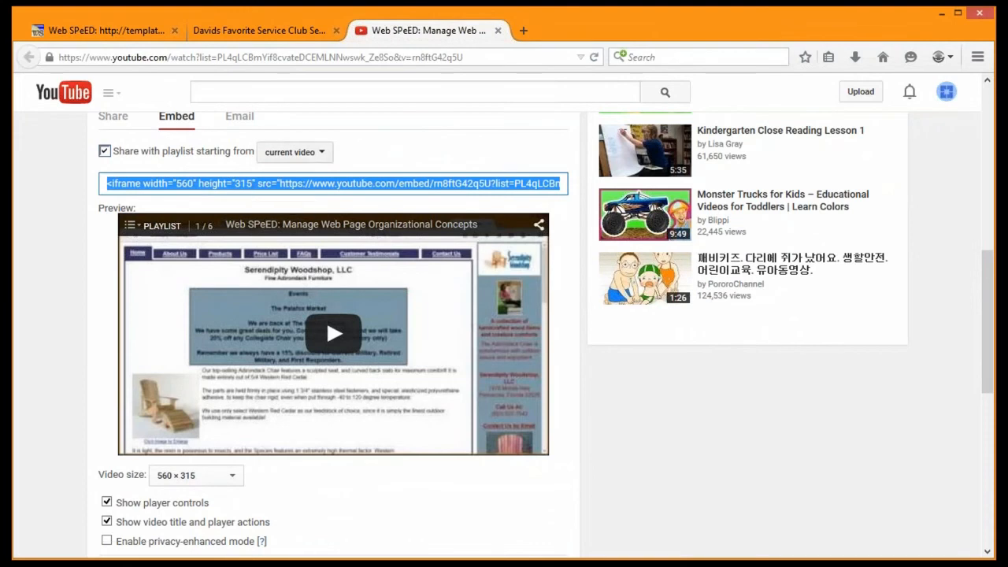
pyautogui.click(260, 30)
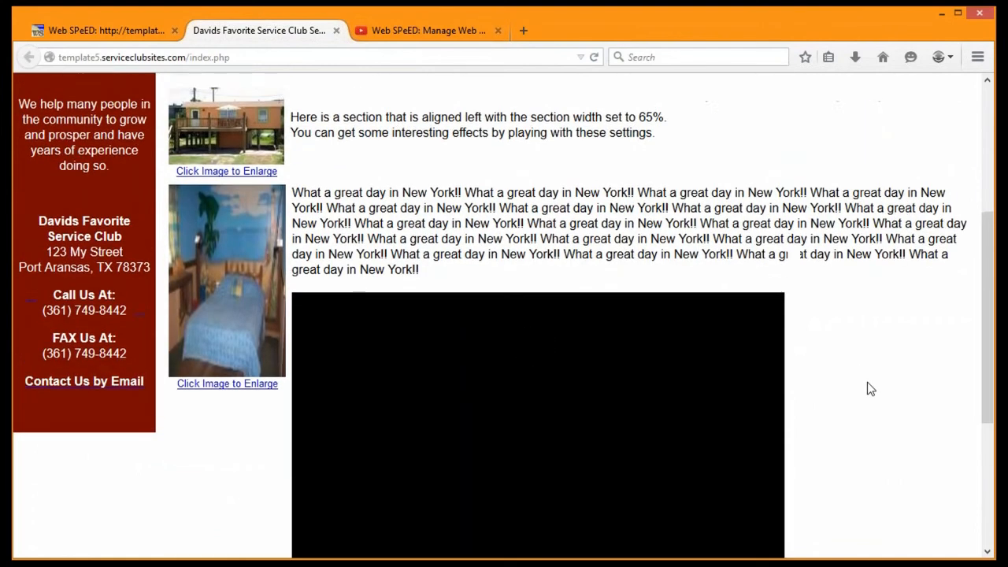
pyautogui.scroll(-3)
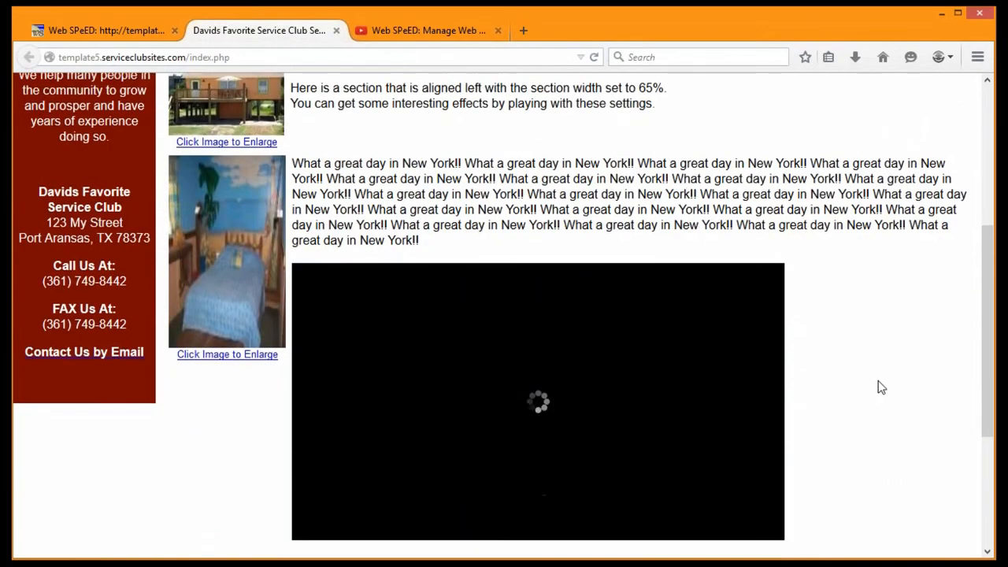
pyautogui.scroll(-3)
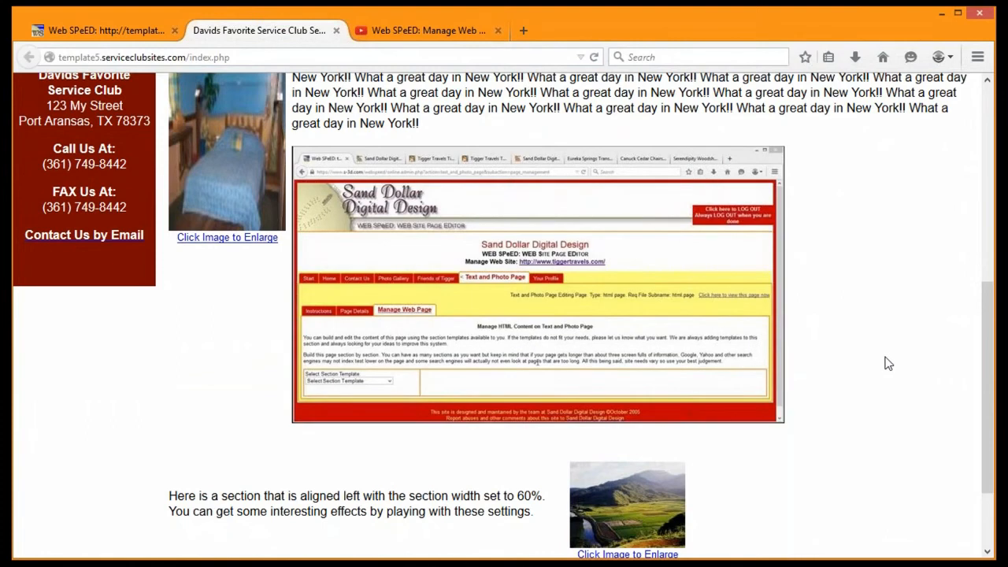
pyautogui.click(535, 284)
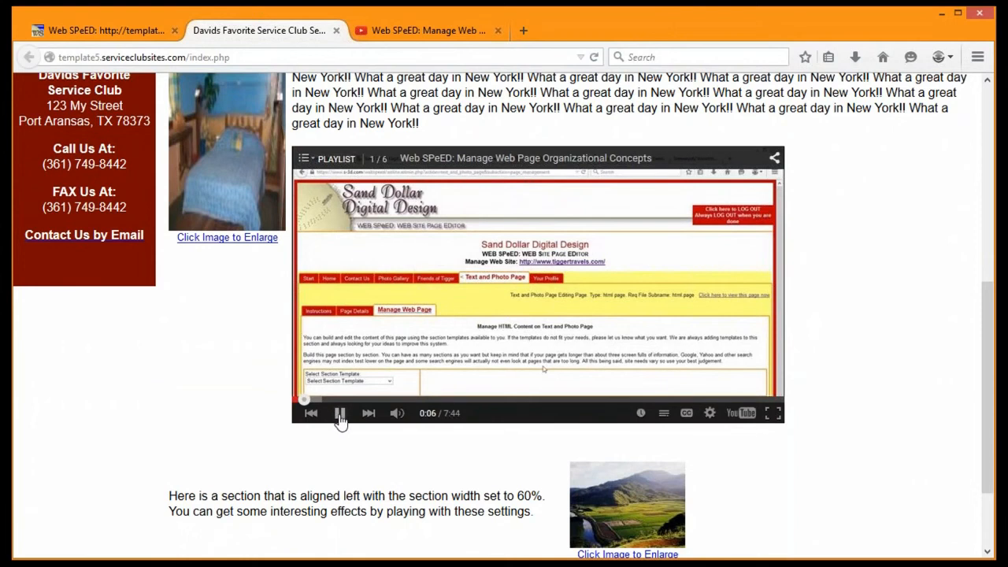
pyautogui.click(340, 412)
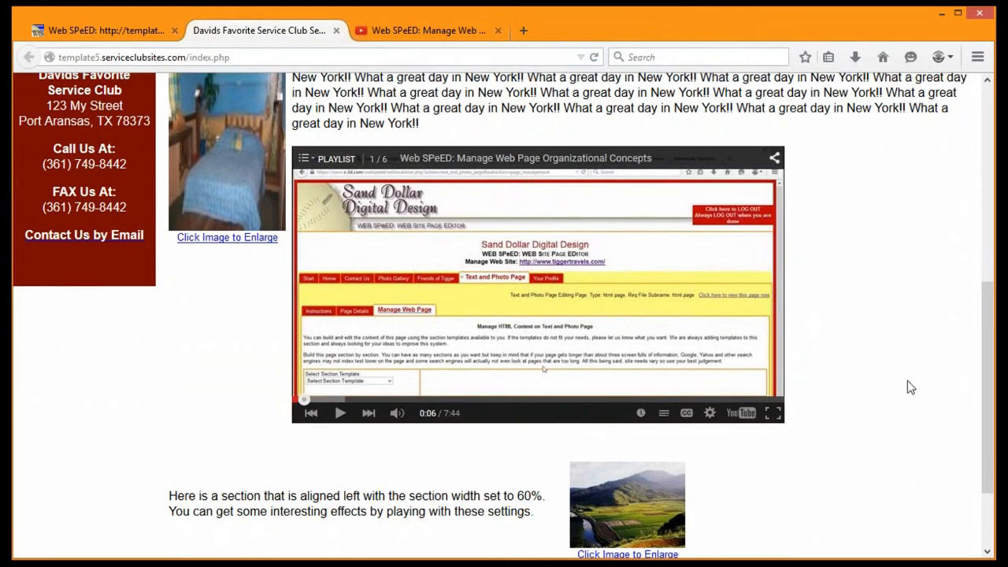
pyautogui.moveTo(910, 387)
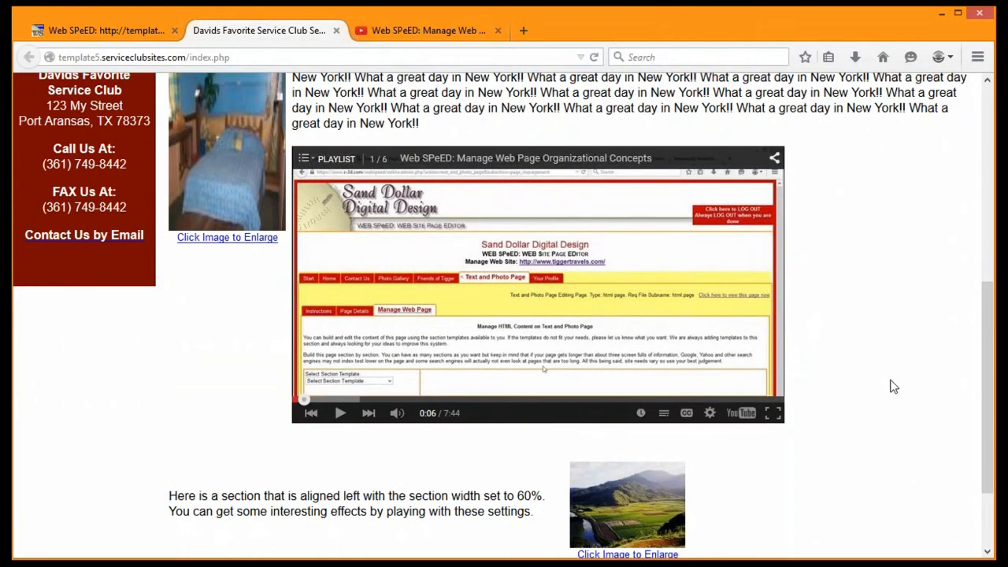
pyautogui.moveTo(898, 362)
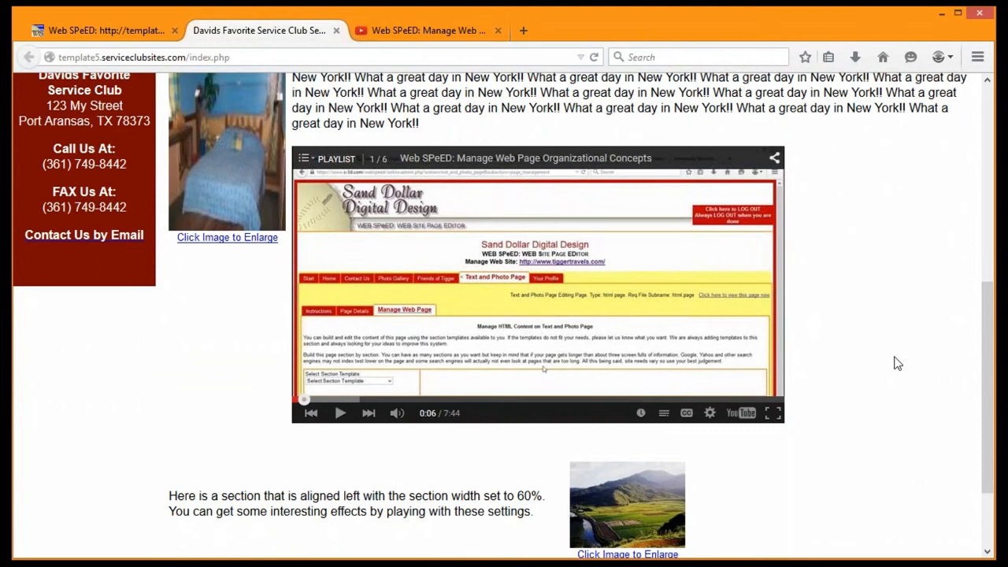
pyautogui.scroll(3)
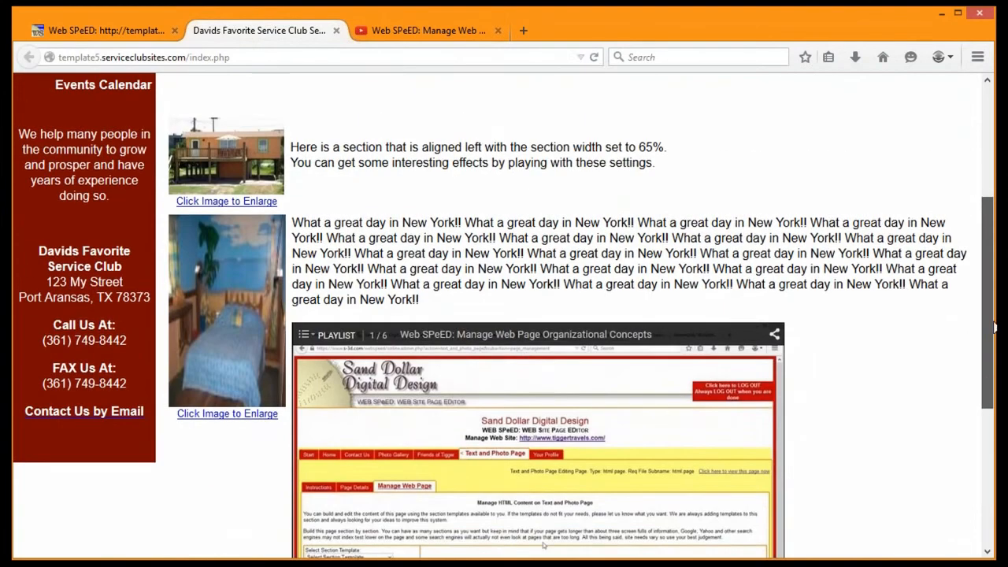
pyautogui.scroll(3)
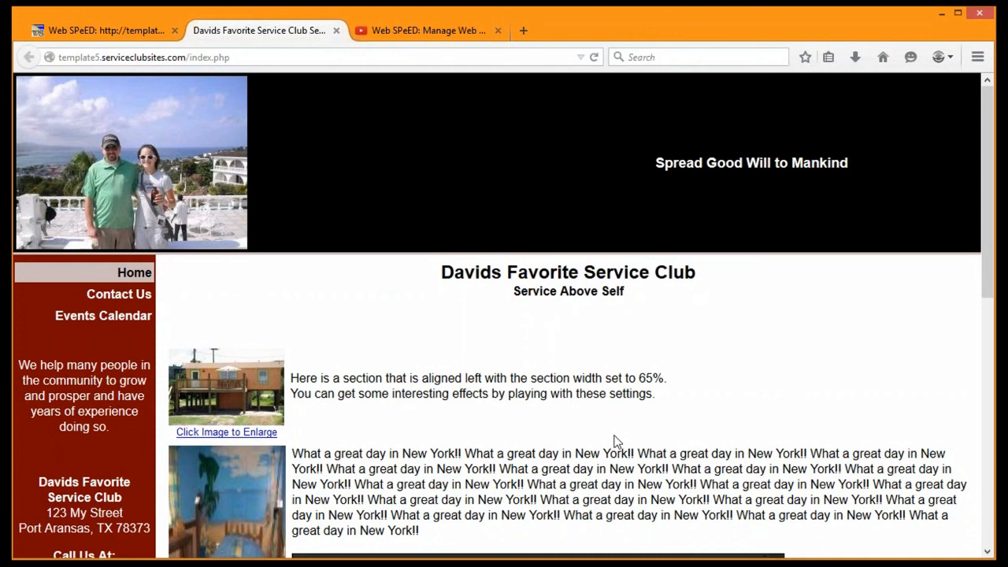
pyautogui.moveTo(759, 331)
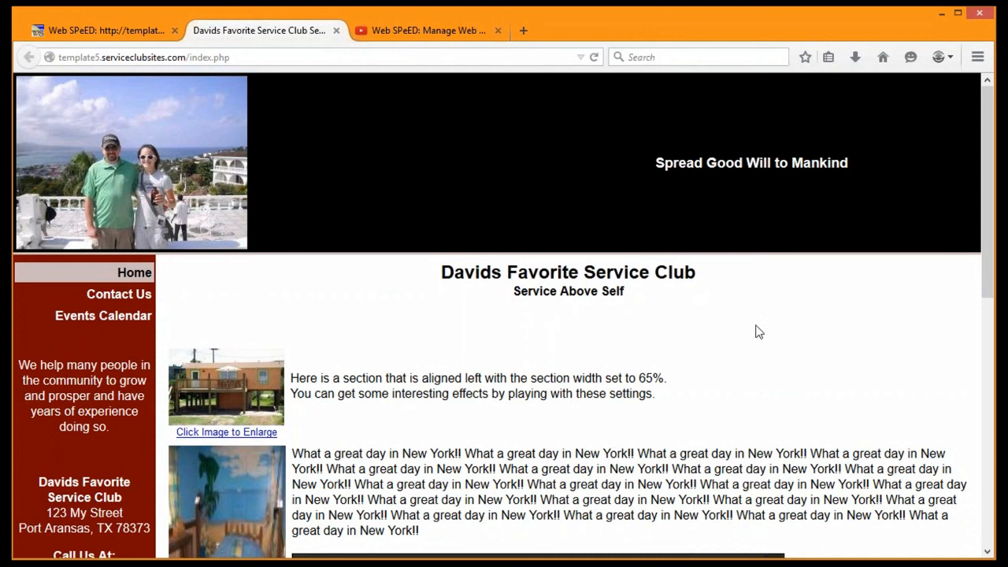